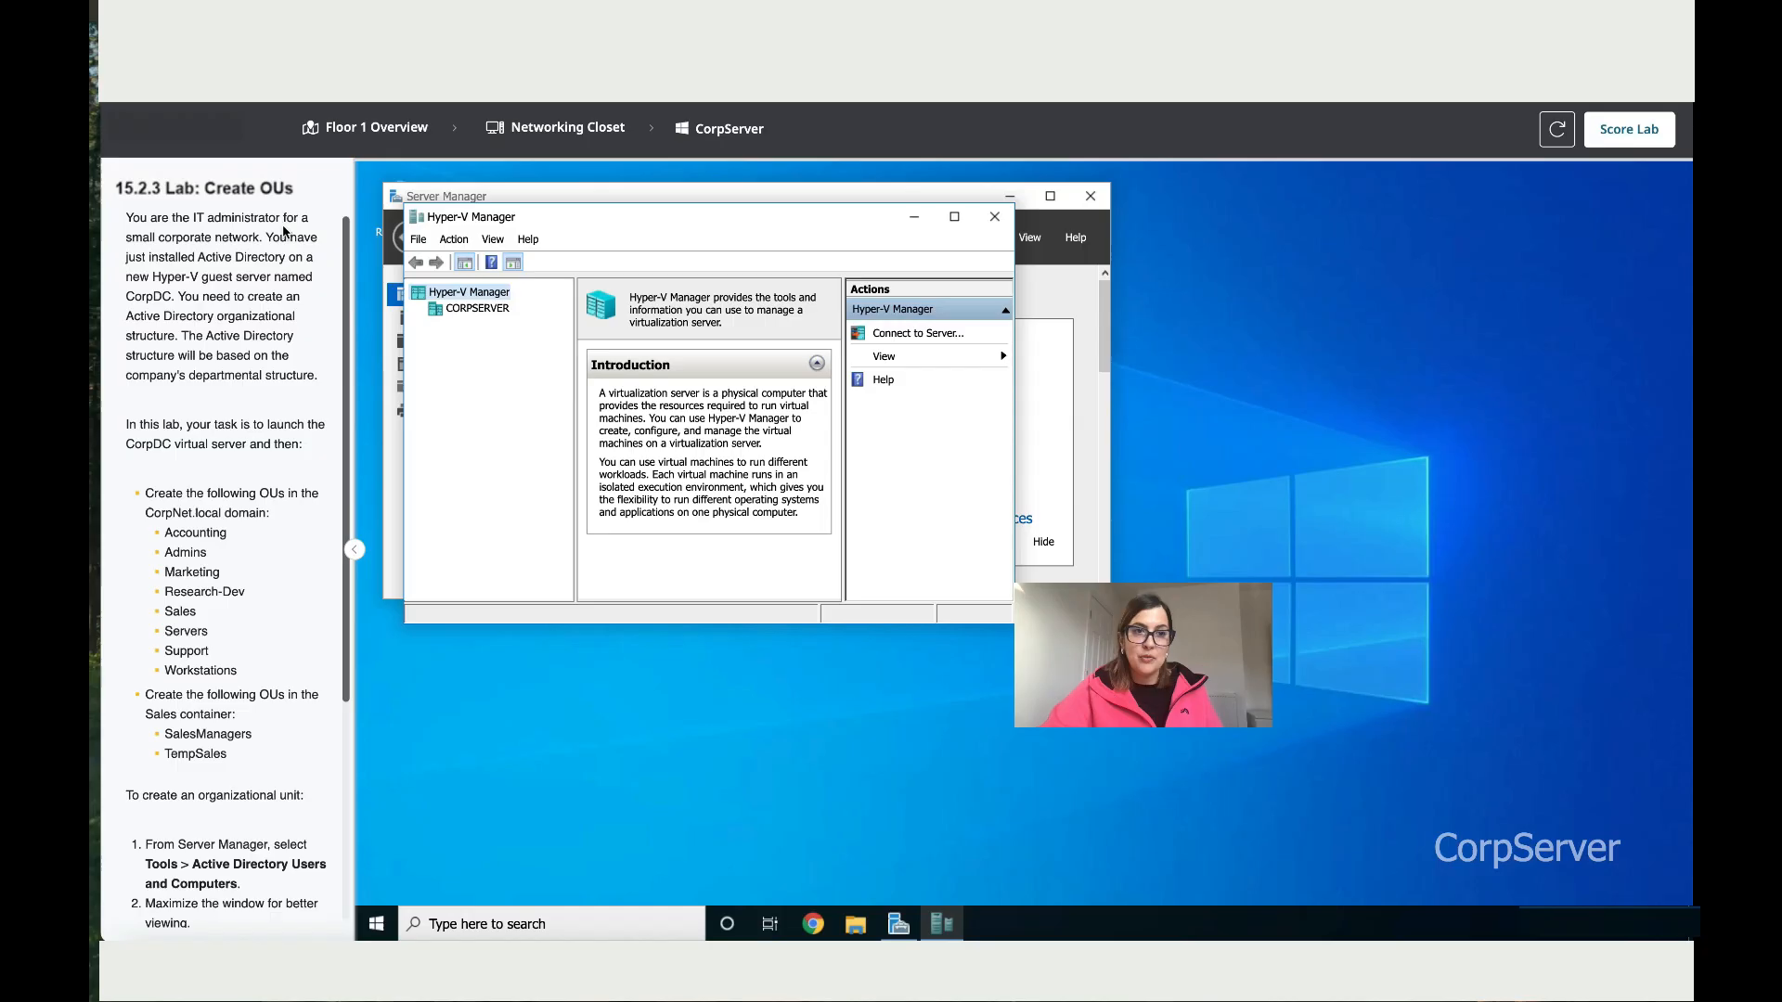
pyautogui.moveTo(211, 262)
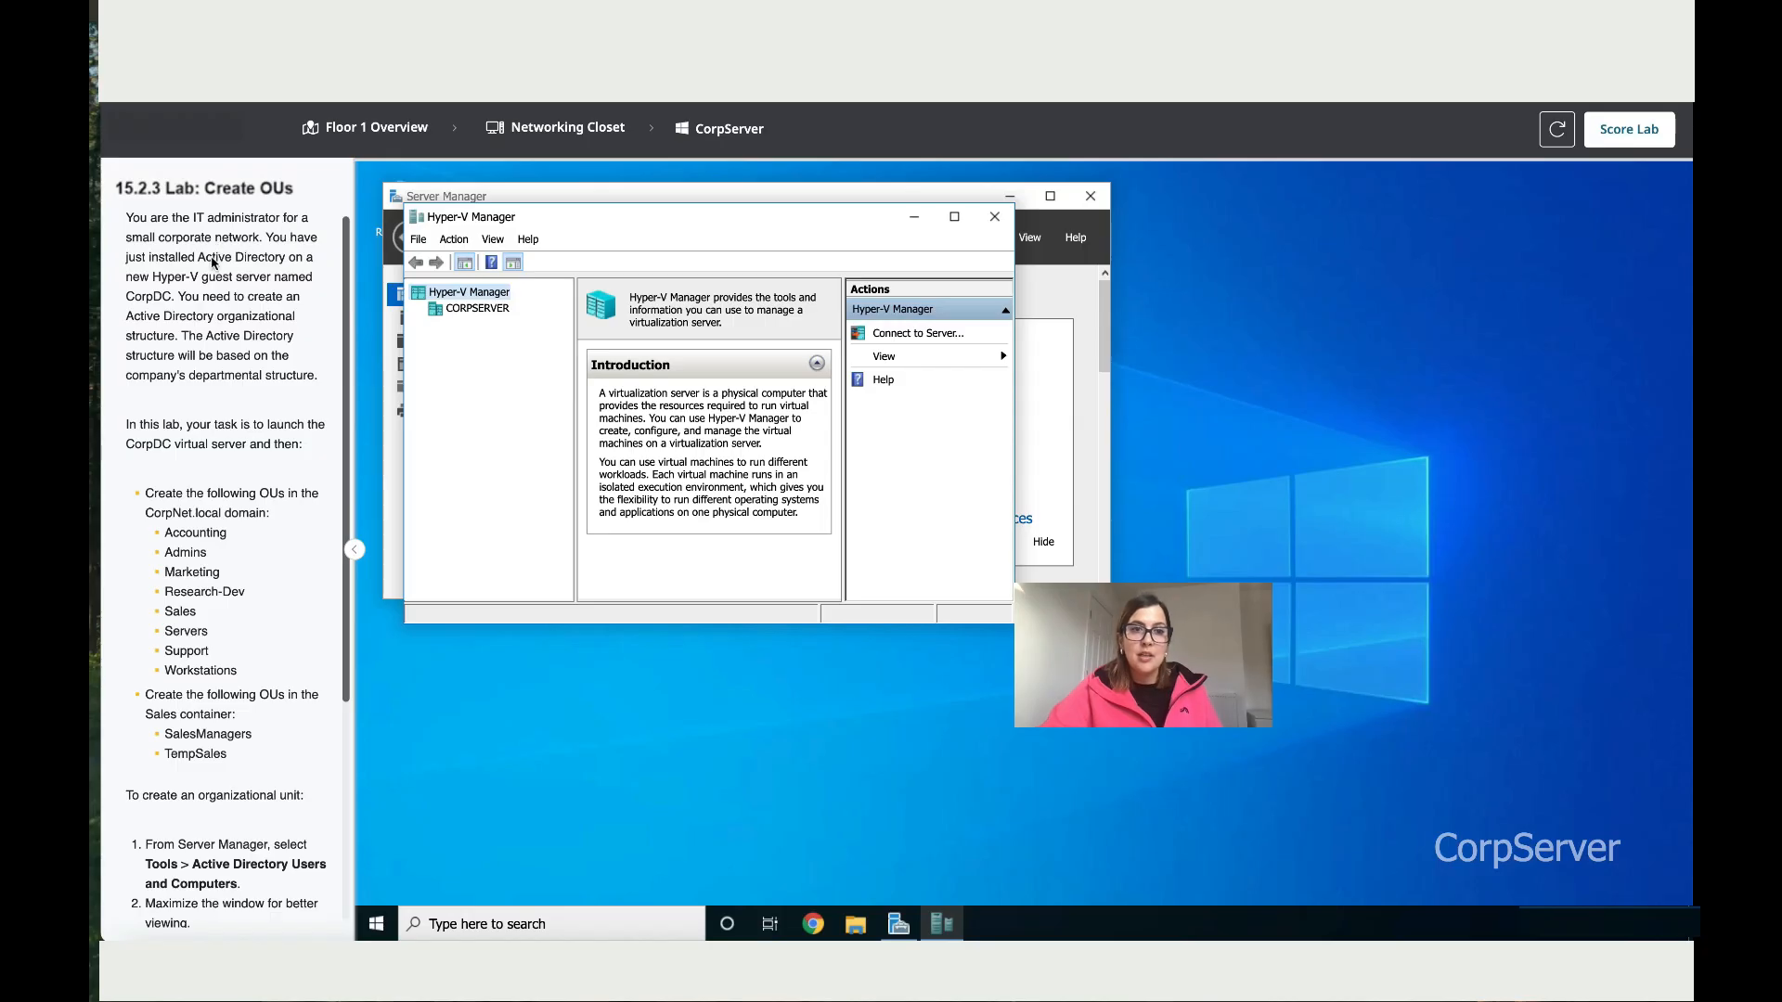
pyautogui.moveTo(301, 268)
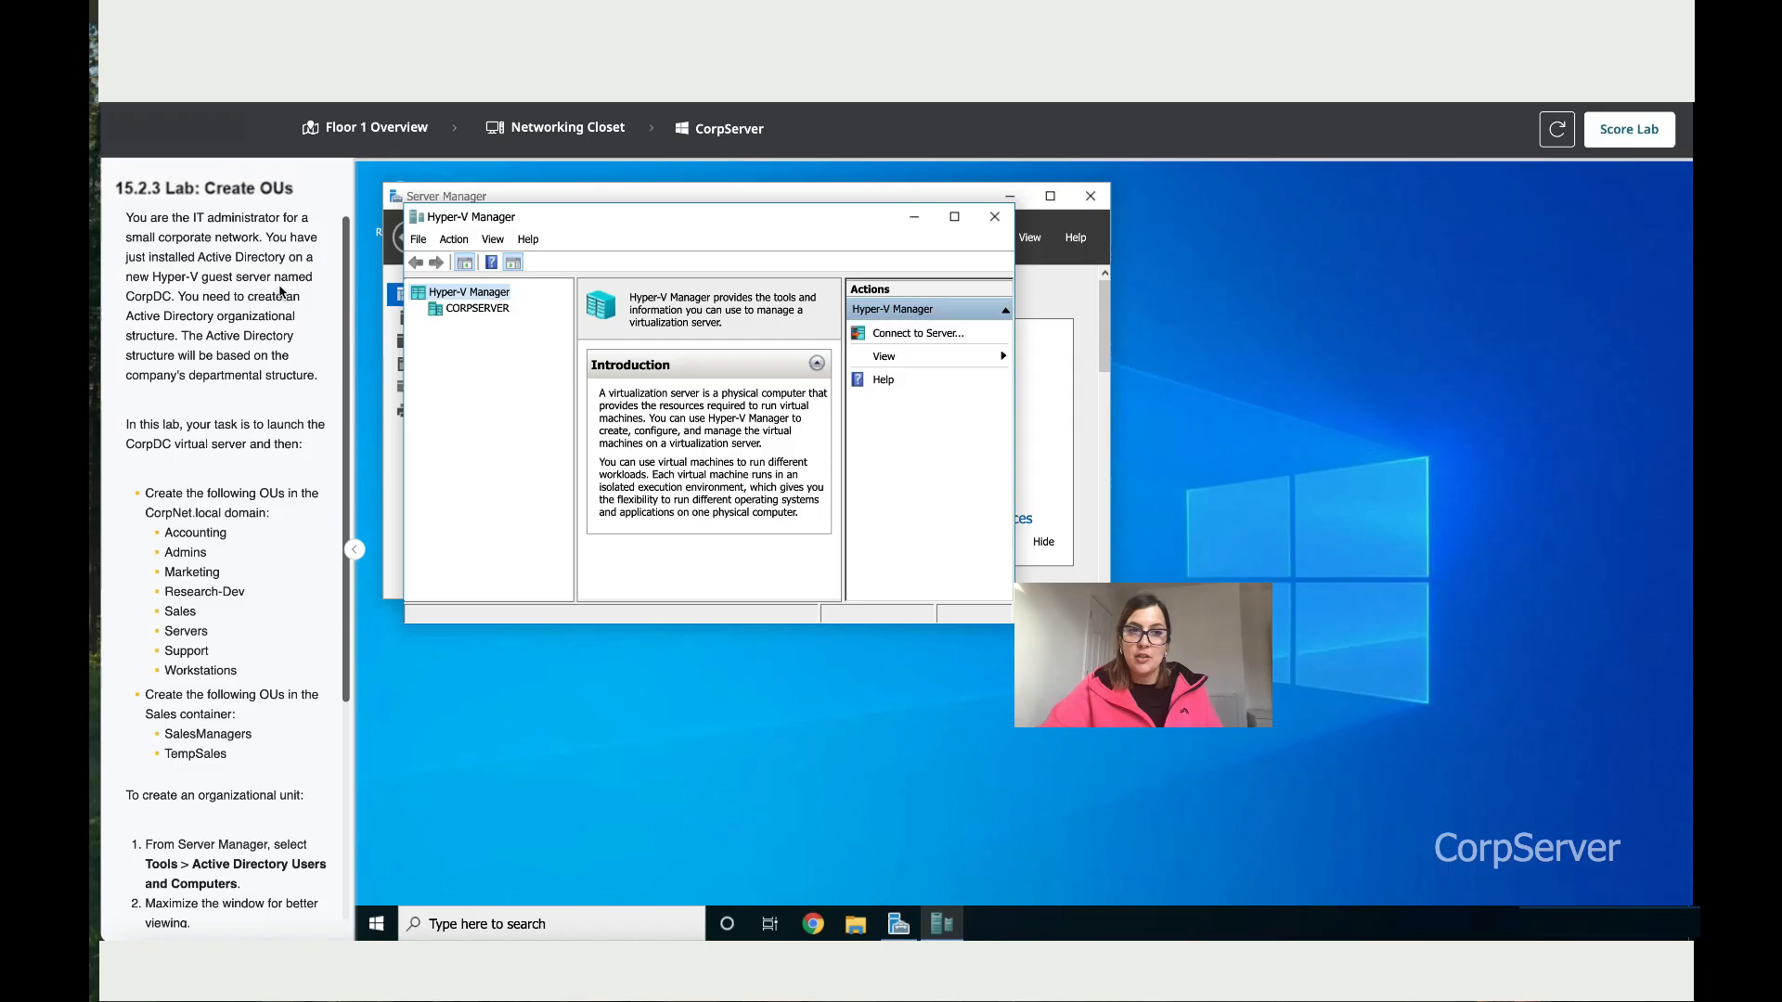
pyautogui.moveTo(141, 302)
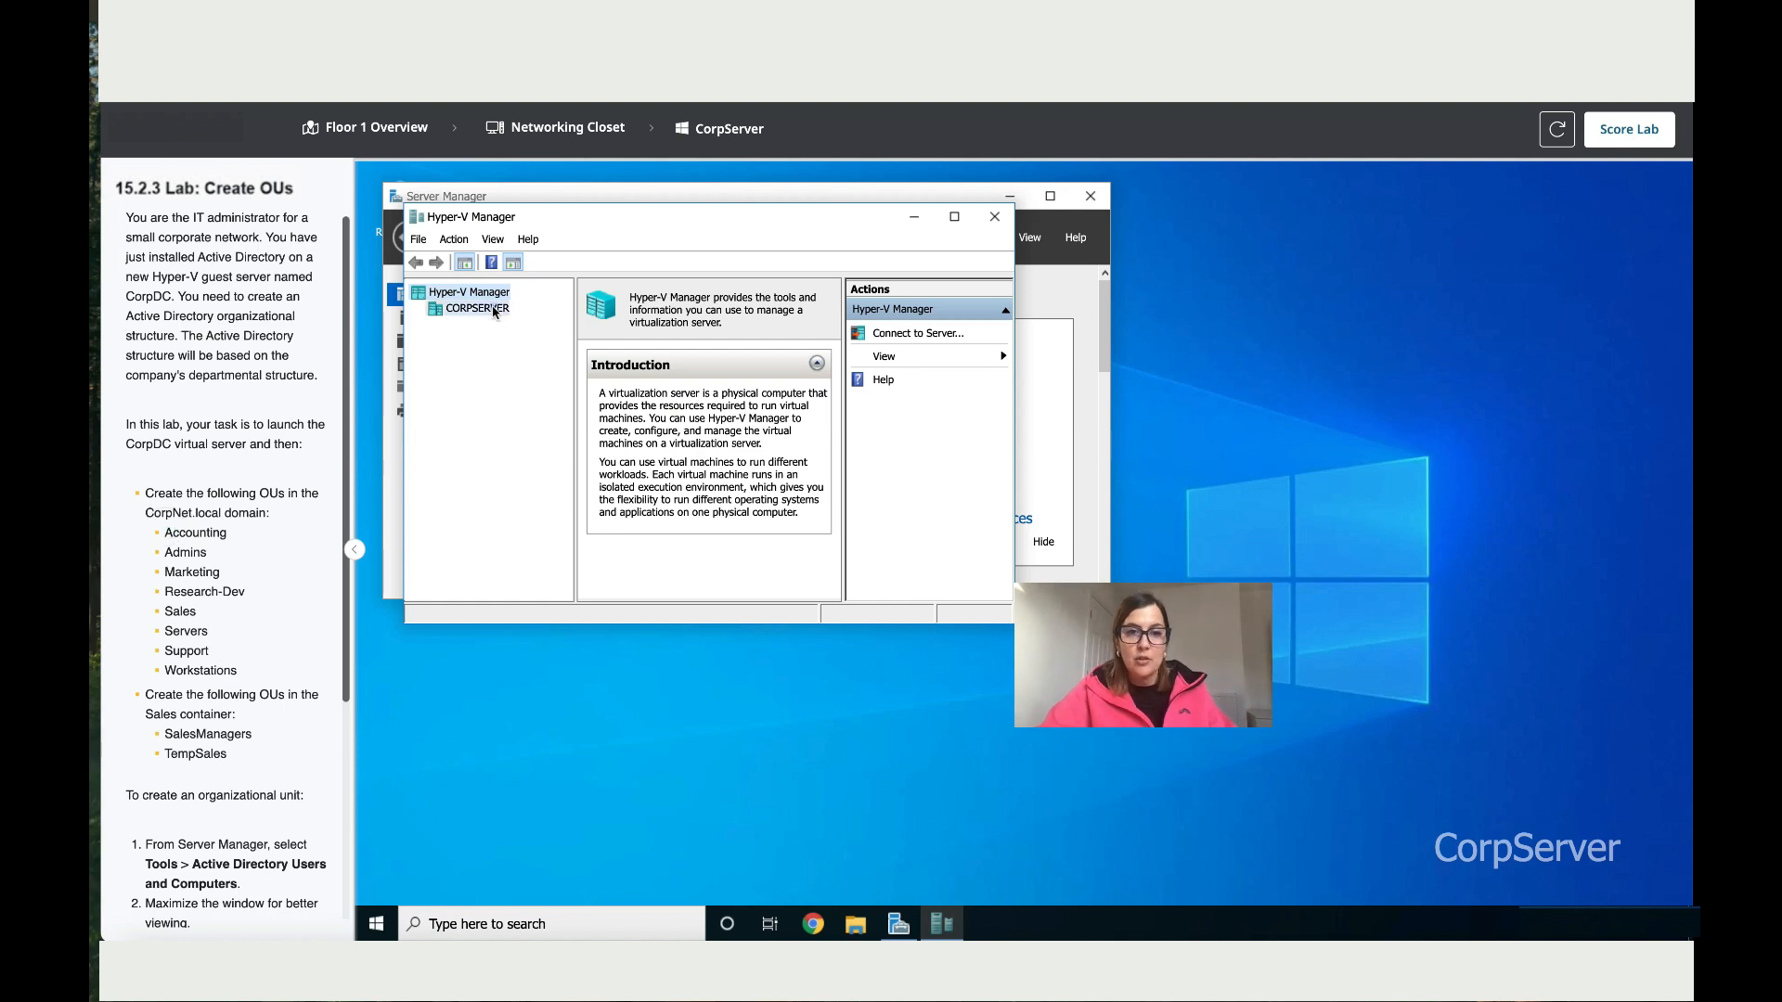
# - Launch Active Directory Users and Computers from Server Manager Tools on the CorpDC VM
pyautogui.click(477, 308)
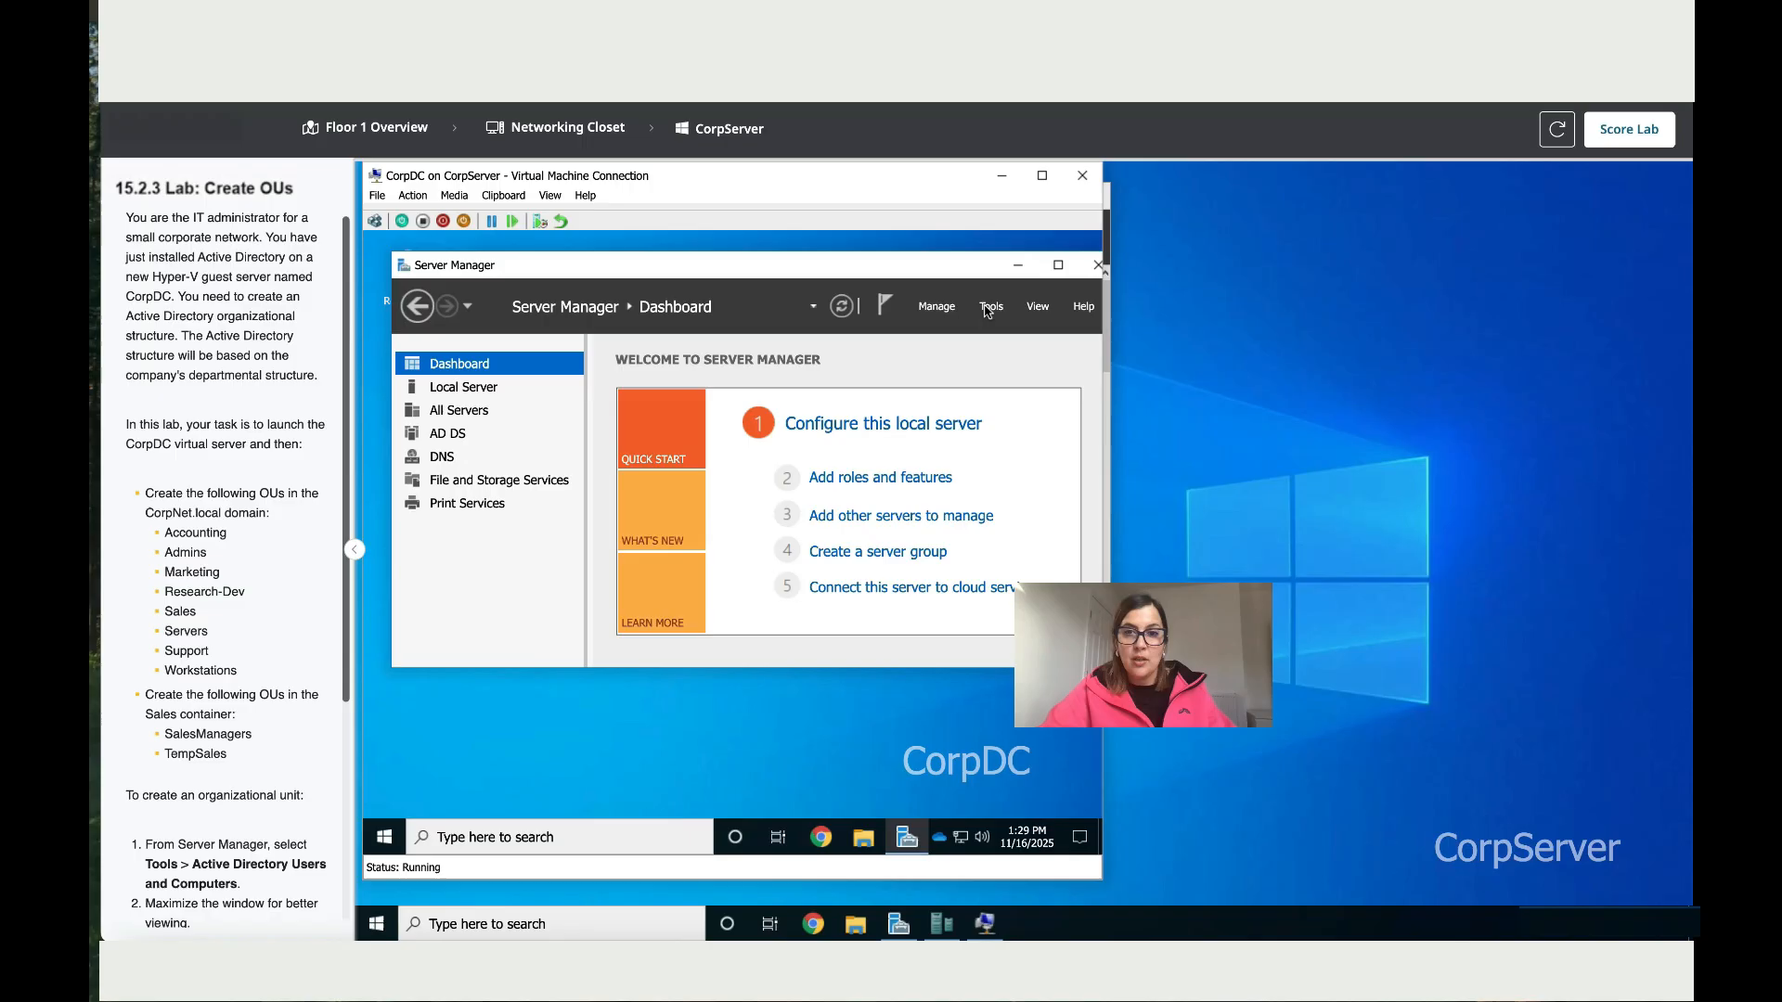
pyautogui.click(989, 306)
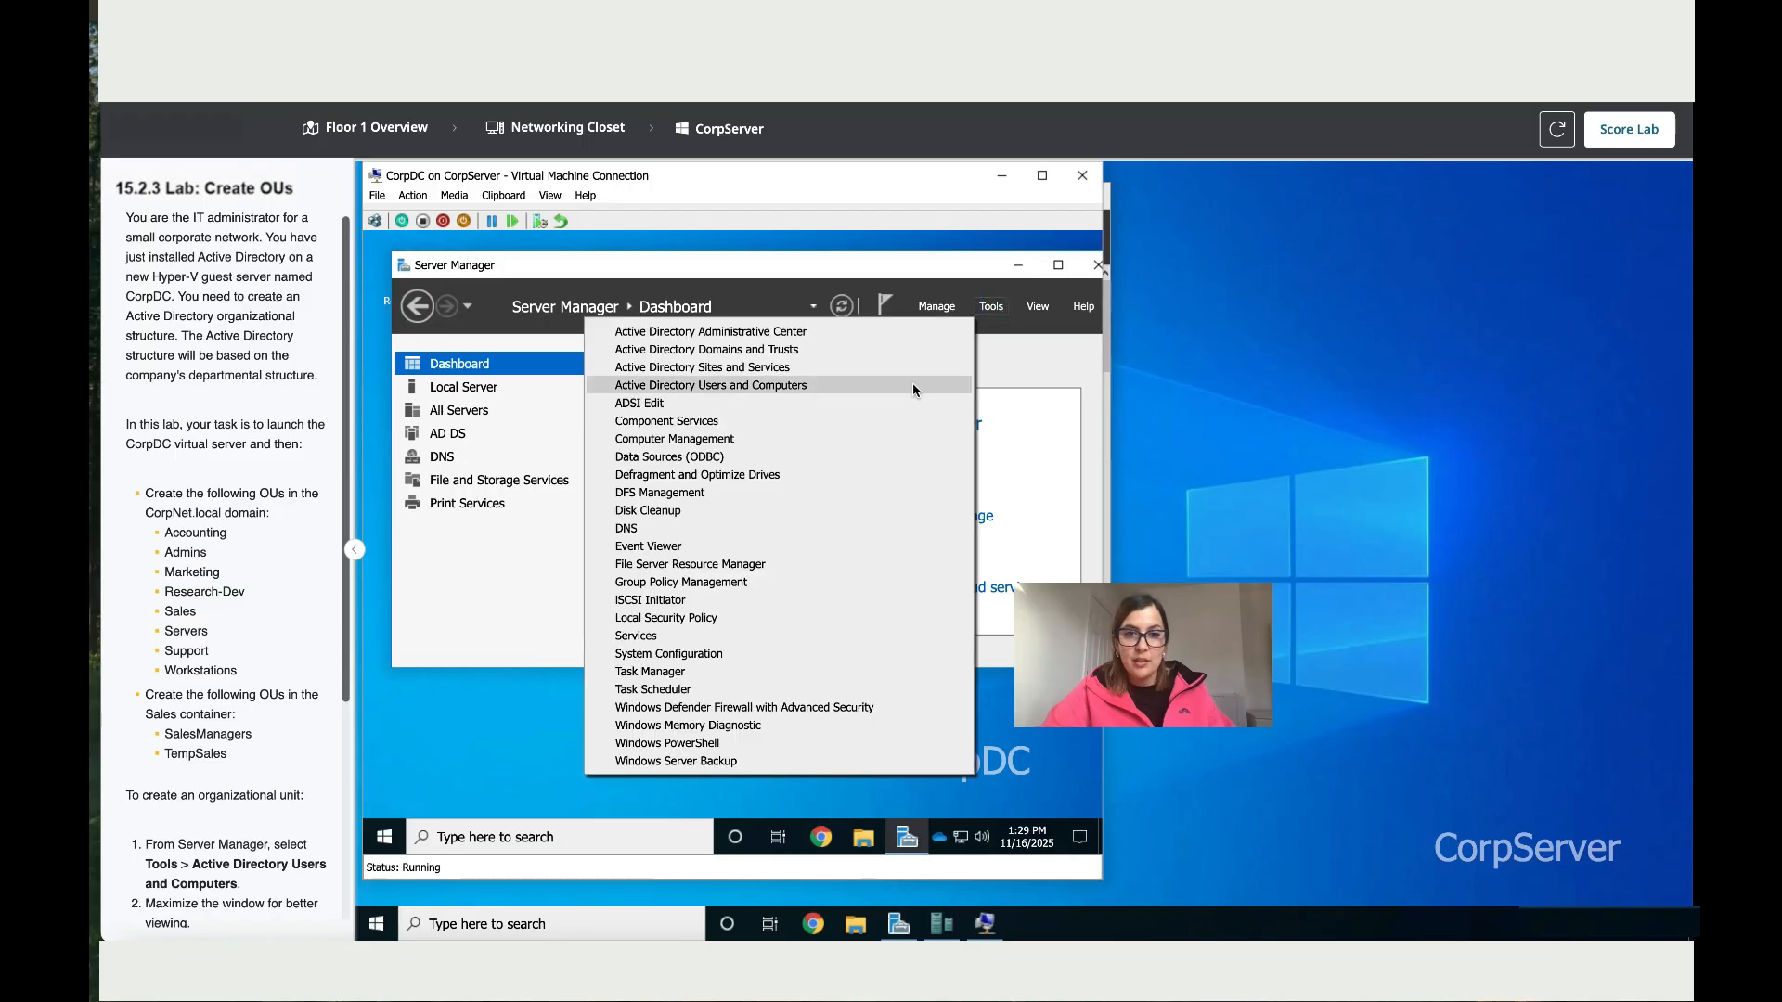
pyautogui.click(711, 384)
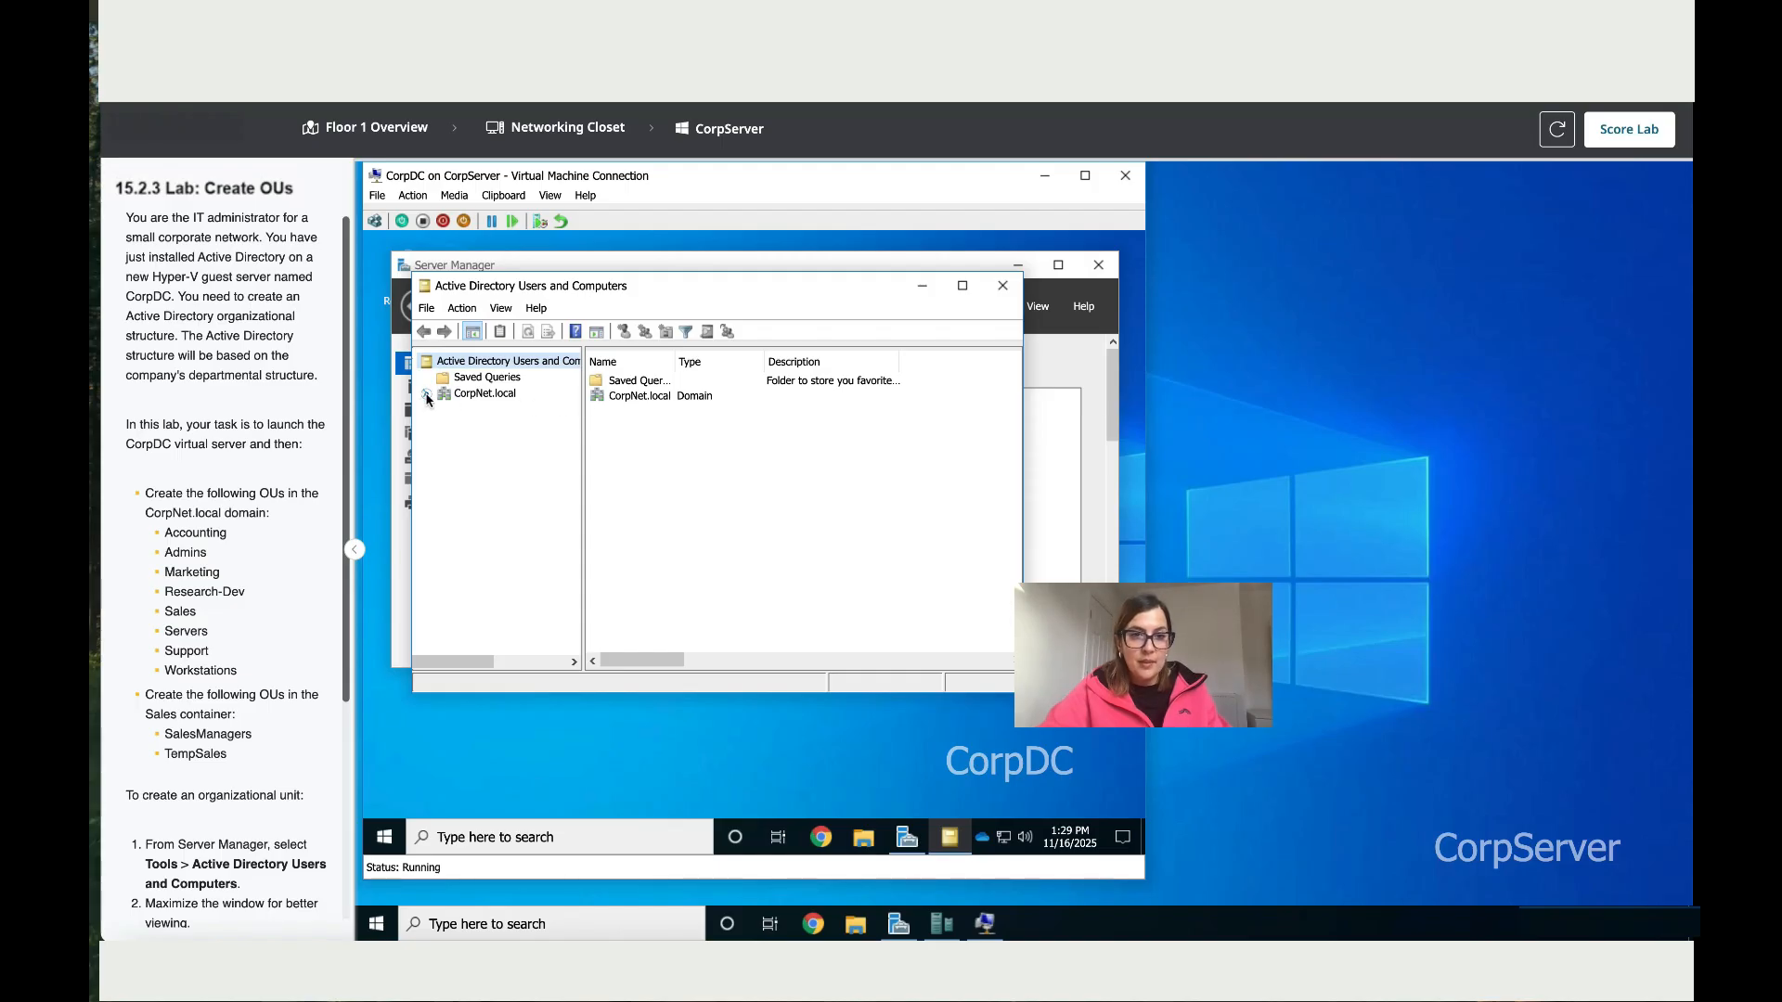
# - Create the Accounting organizational unit directly under CorpNet.local
pyautogui.click(427, 394)
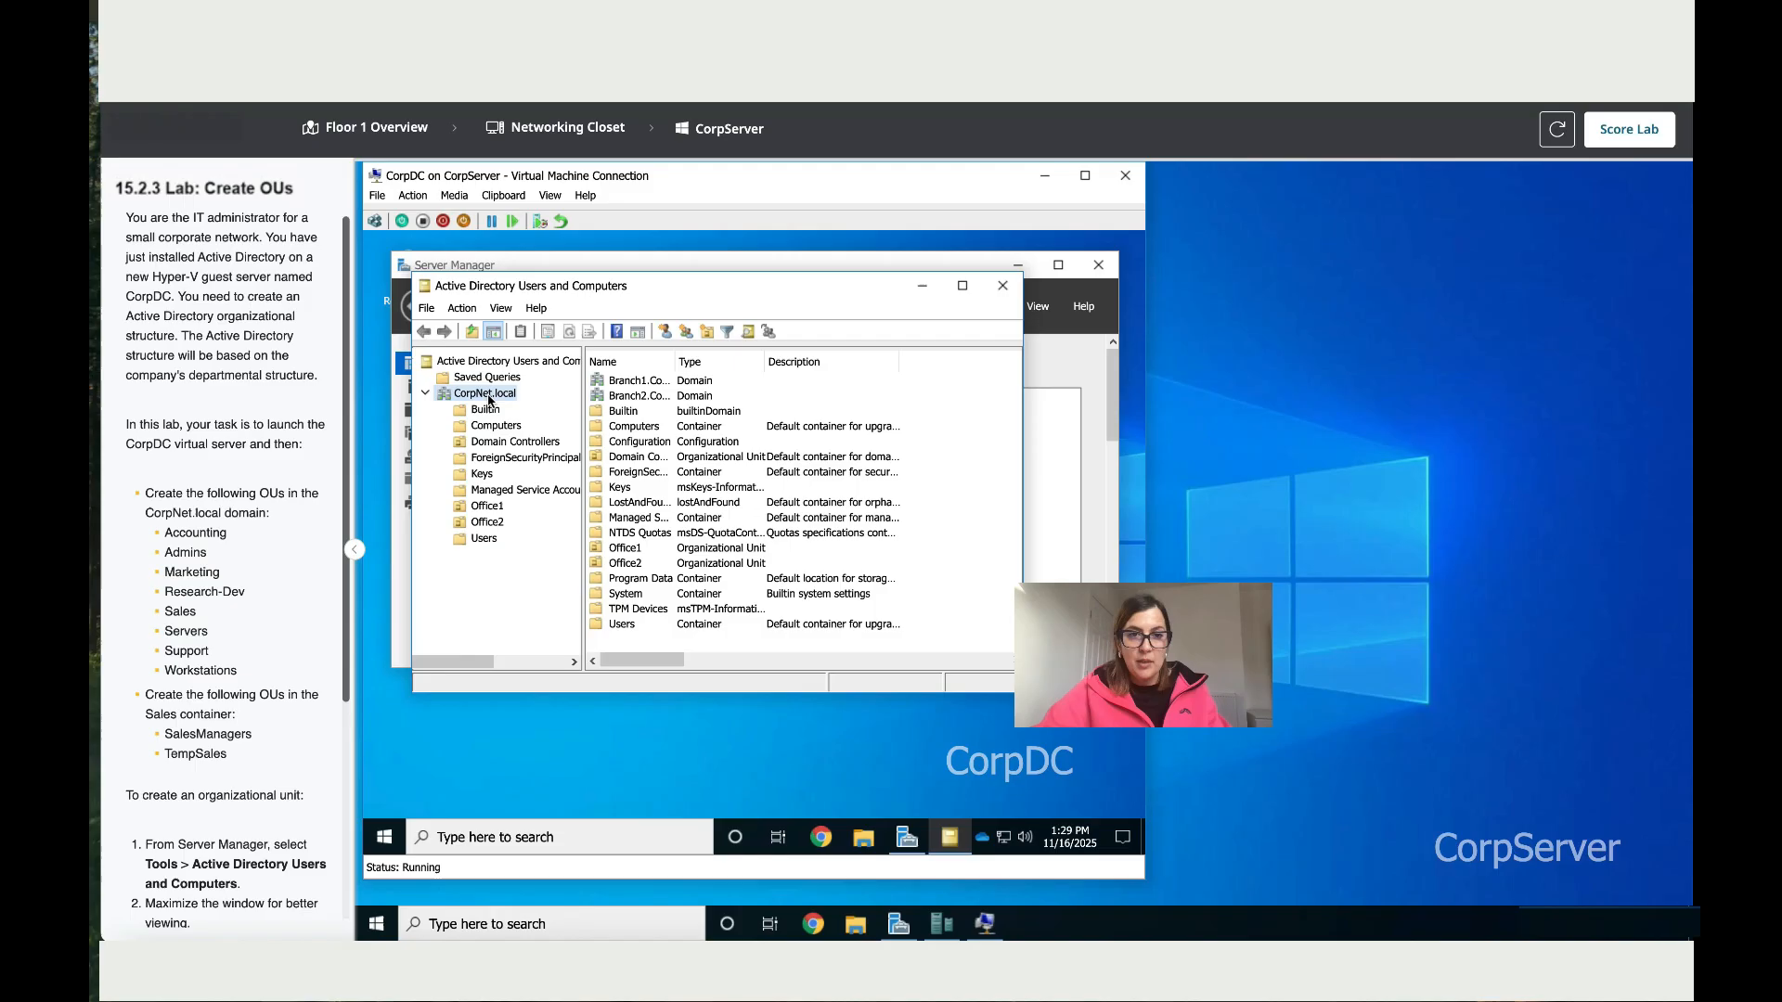
pyautogui.rightClick(483, 392)
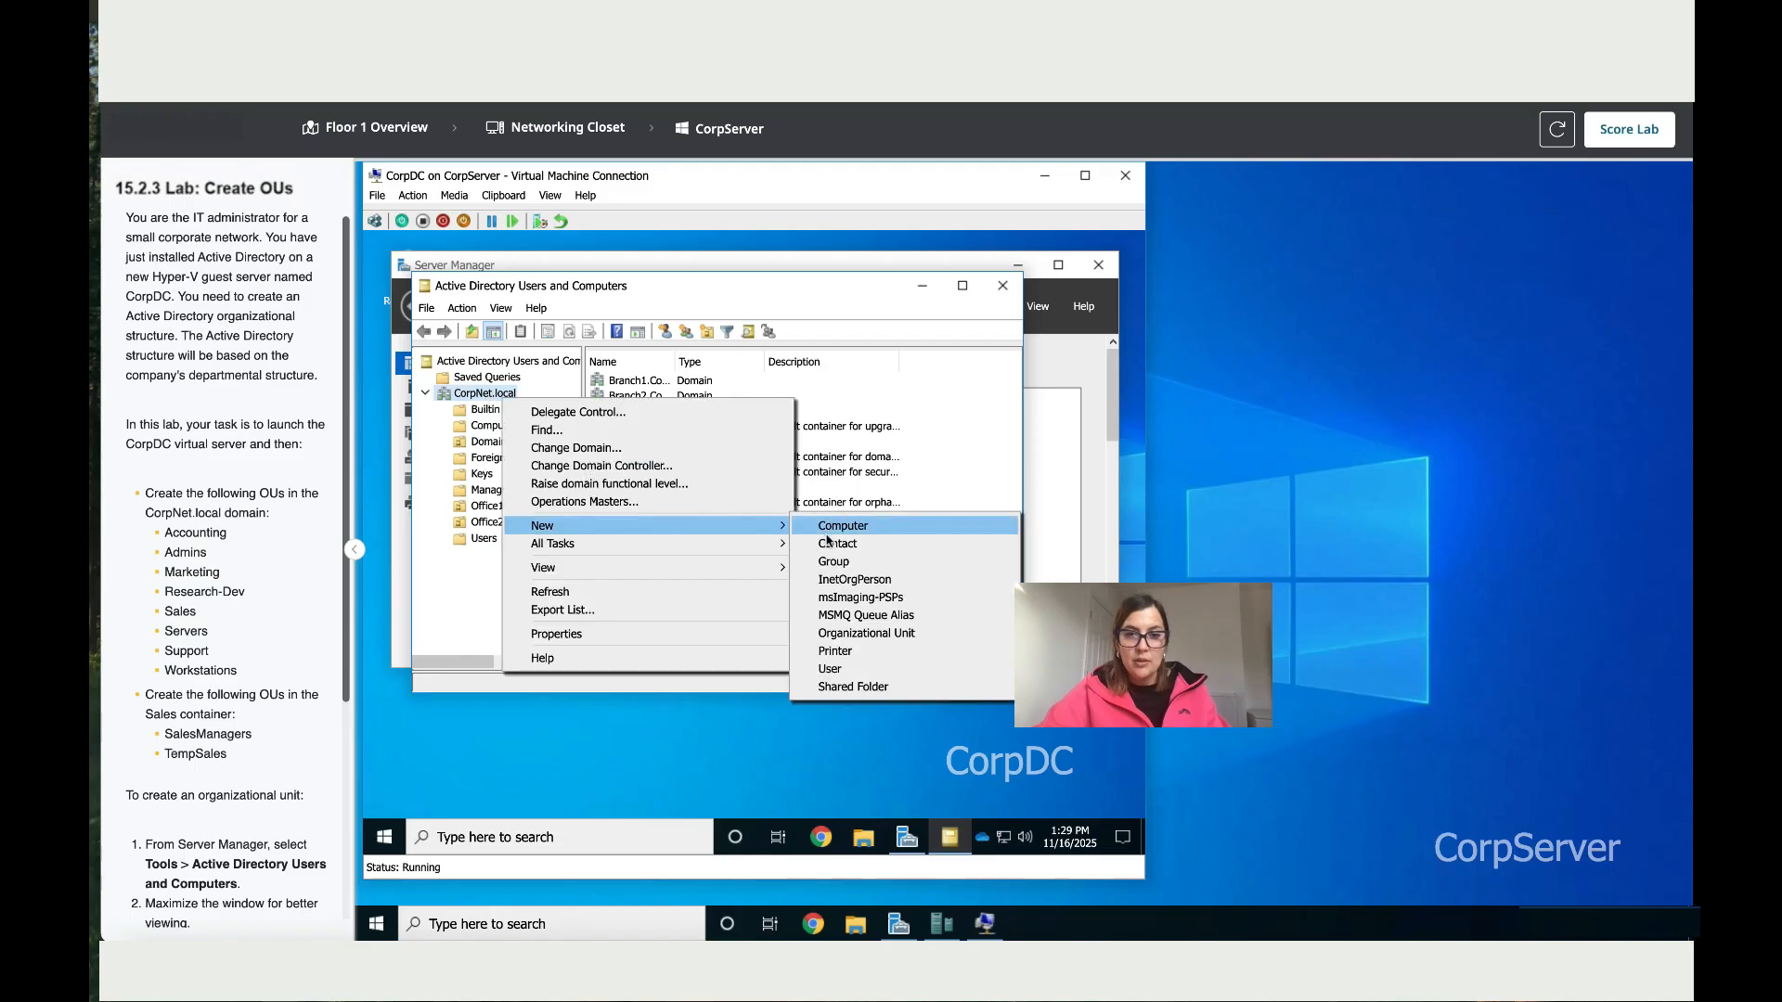
pyautogui.moveTo(867, 633)
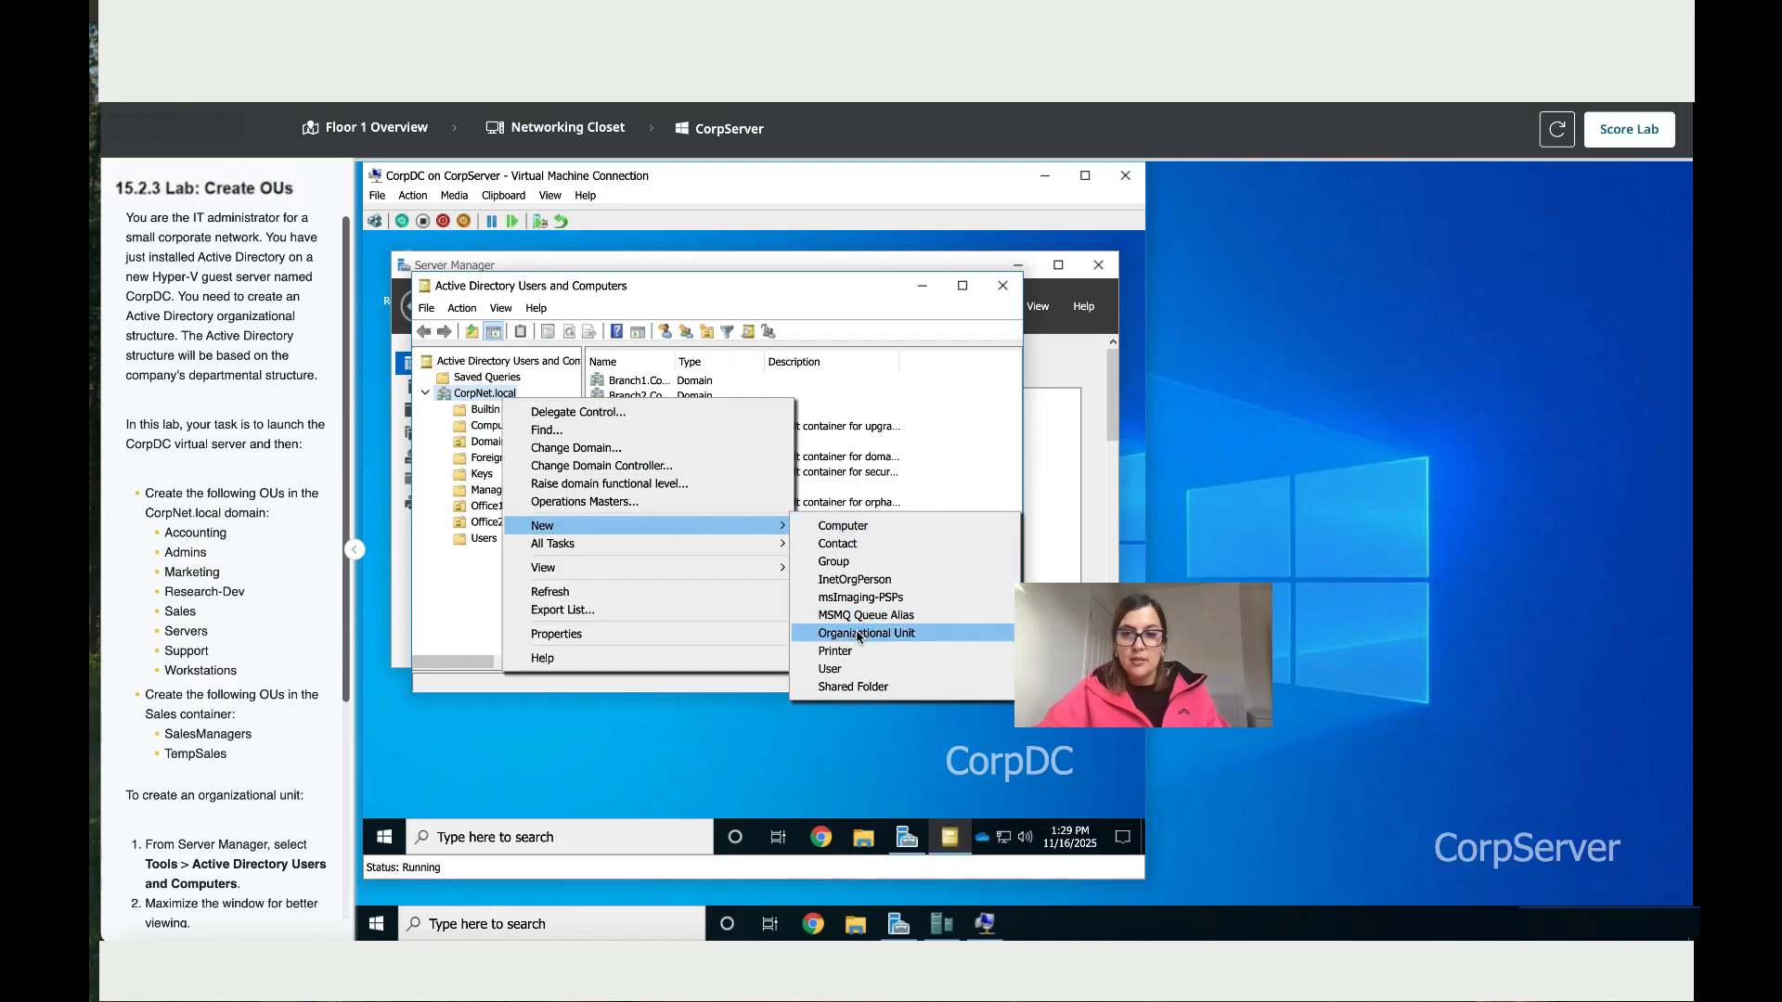
pyautogui.click(867, 633)
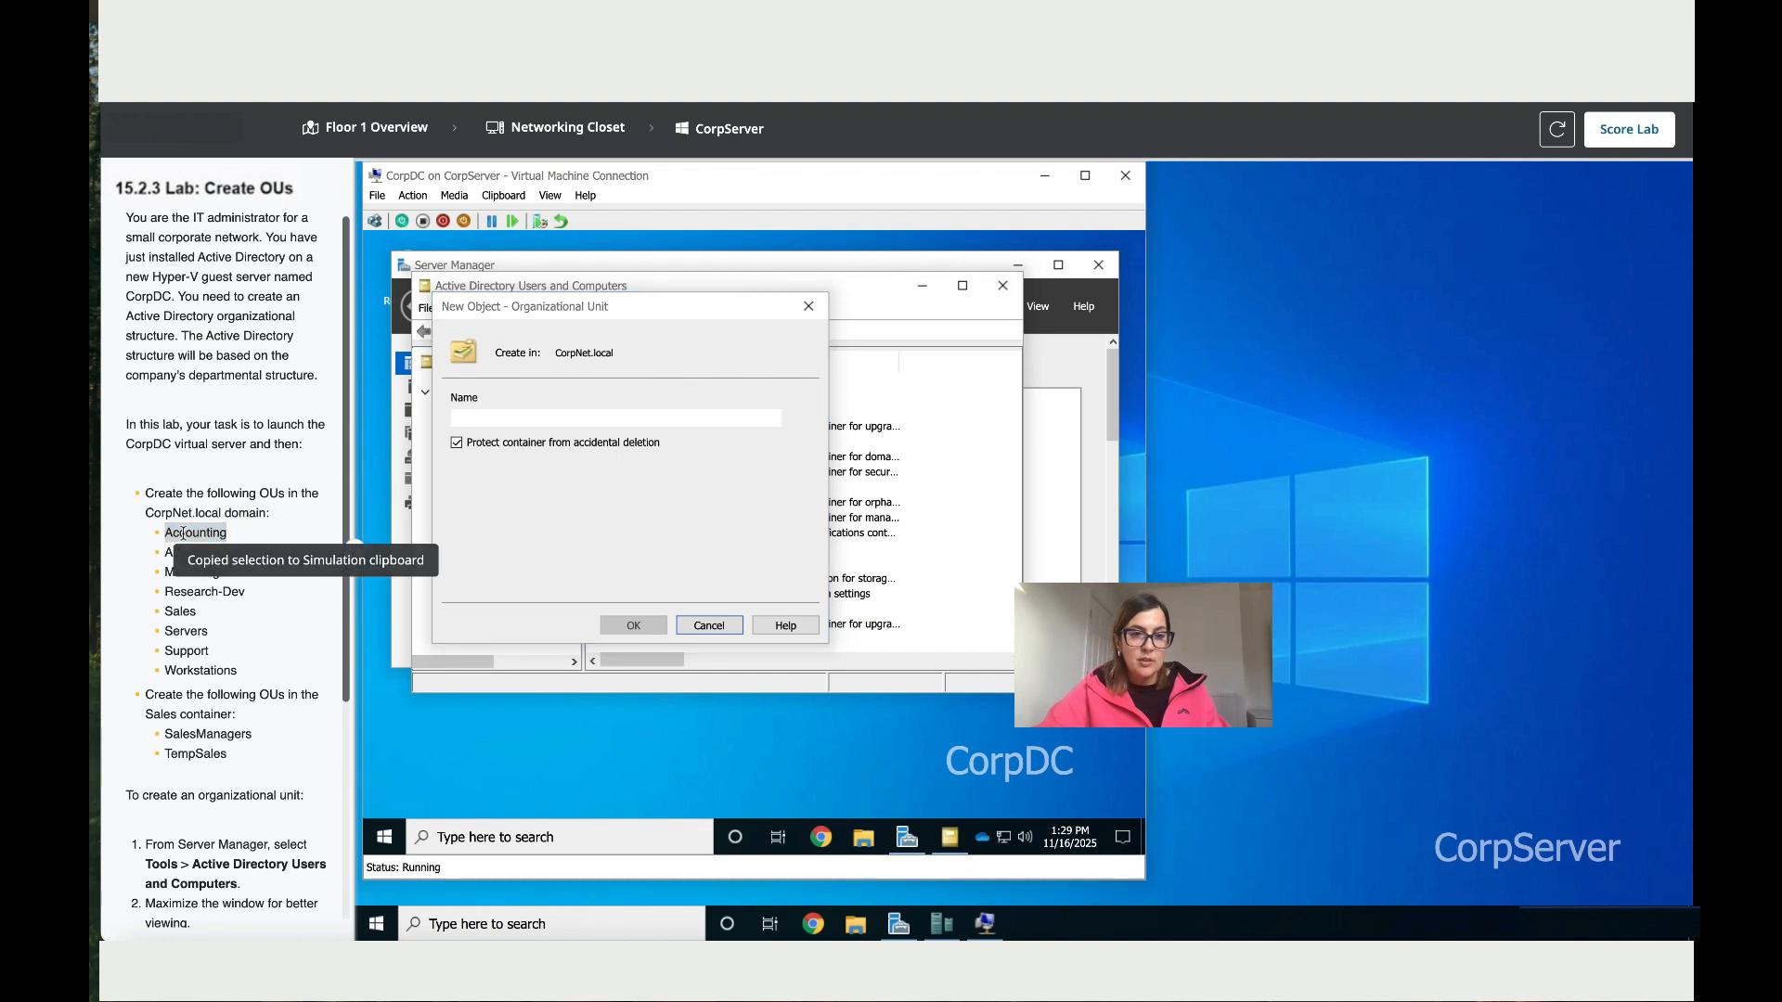
pyautogui.write('Accounting')
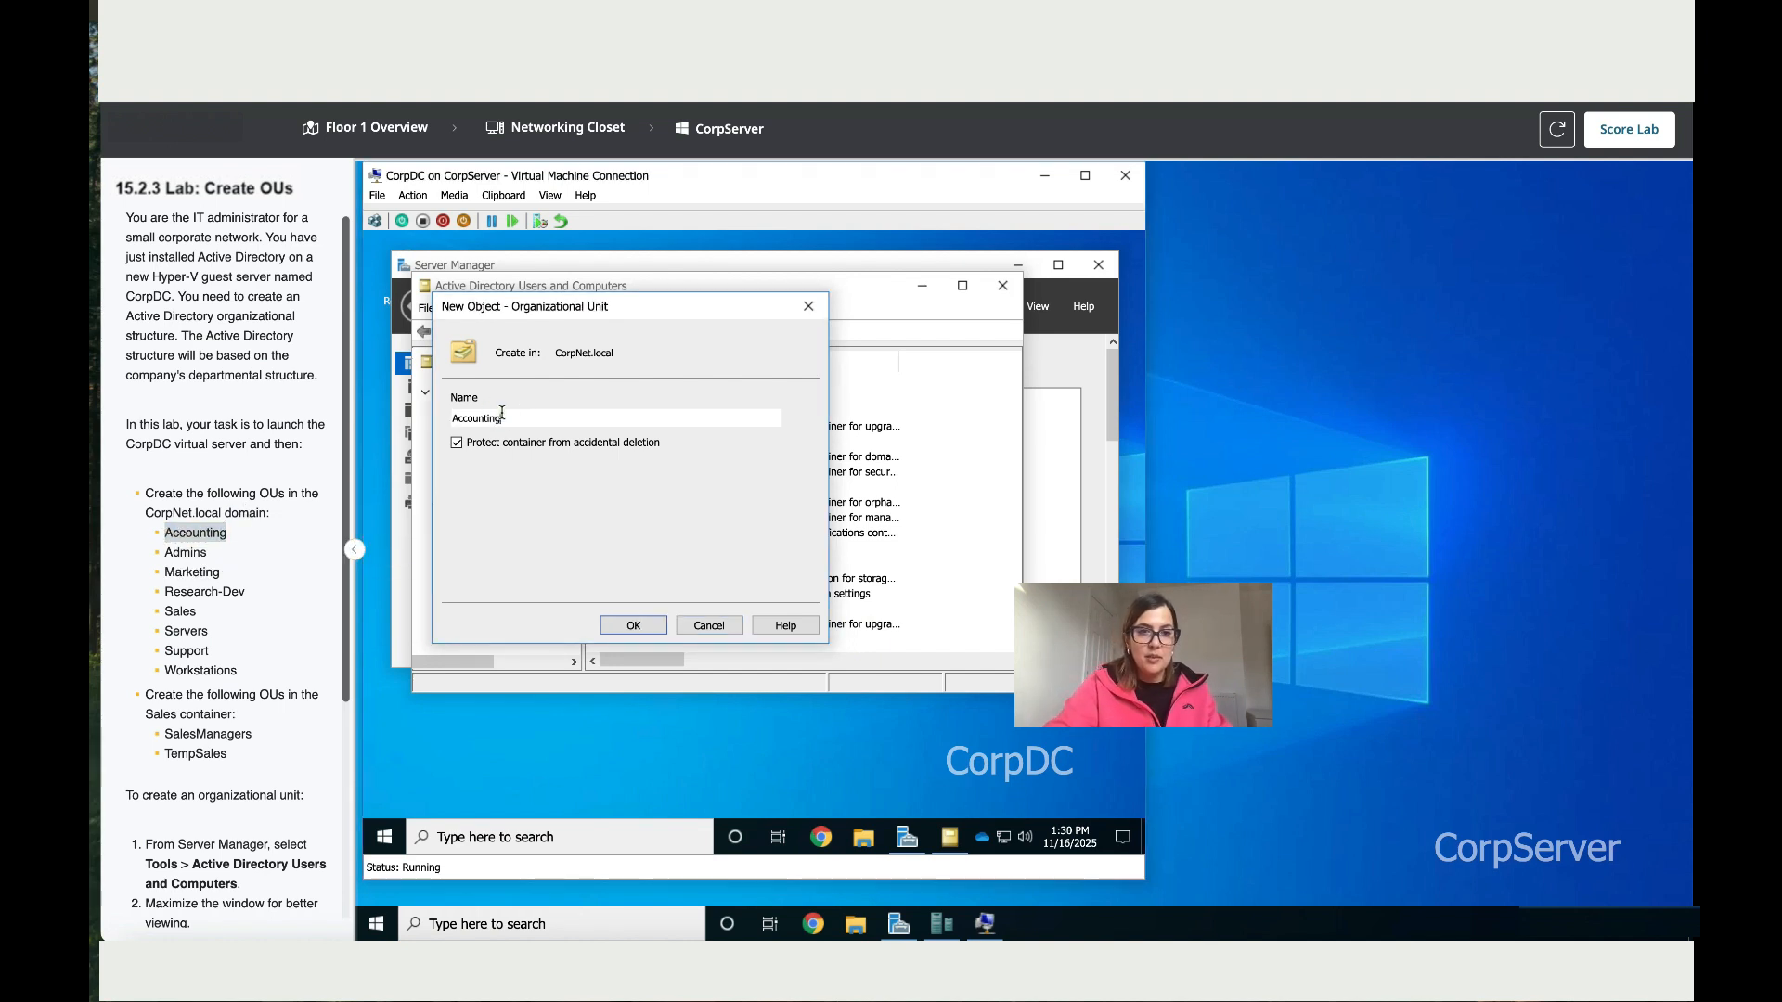
pyautogui.click(633, 626)
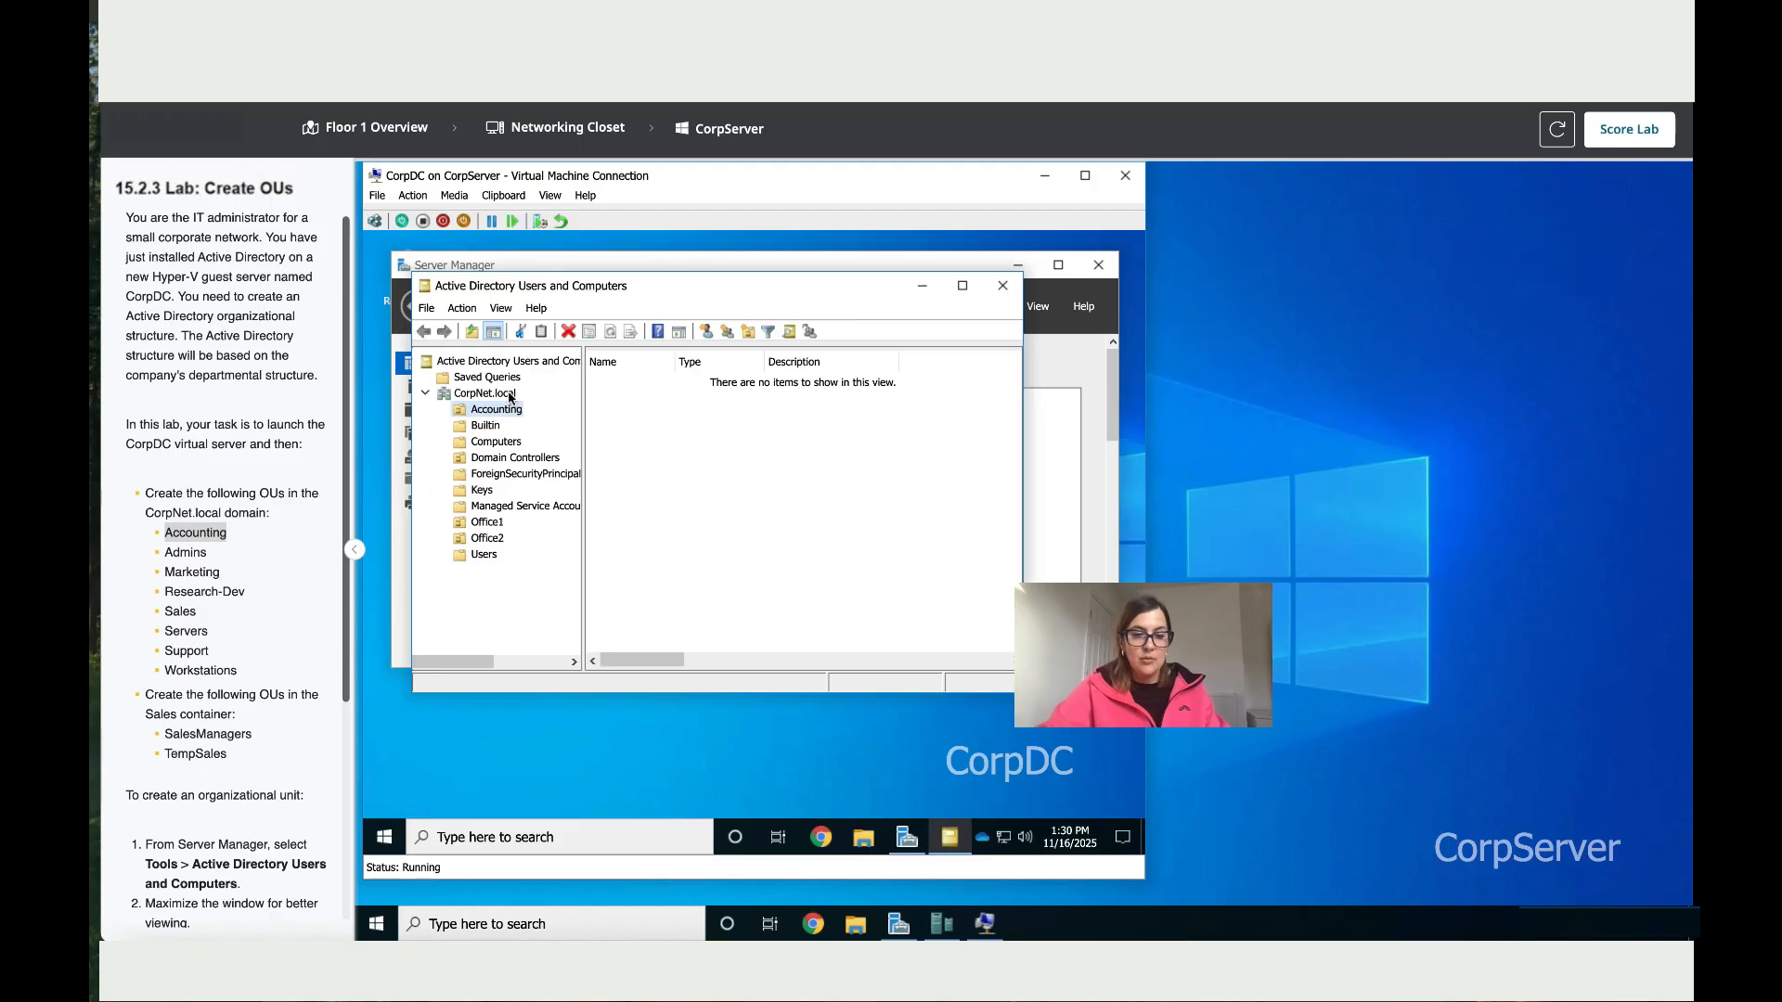
# - Create the Admins organizational unit under CorpNet.local and view the domain's contents
pyautogui.rightClick(483, 394)
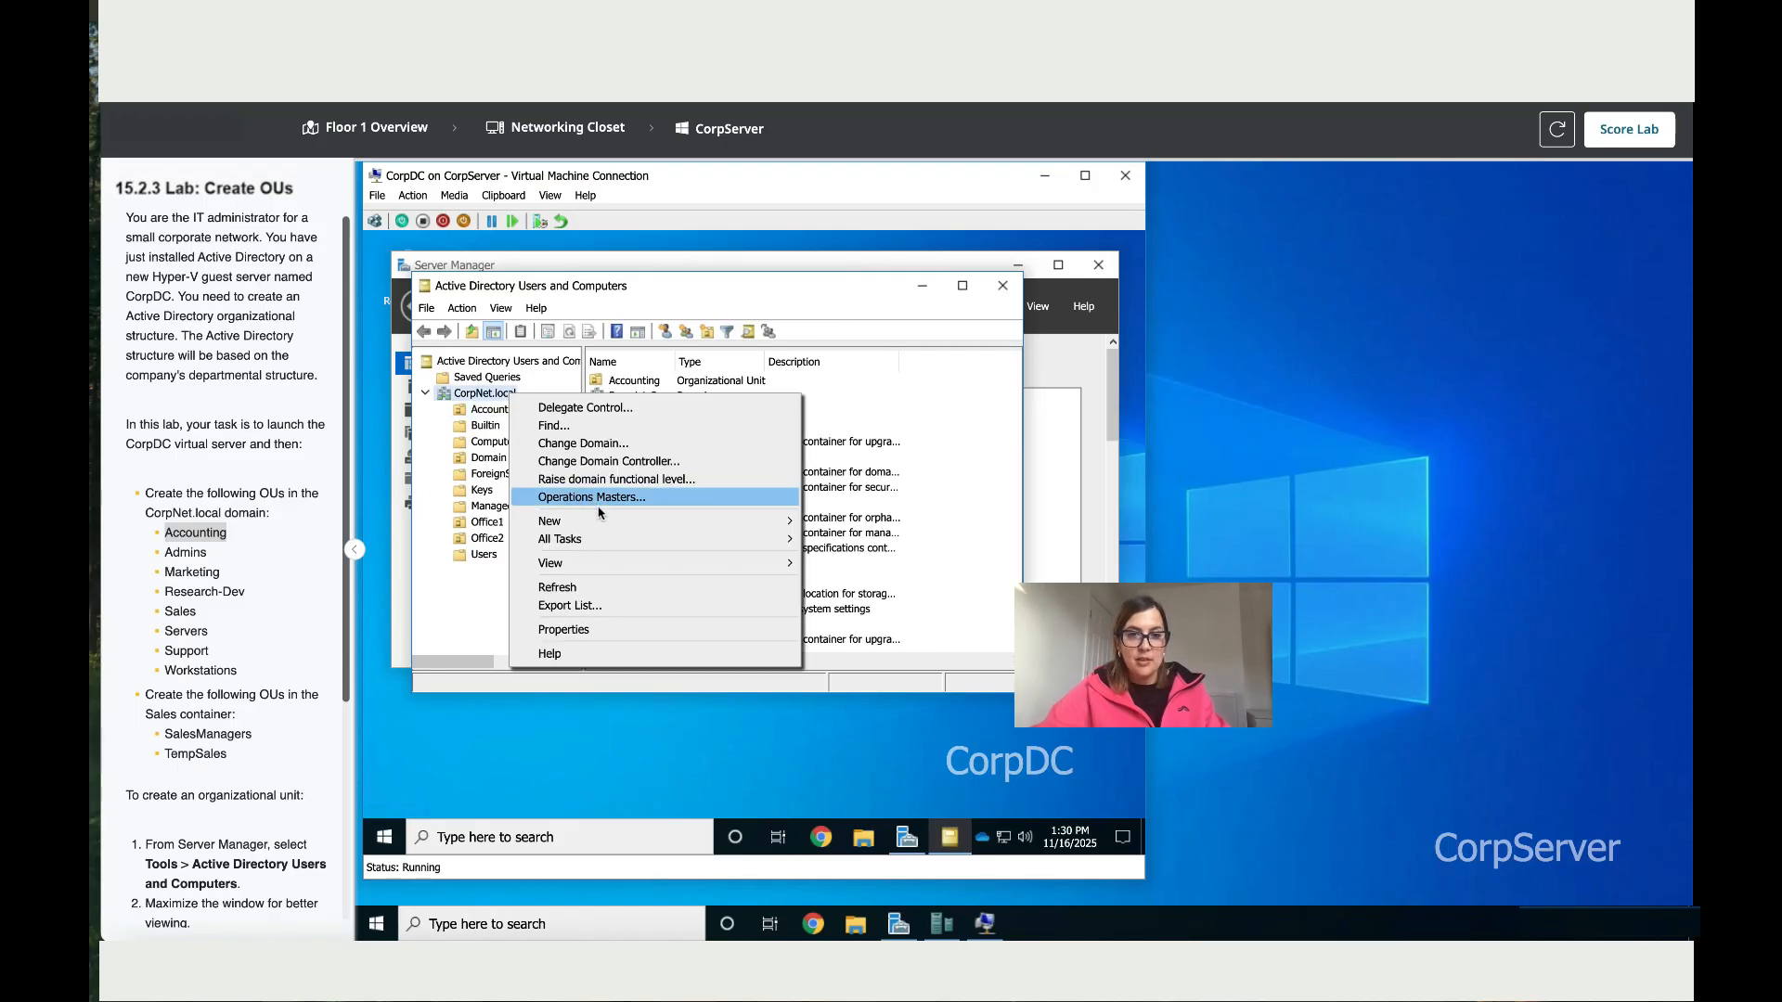
pyautogui.moveTo(550, 520)
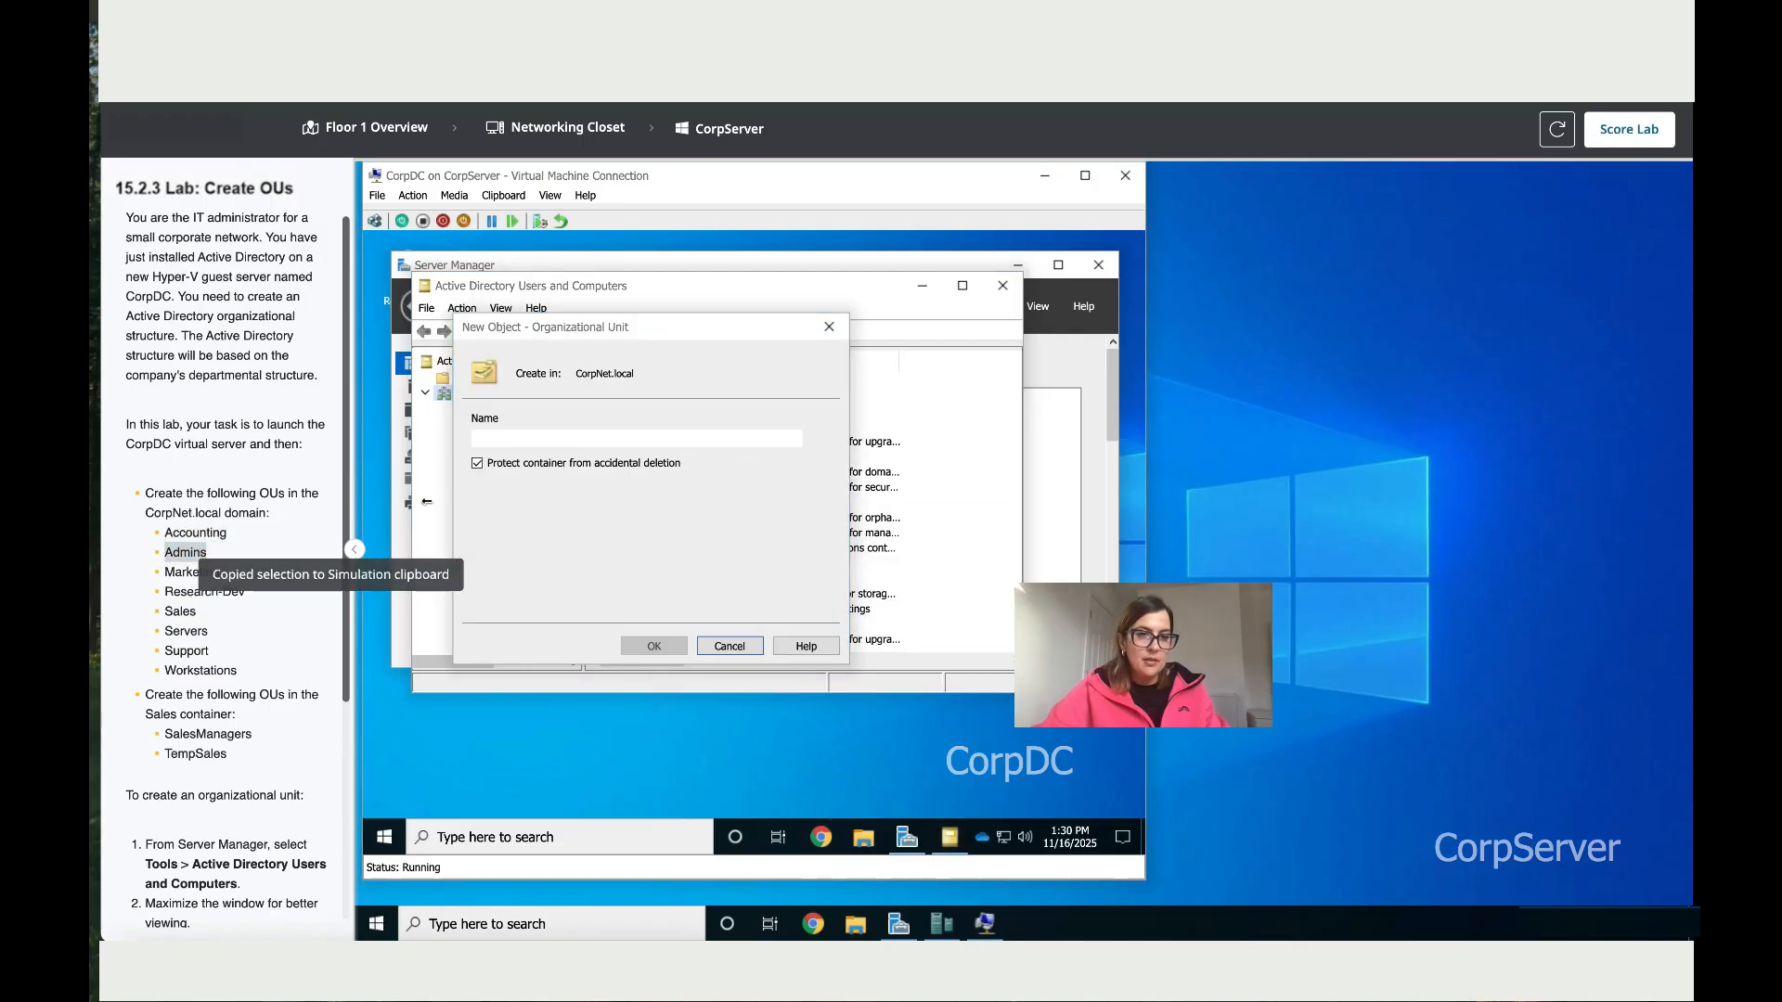
pyautogui.write('Admins')
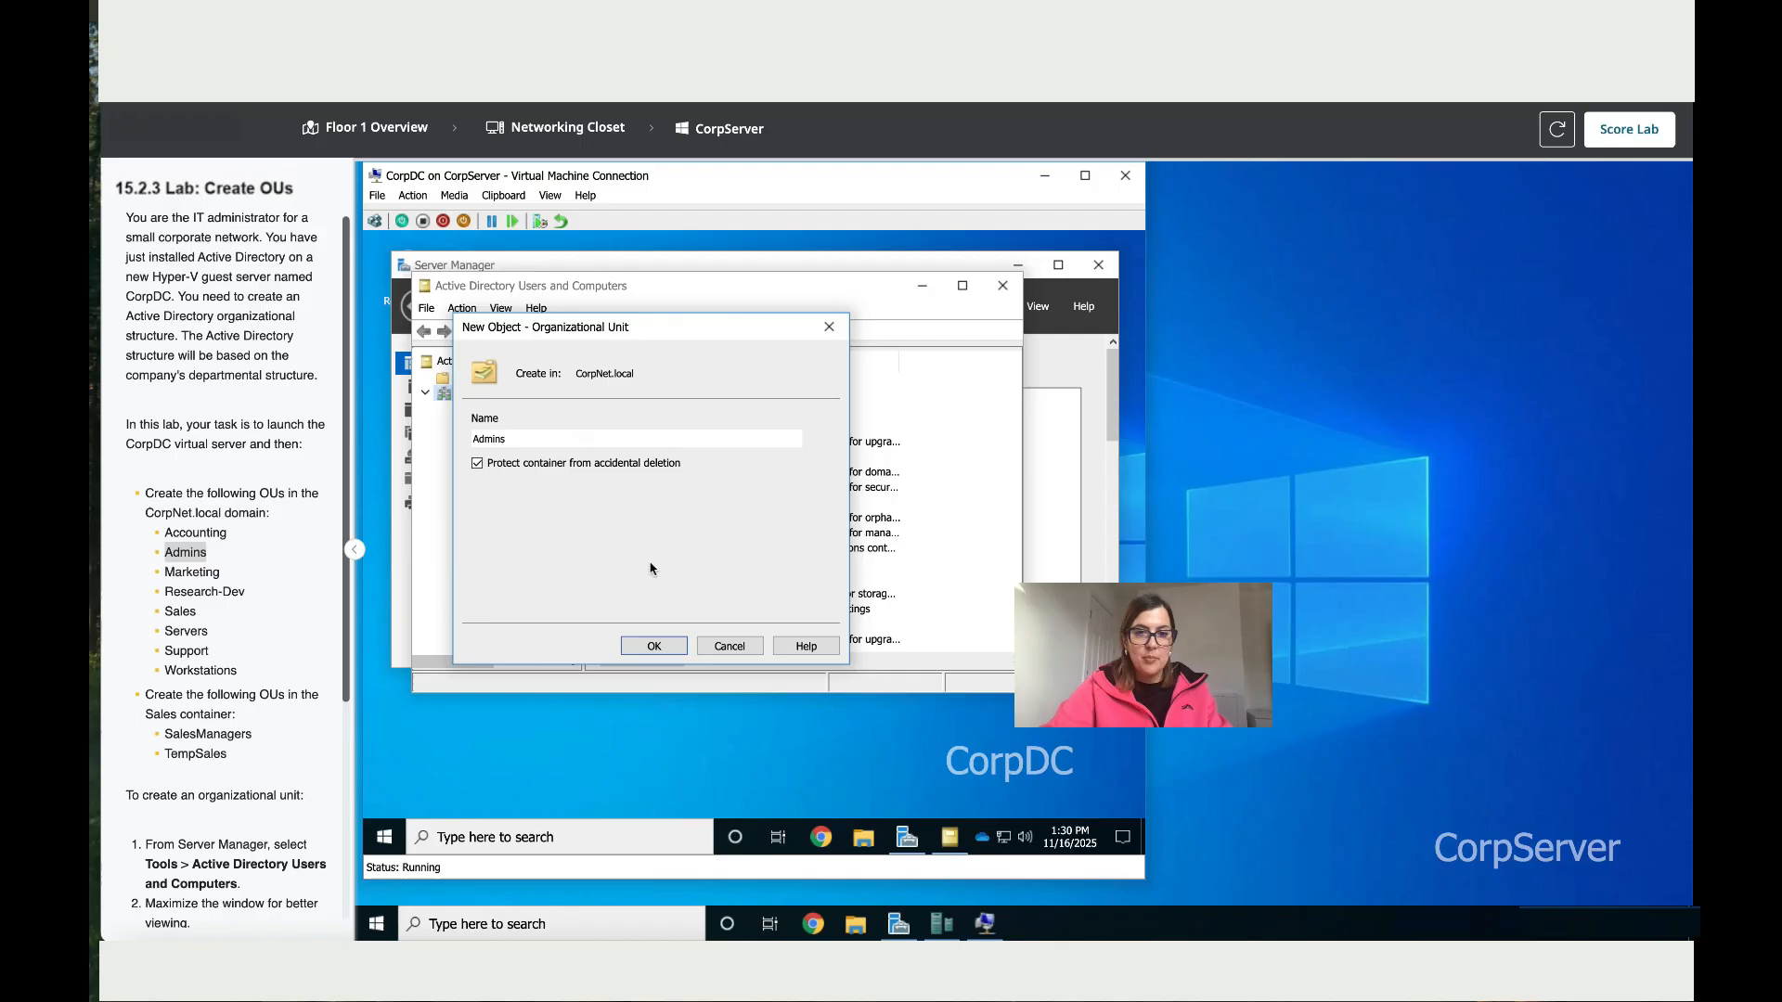
pyautogui.click(653, 646)
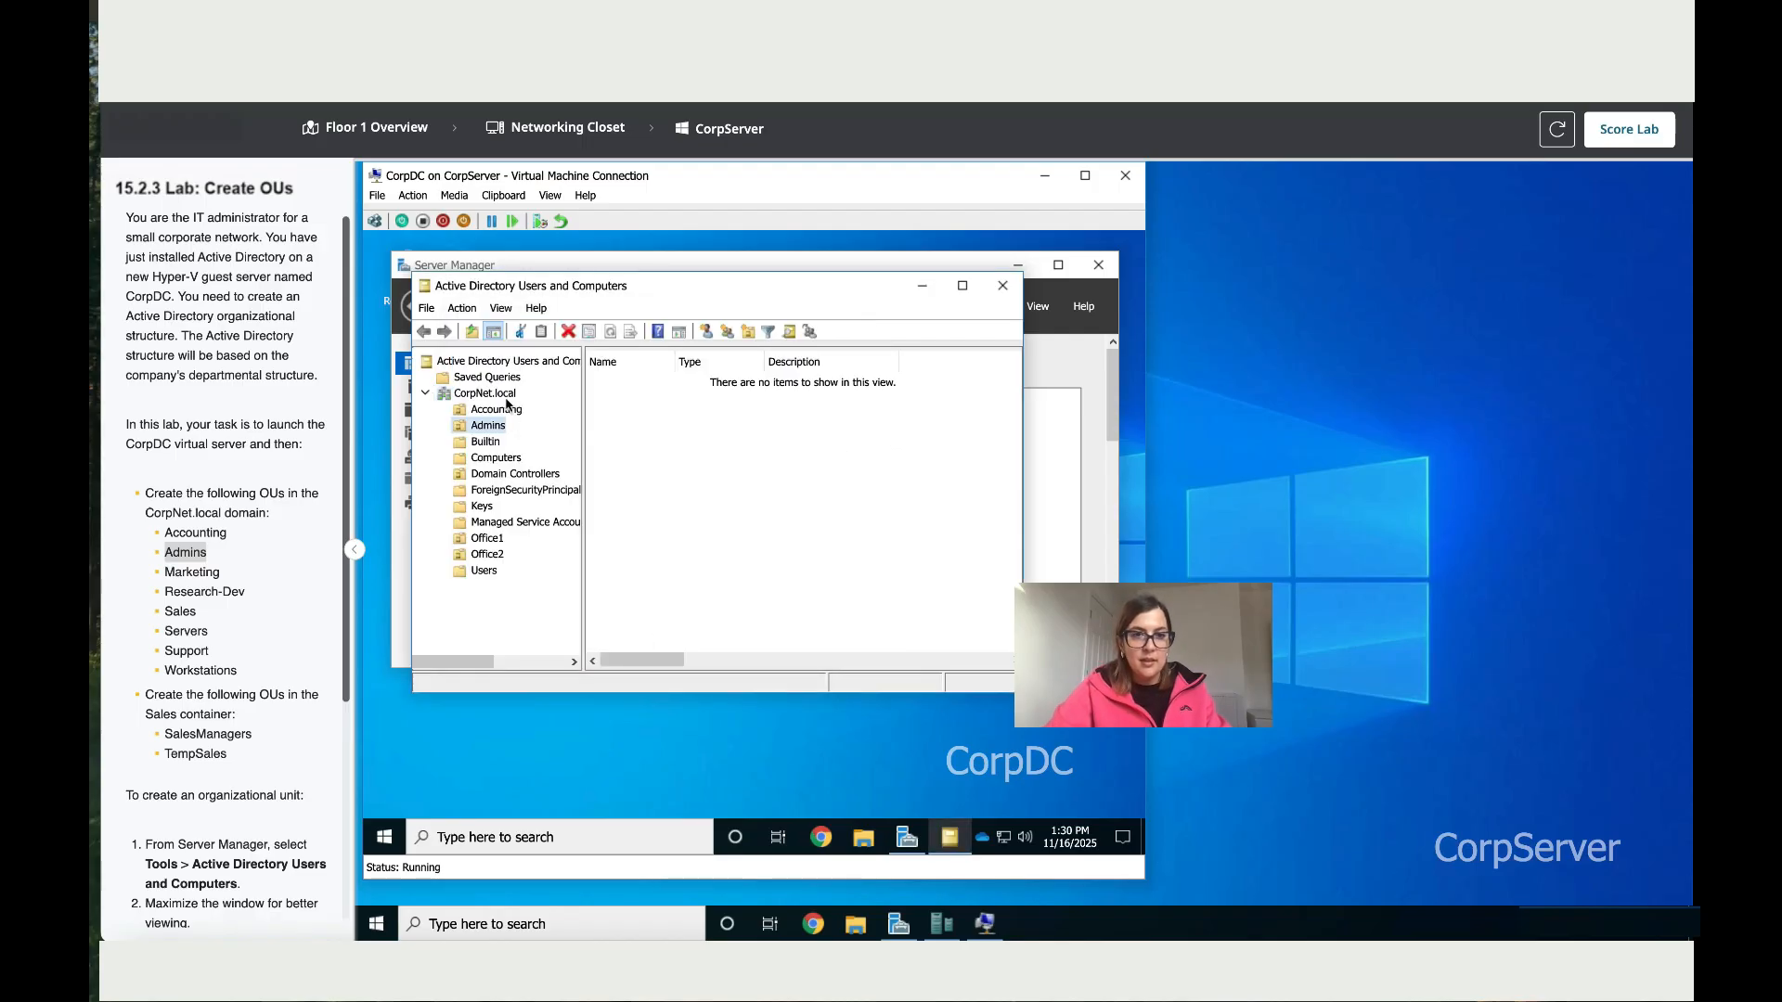
pyautogui.click(482, 393)
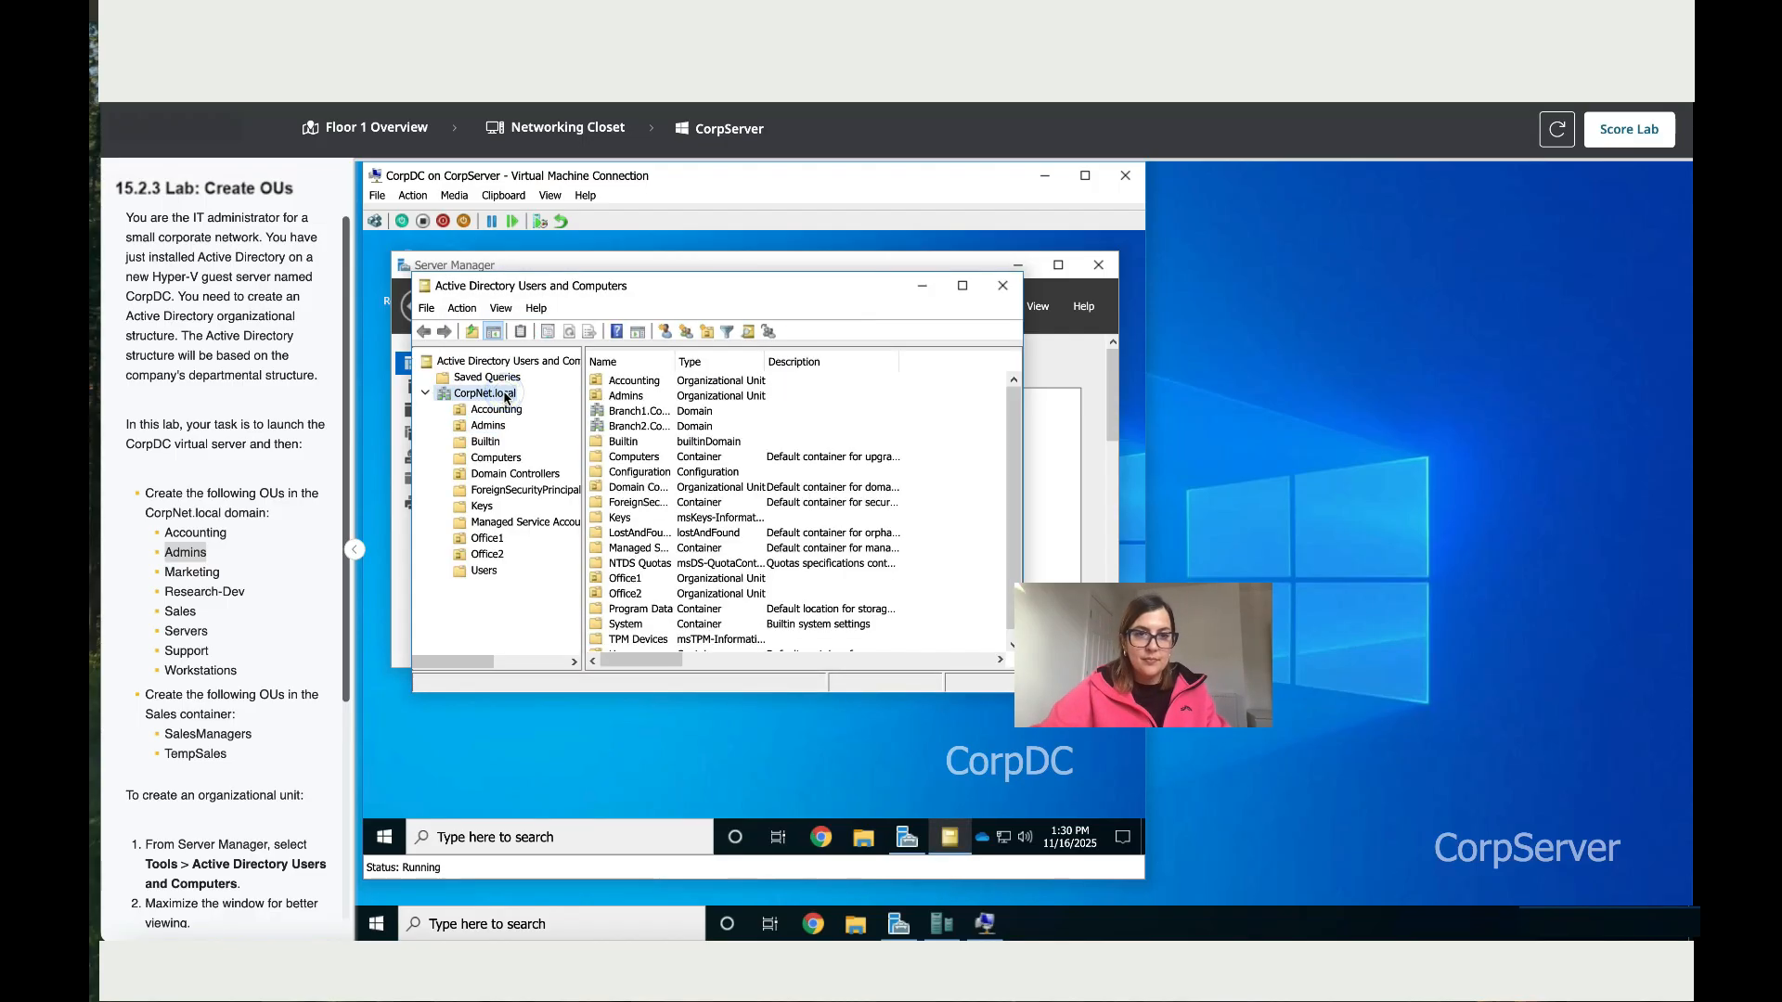
# - Create the Marketing organizational unit under CorpNet.local
pyautogui.rightClick(483, 393)
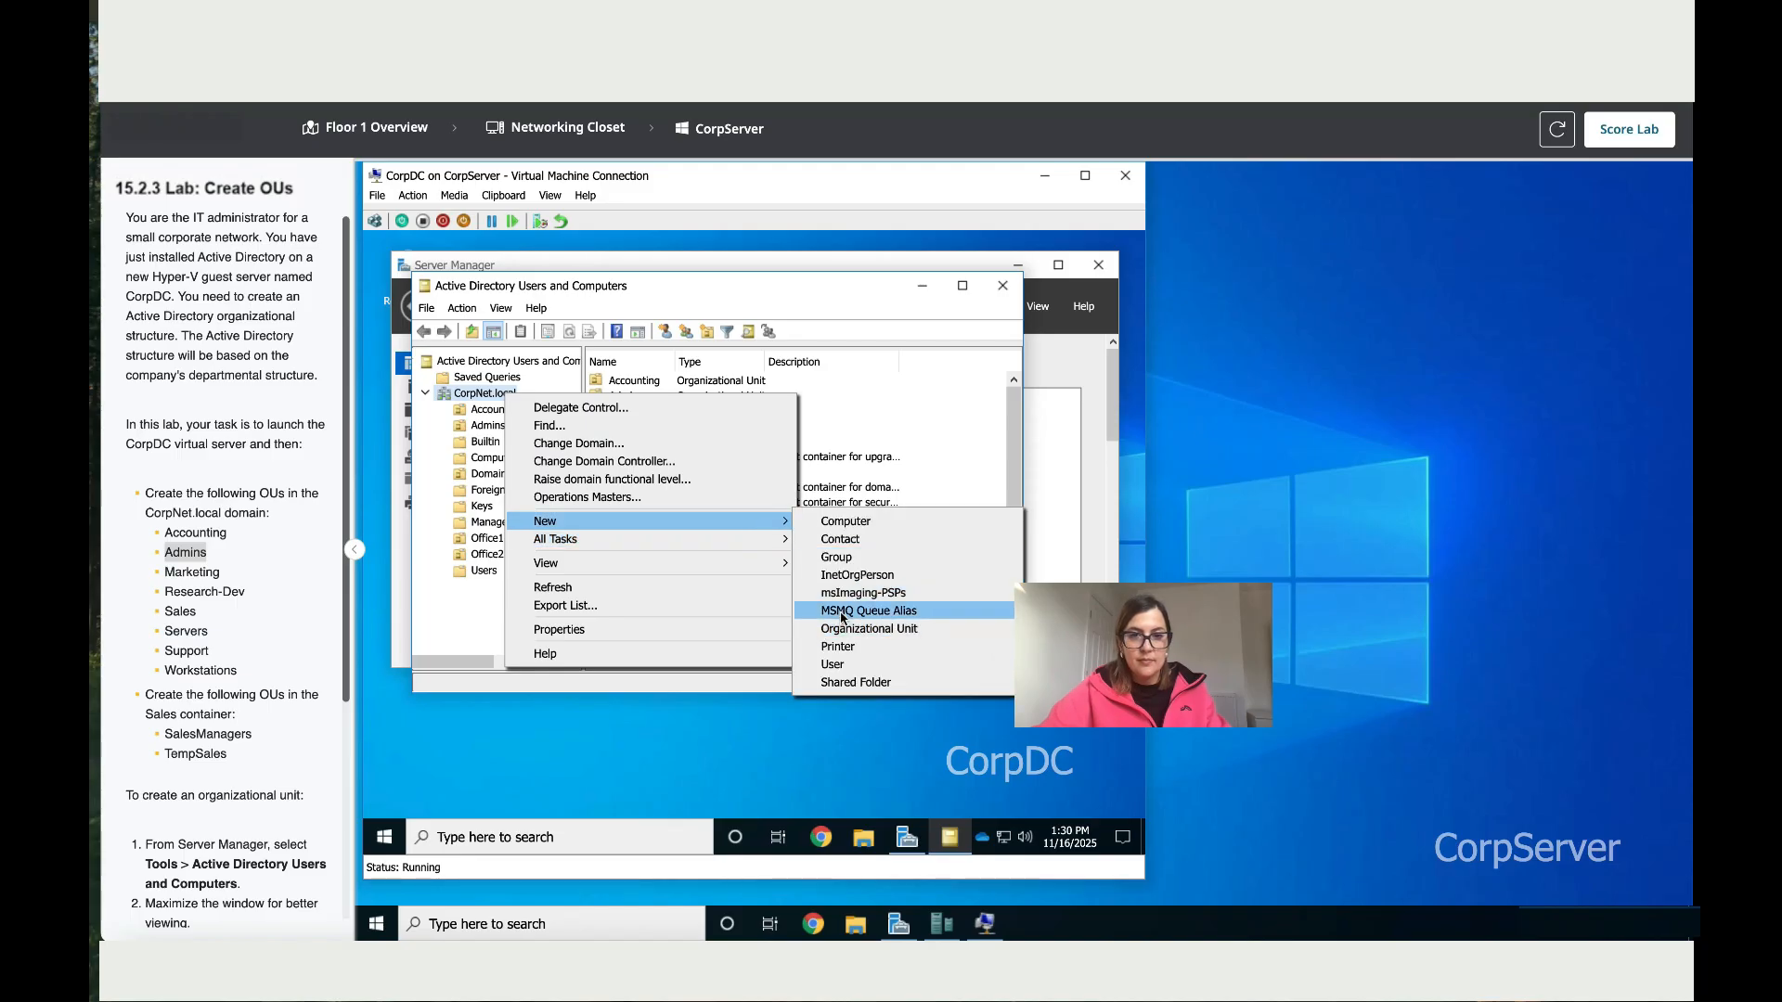
pyautogui.click(867, 629)
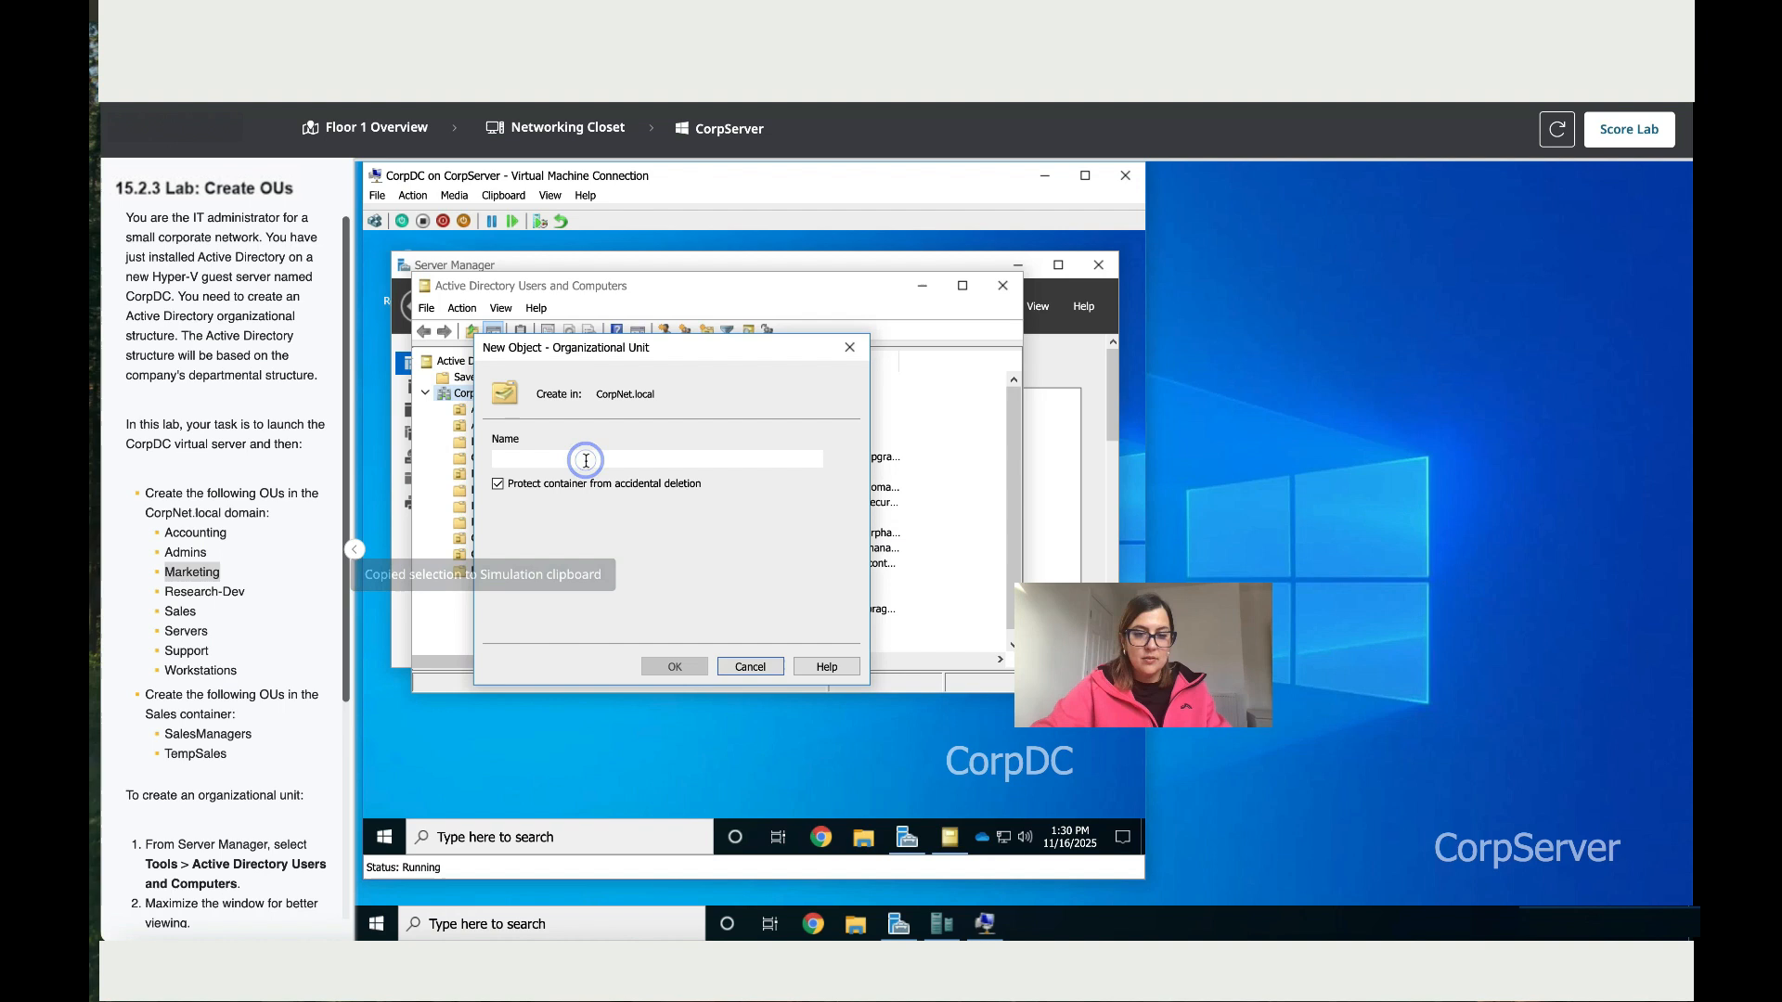
pyautogui.write('Marketing')
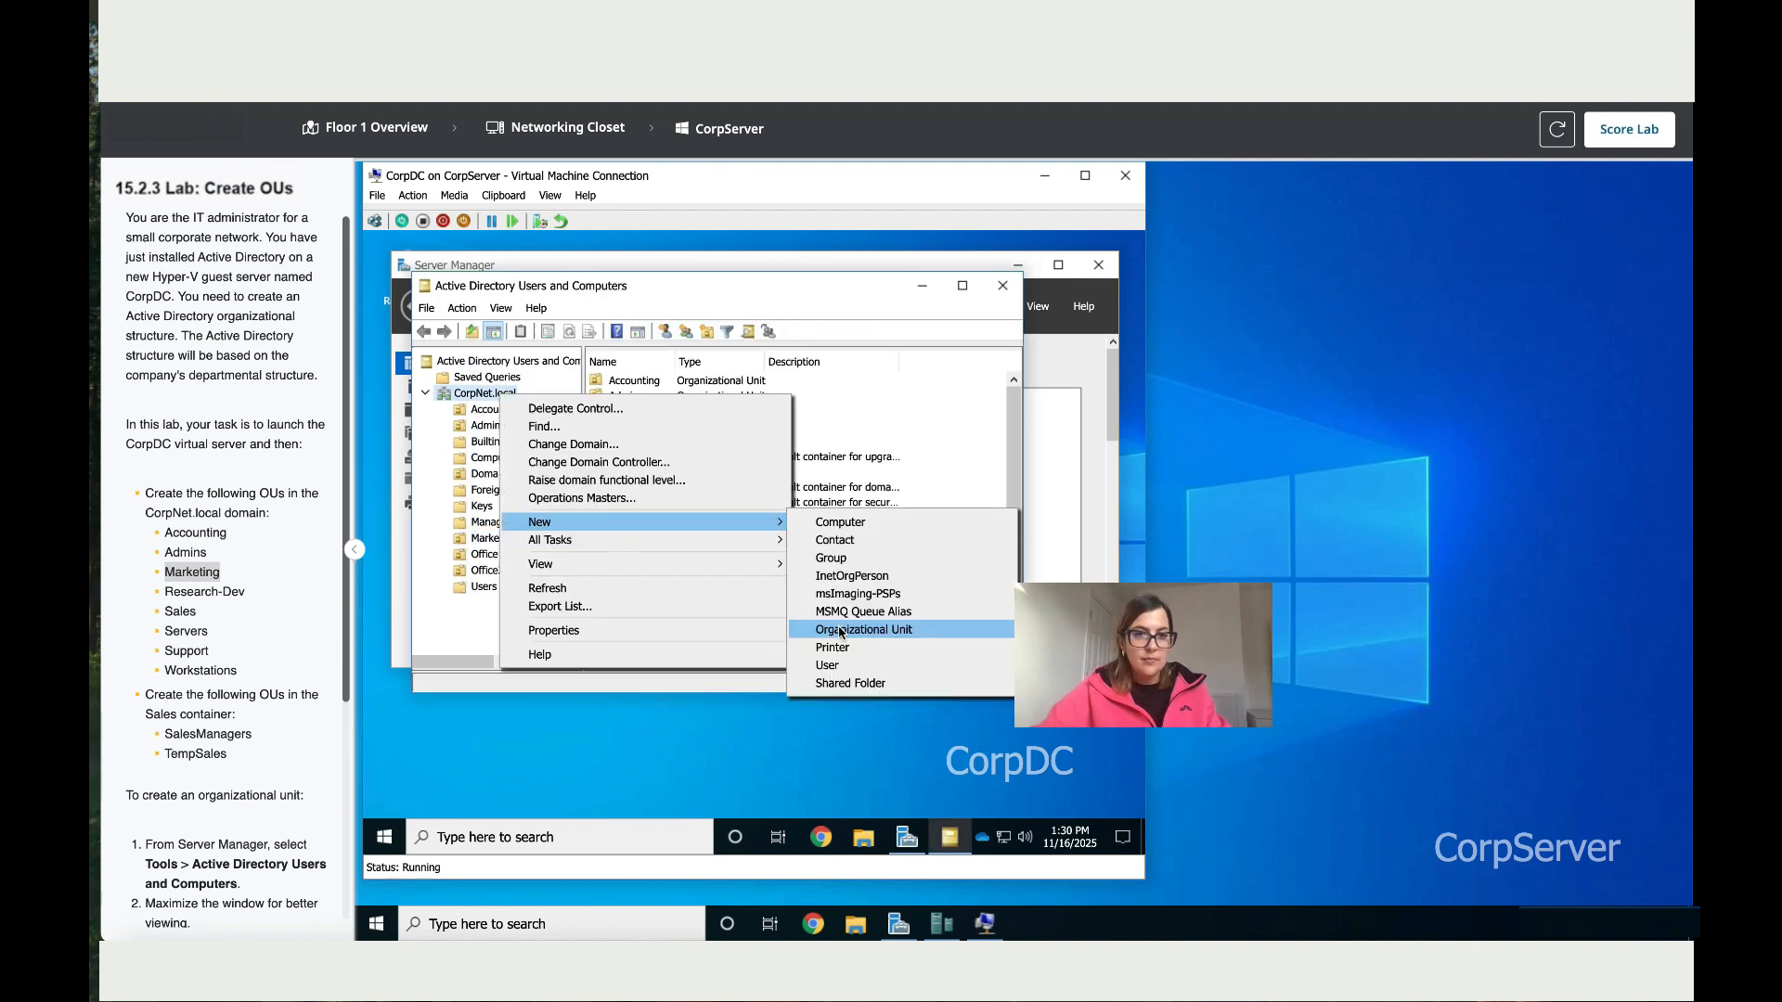
# - Create the Research-Dev organizational unit under CorpNet.local and view the domain's contents
pyautogui.click(863, 629)
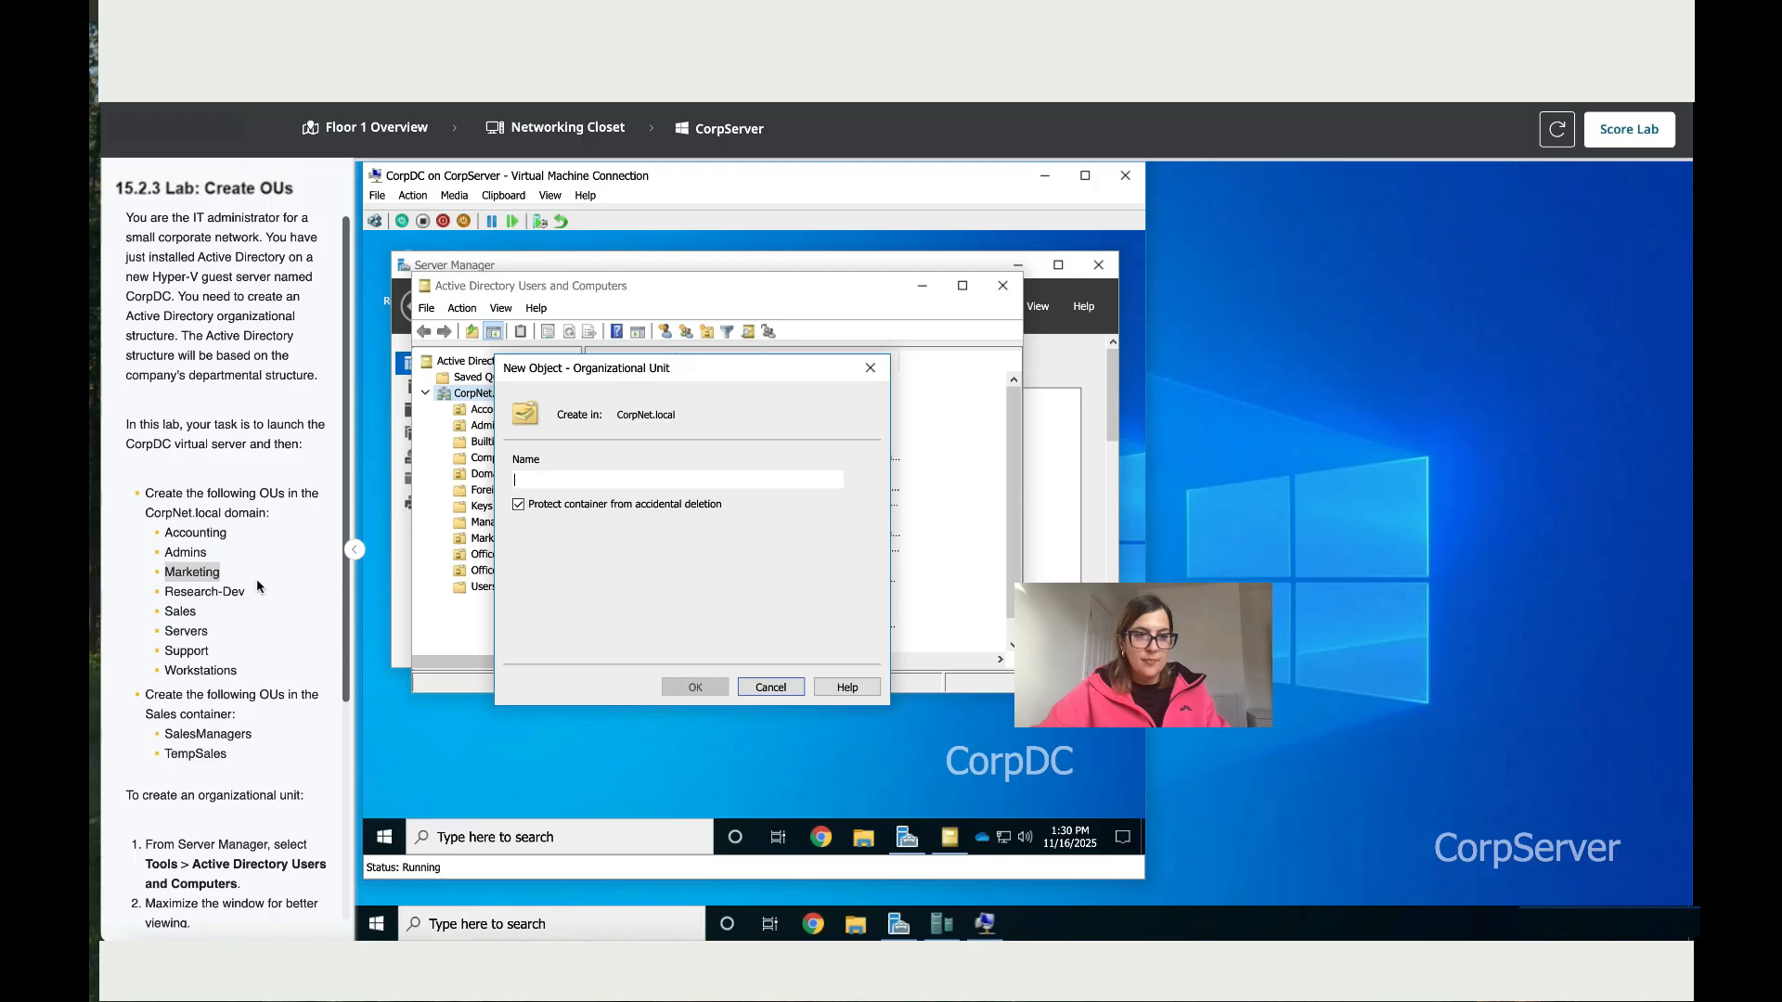
pyautogui.doubleClick(204, 590)
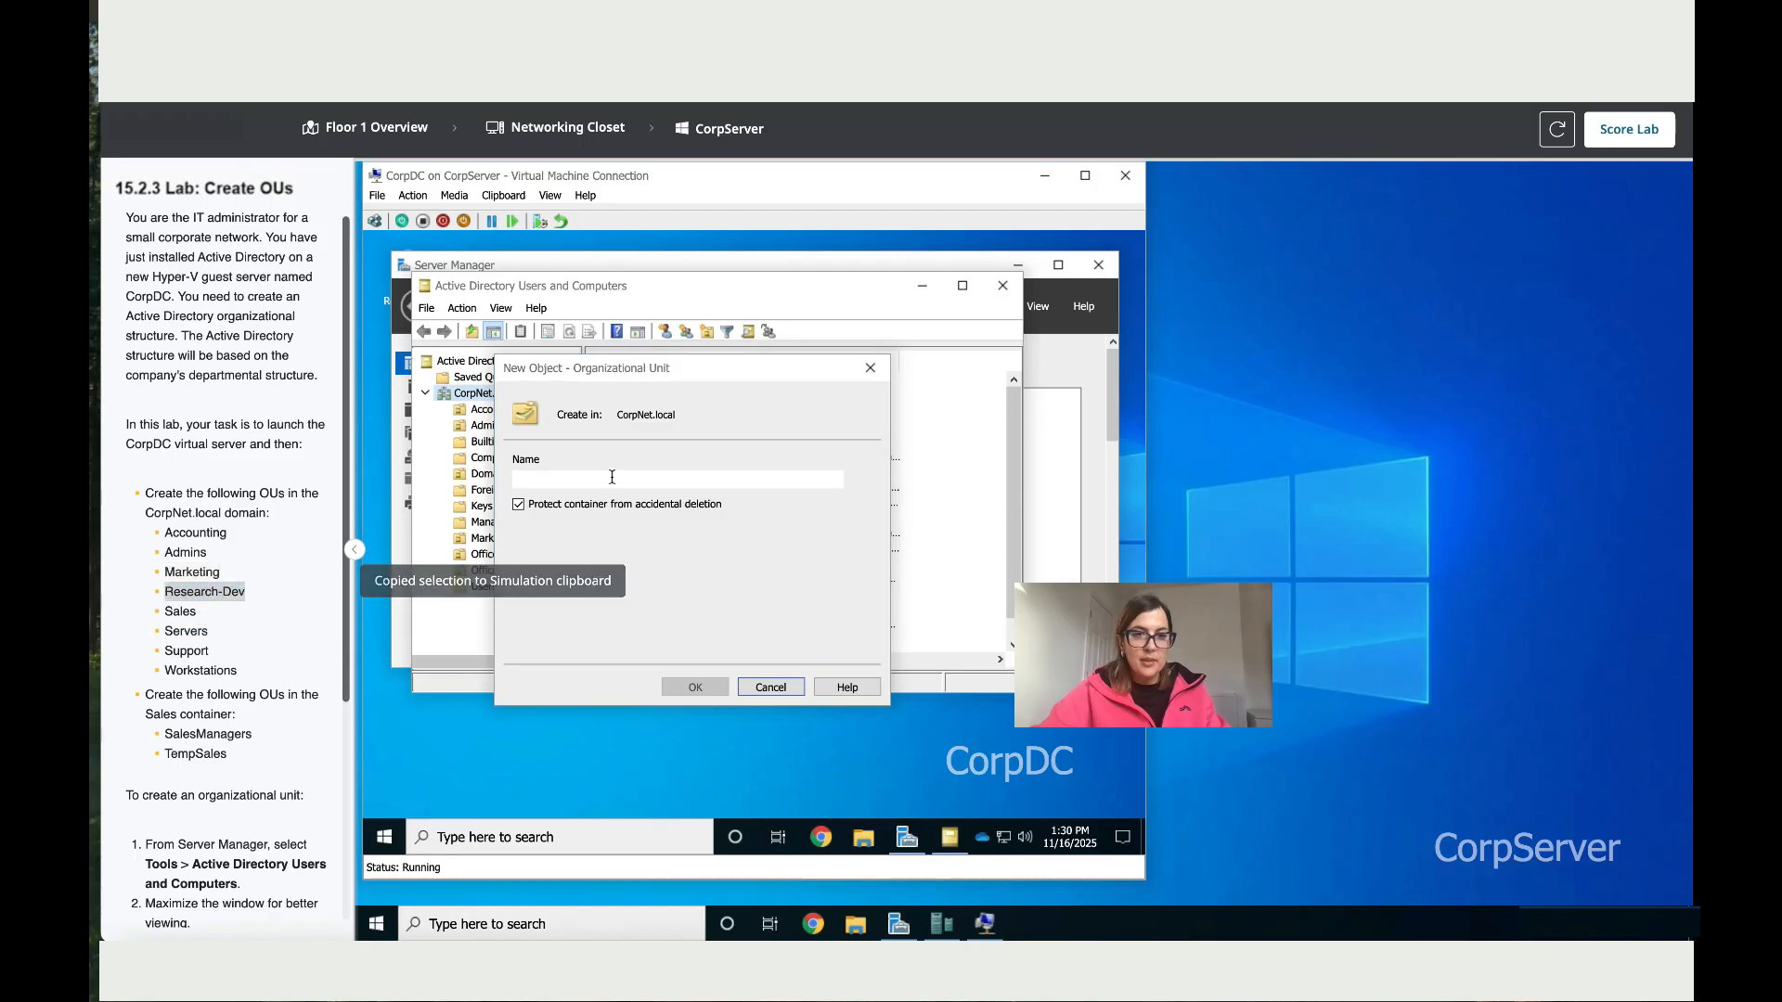
pyautogui.write('Research-Dev')
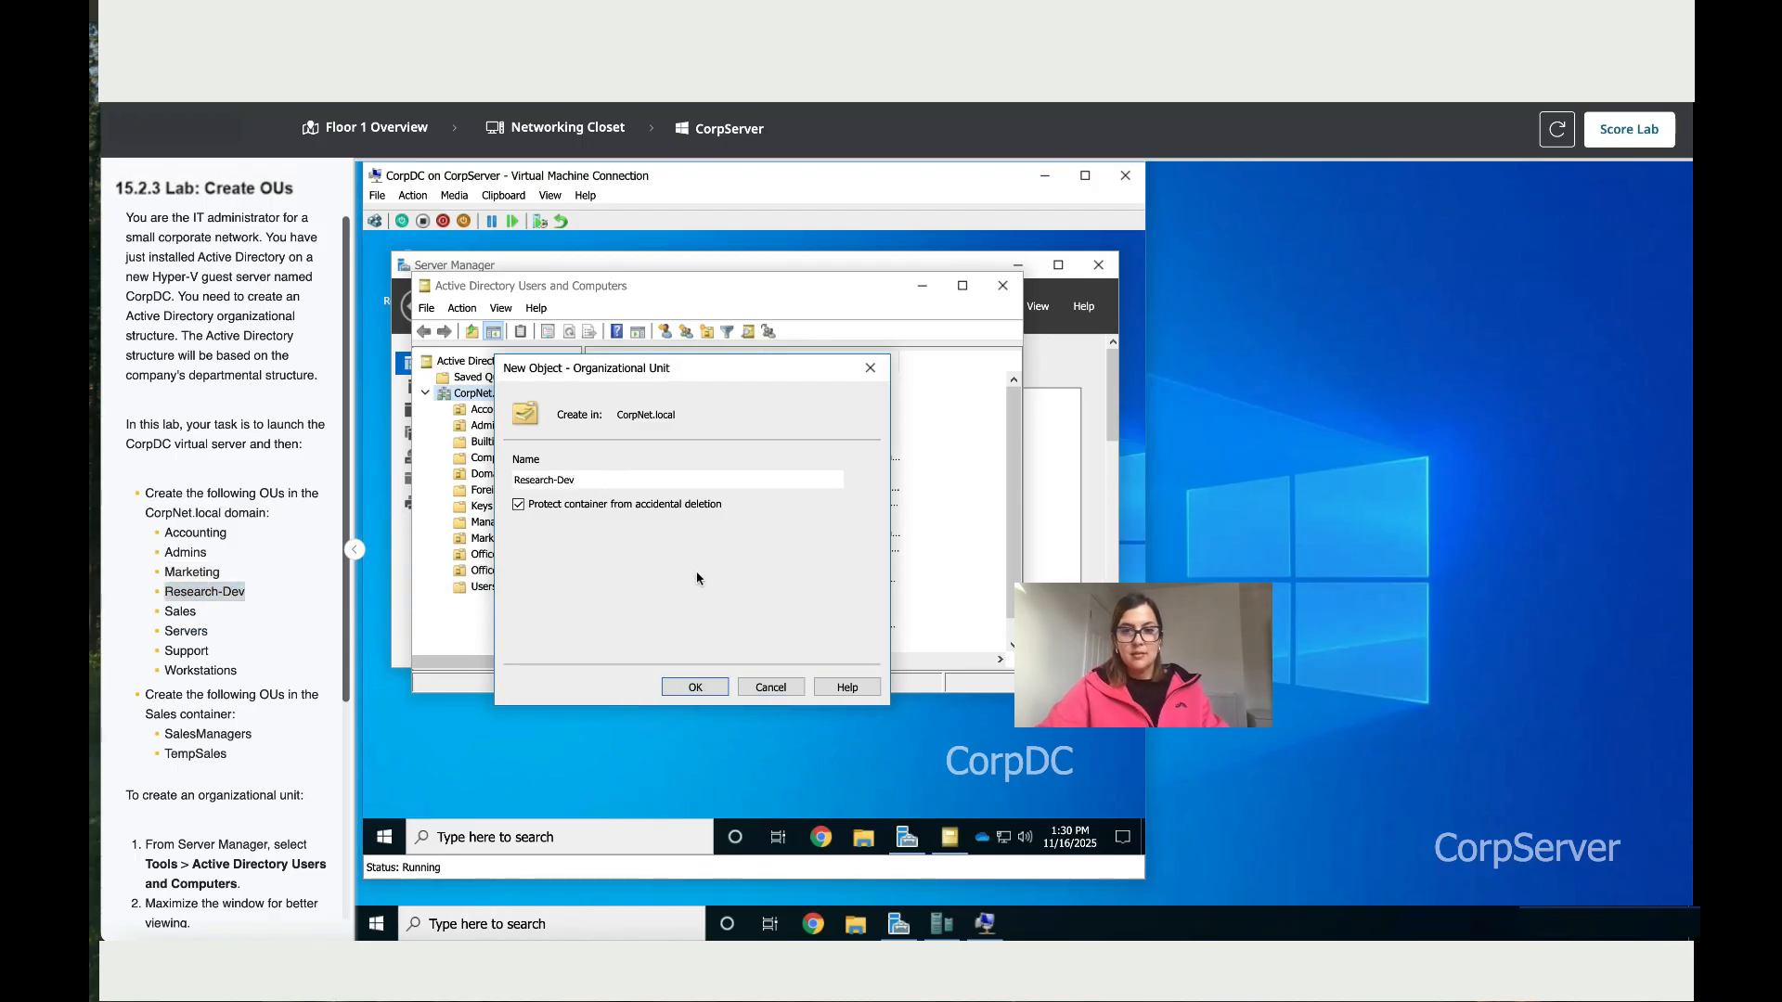
pyautogui.click(694, 686)
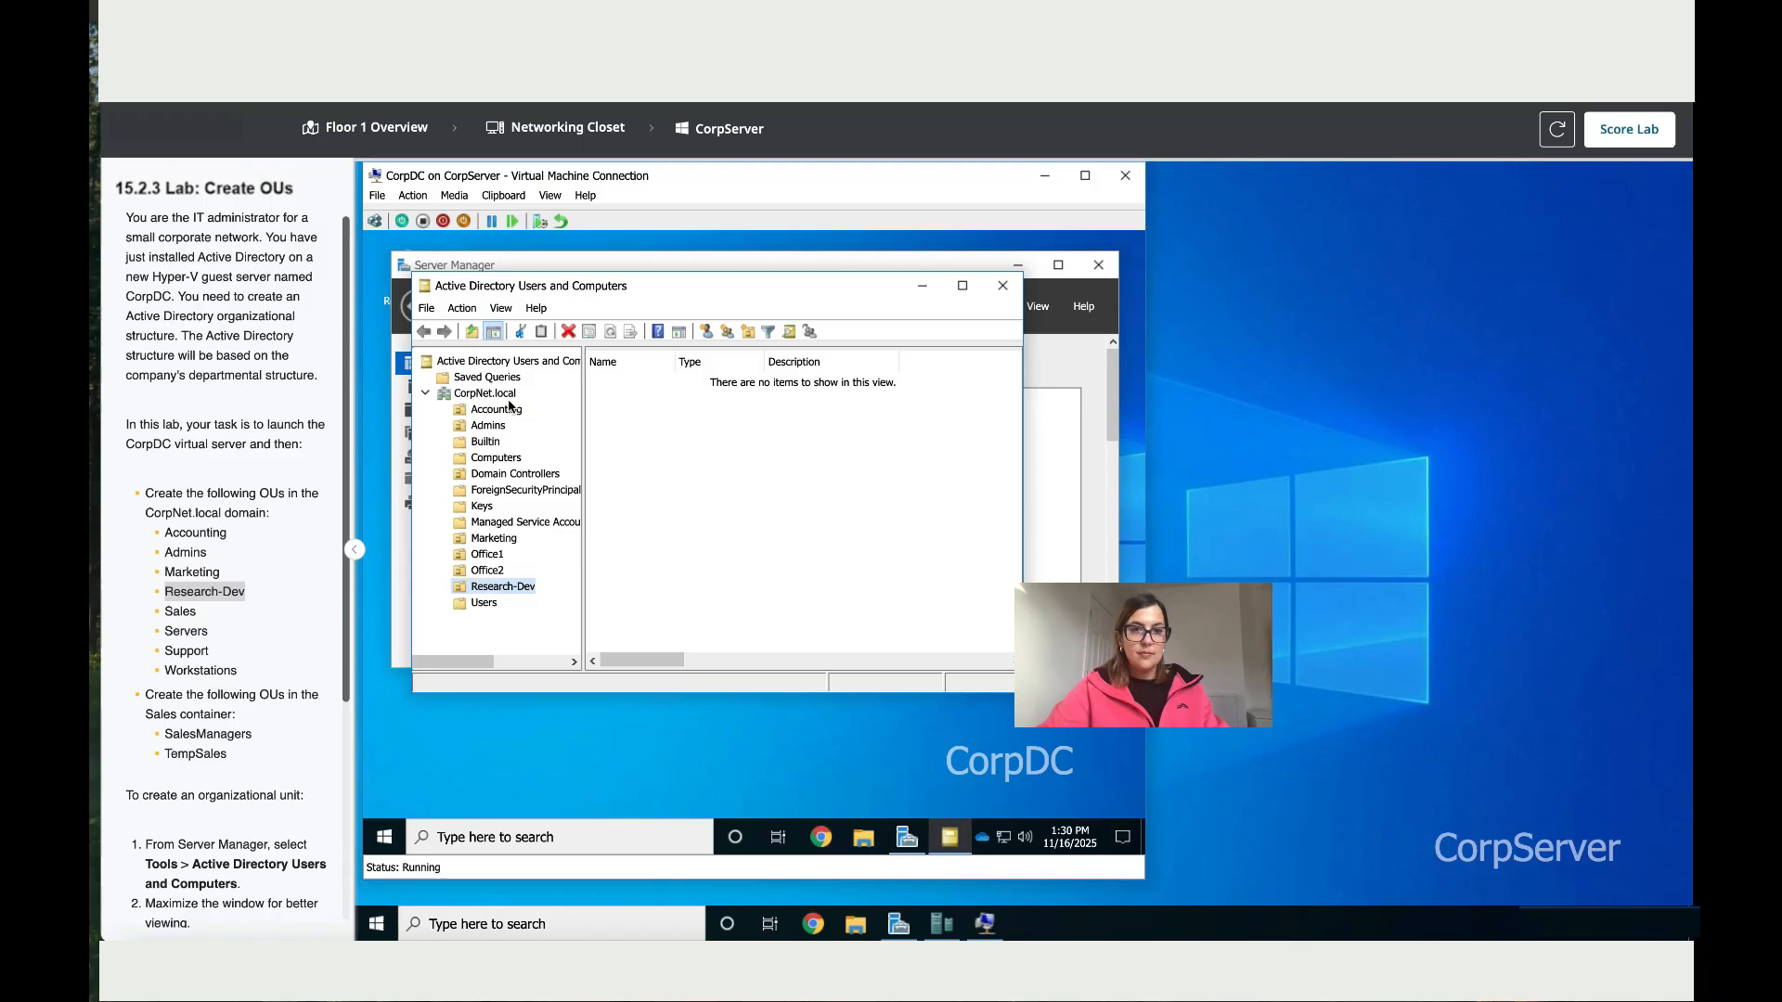
pyautogui.click(483, 392)
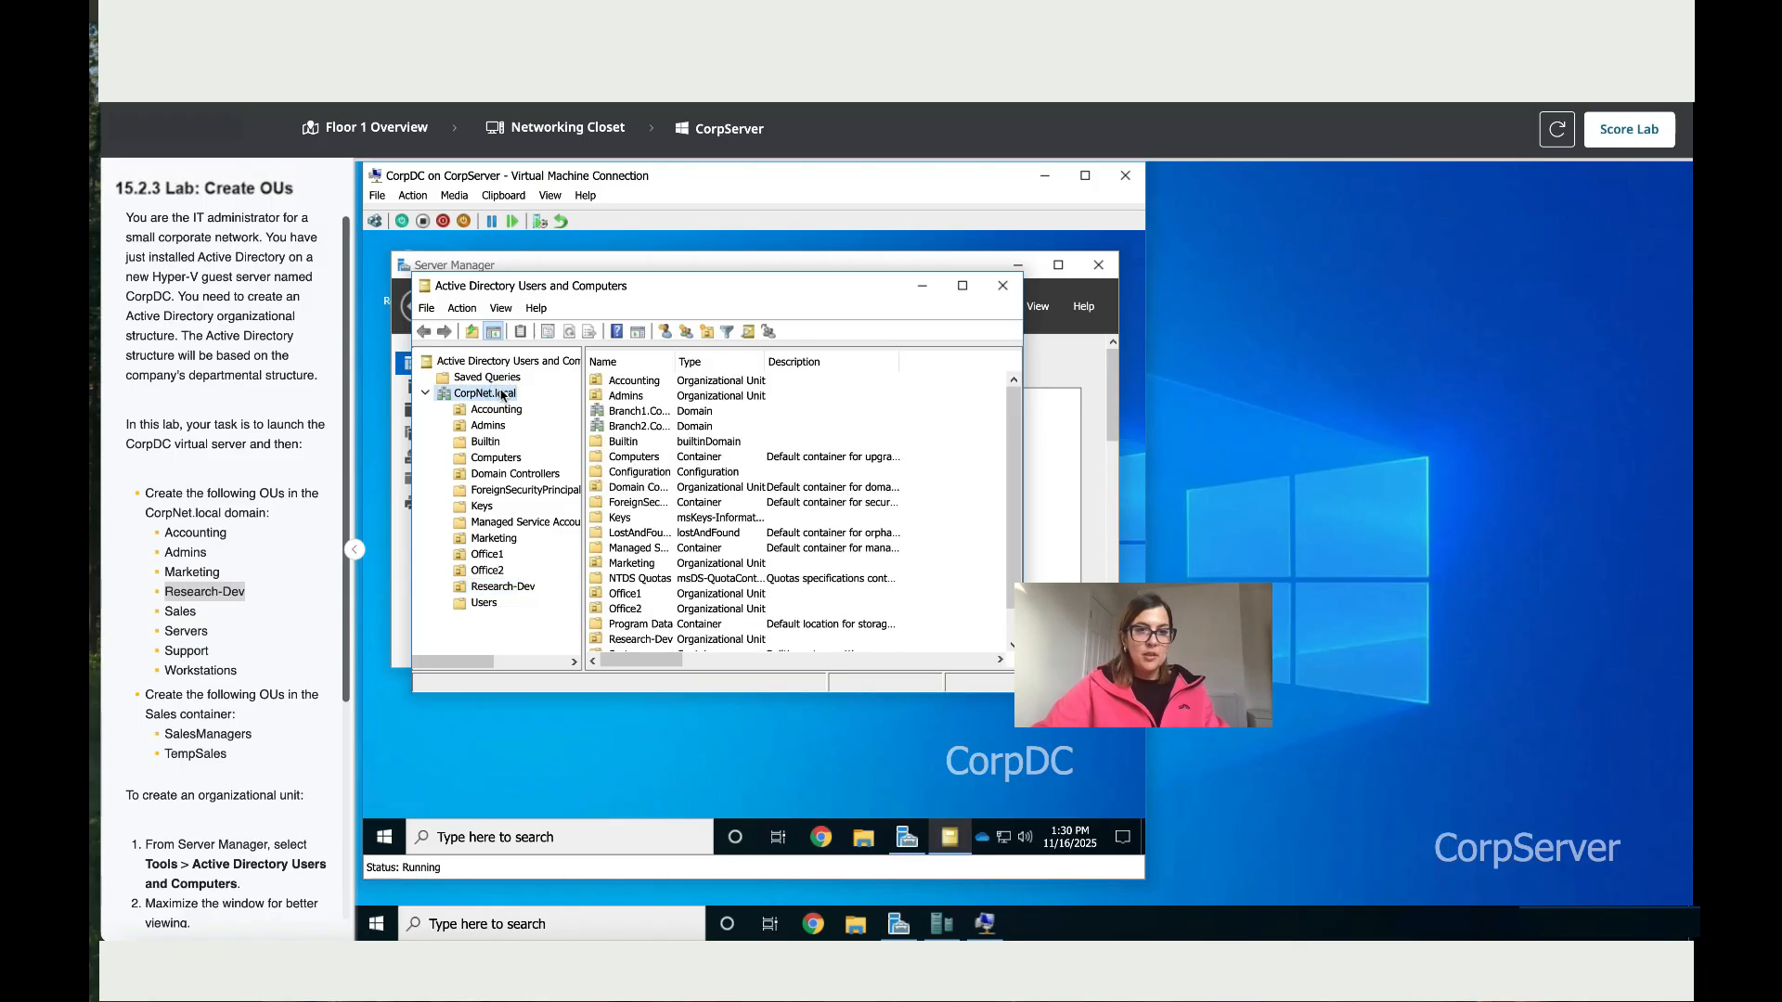
# - Start a new organizational unit under CorpNet.local named Sales, not yet confirmed
pyautogui.rightClick(483, 392)
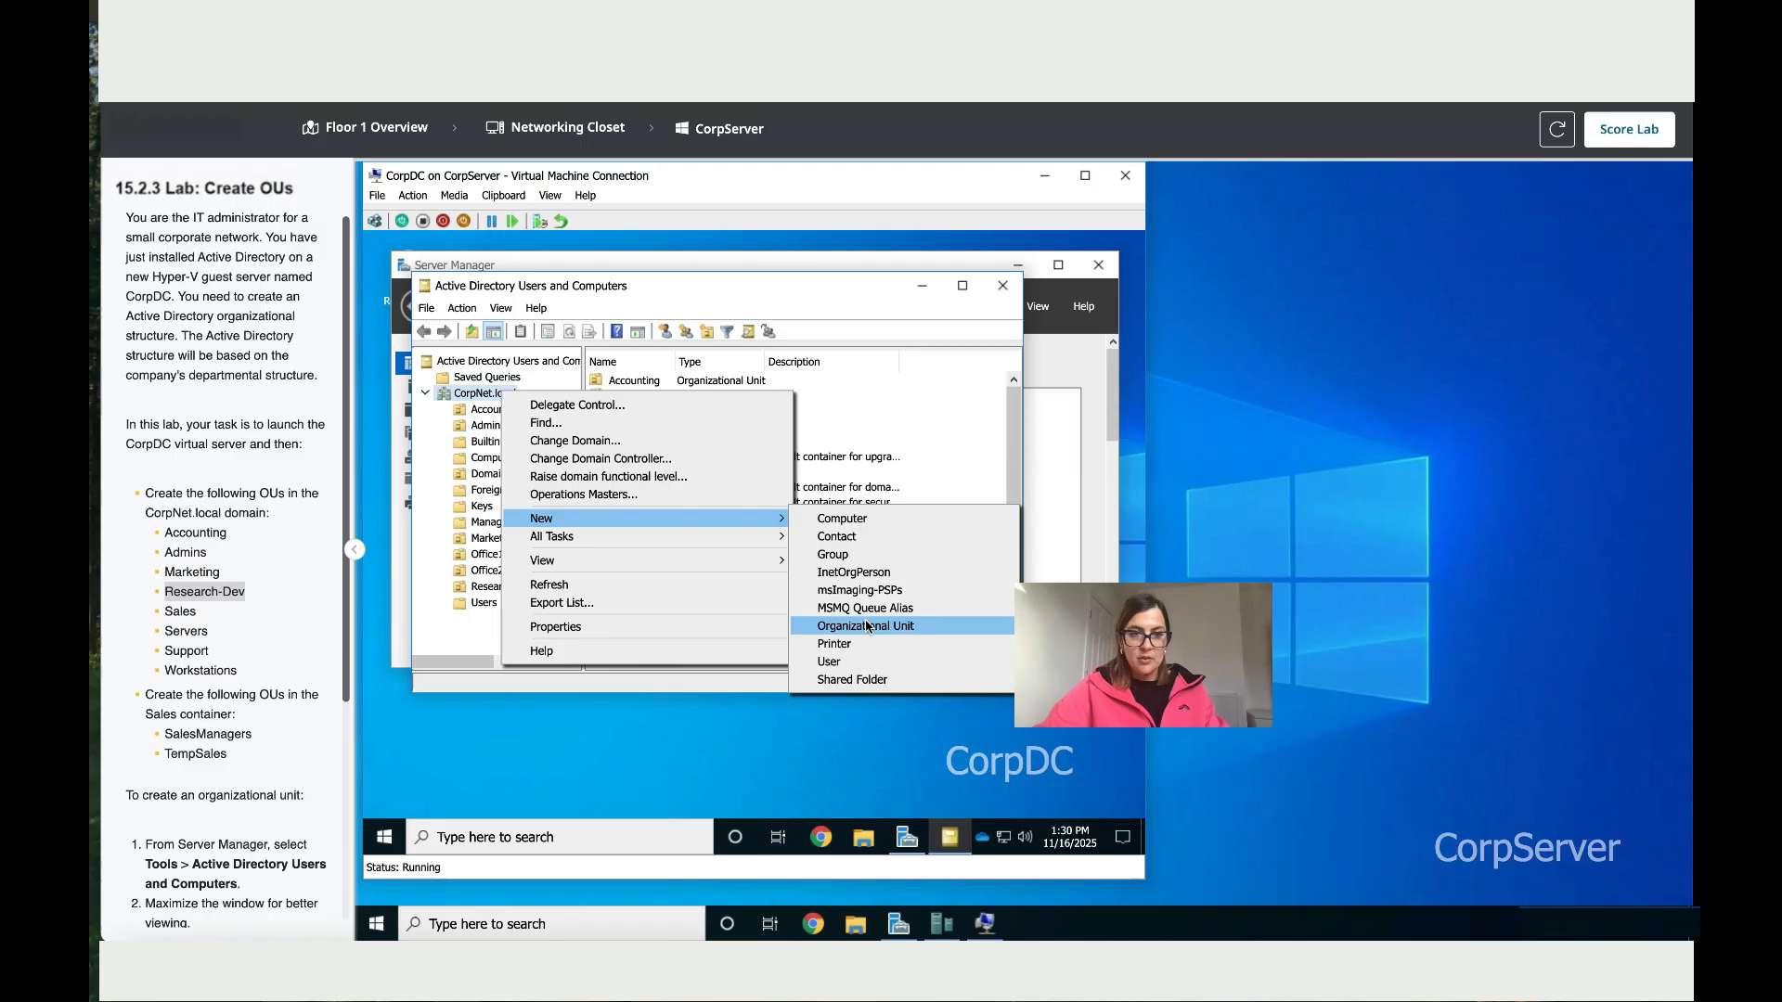
pyautogui.click(865, 626)
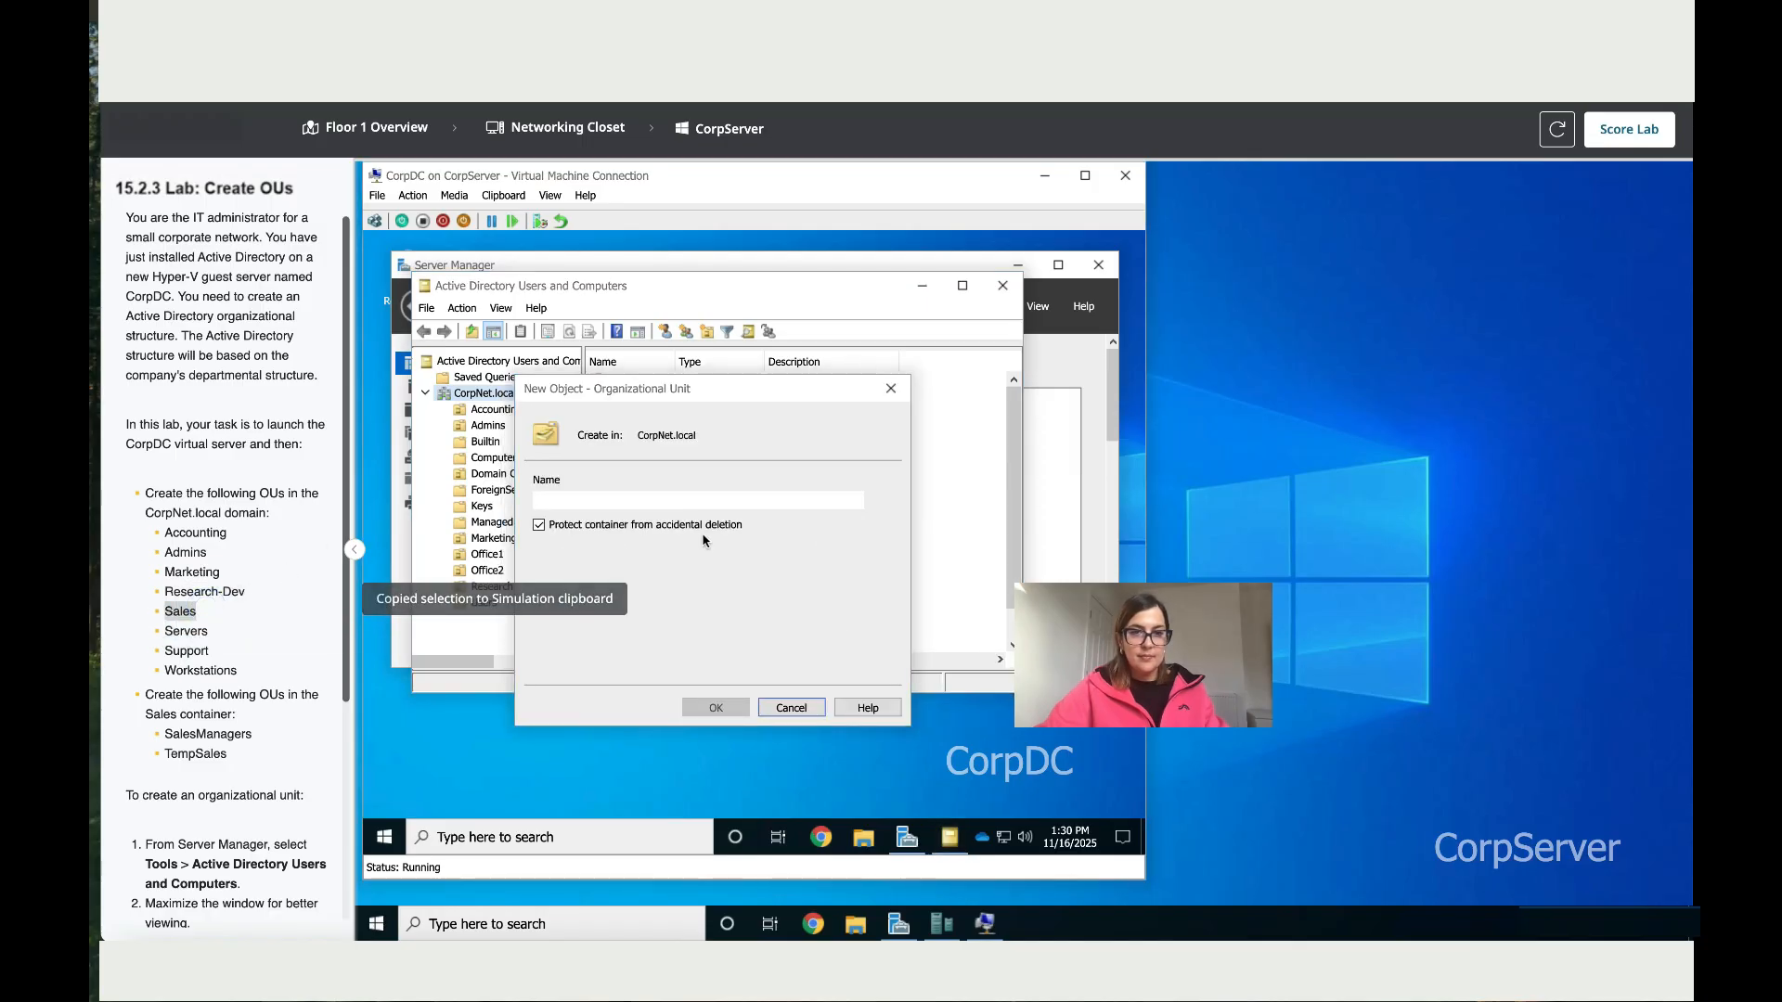
pyautogui.write('Sales')
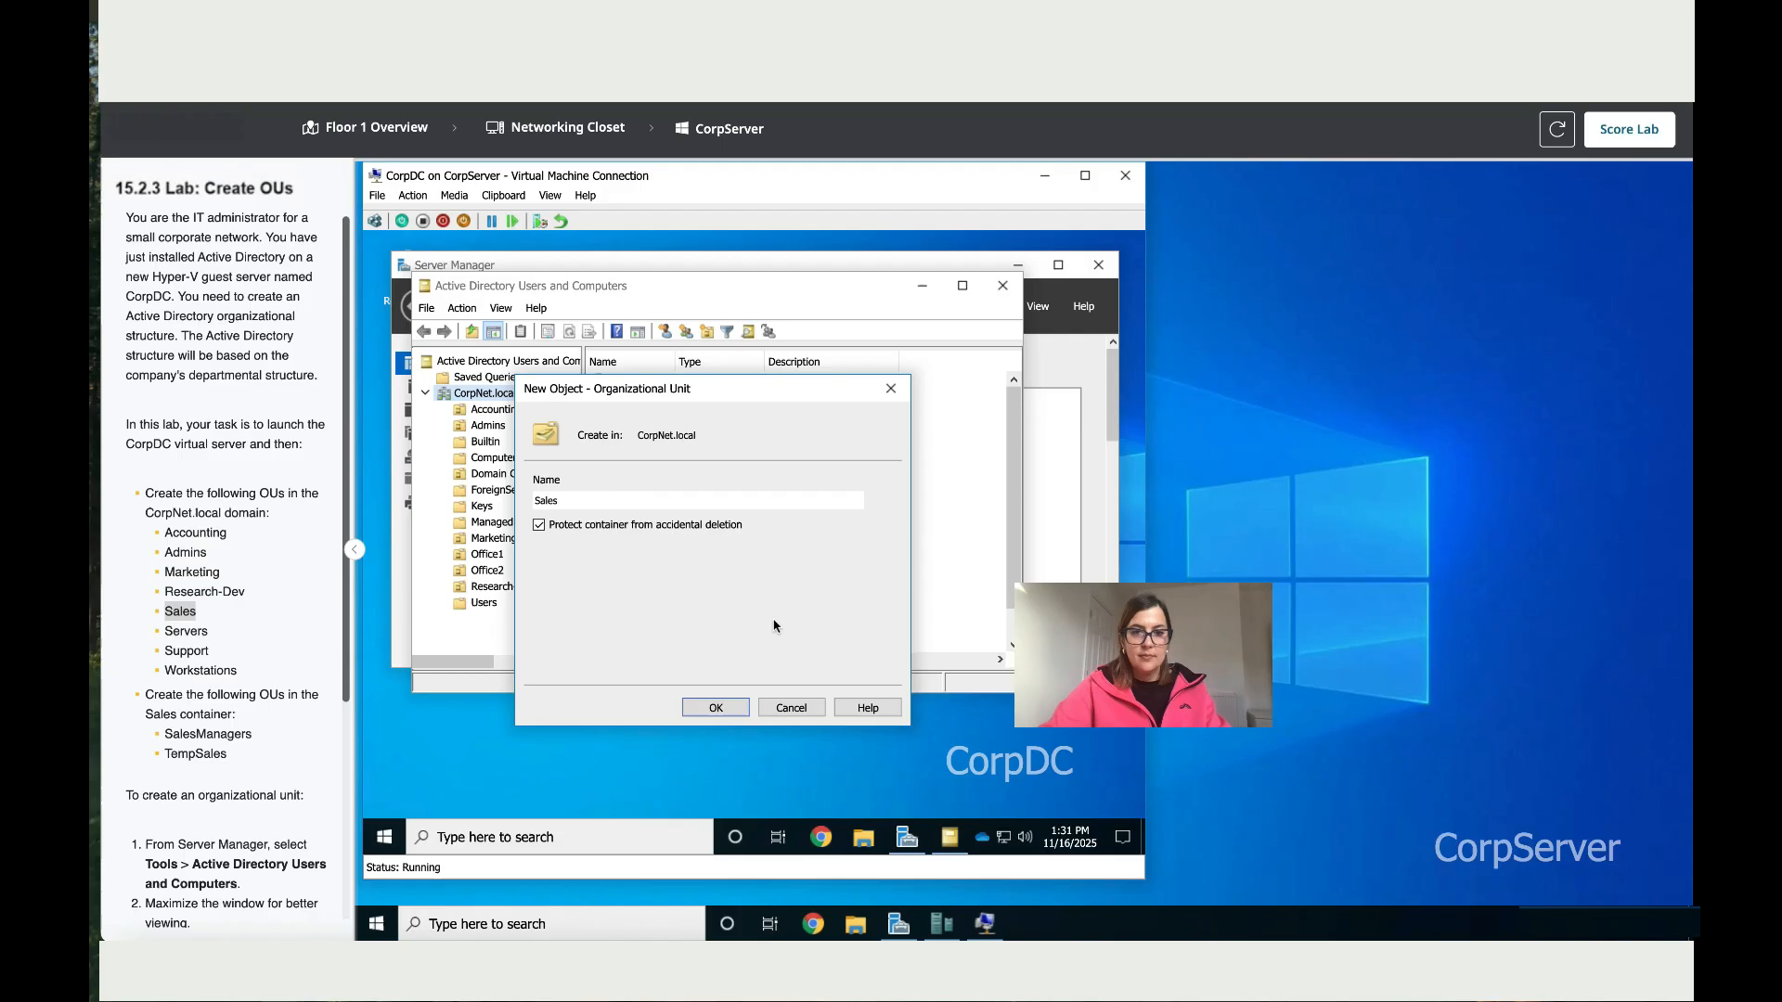
# - Create the Servers organizational unit under CorpNet.local
pyautogui.click(715, 707)
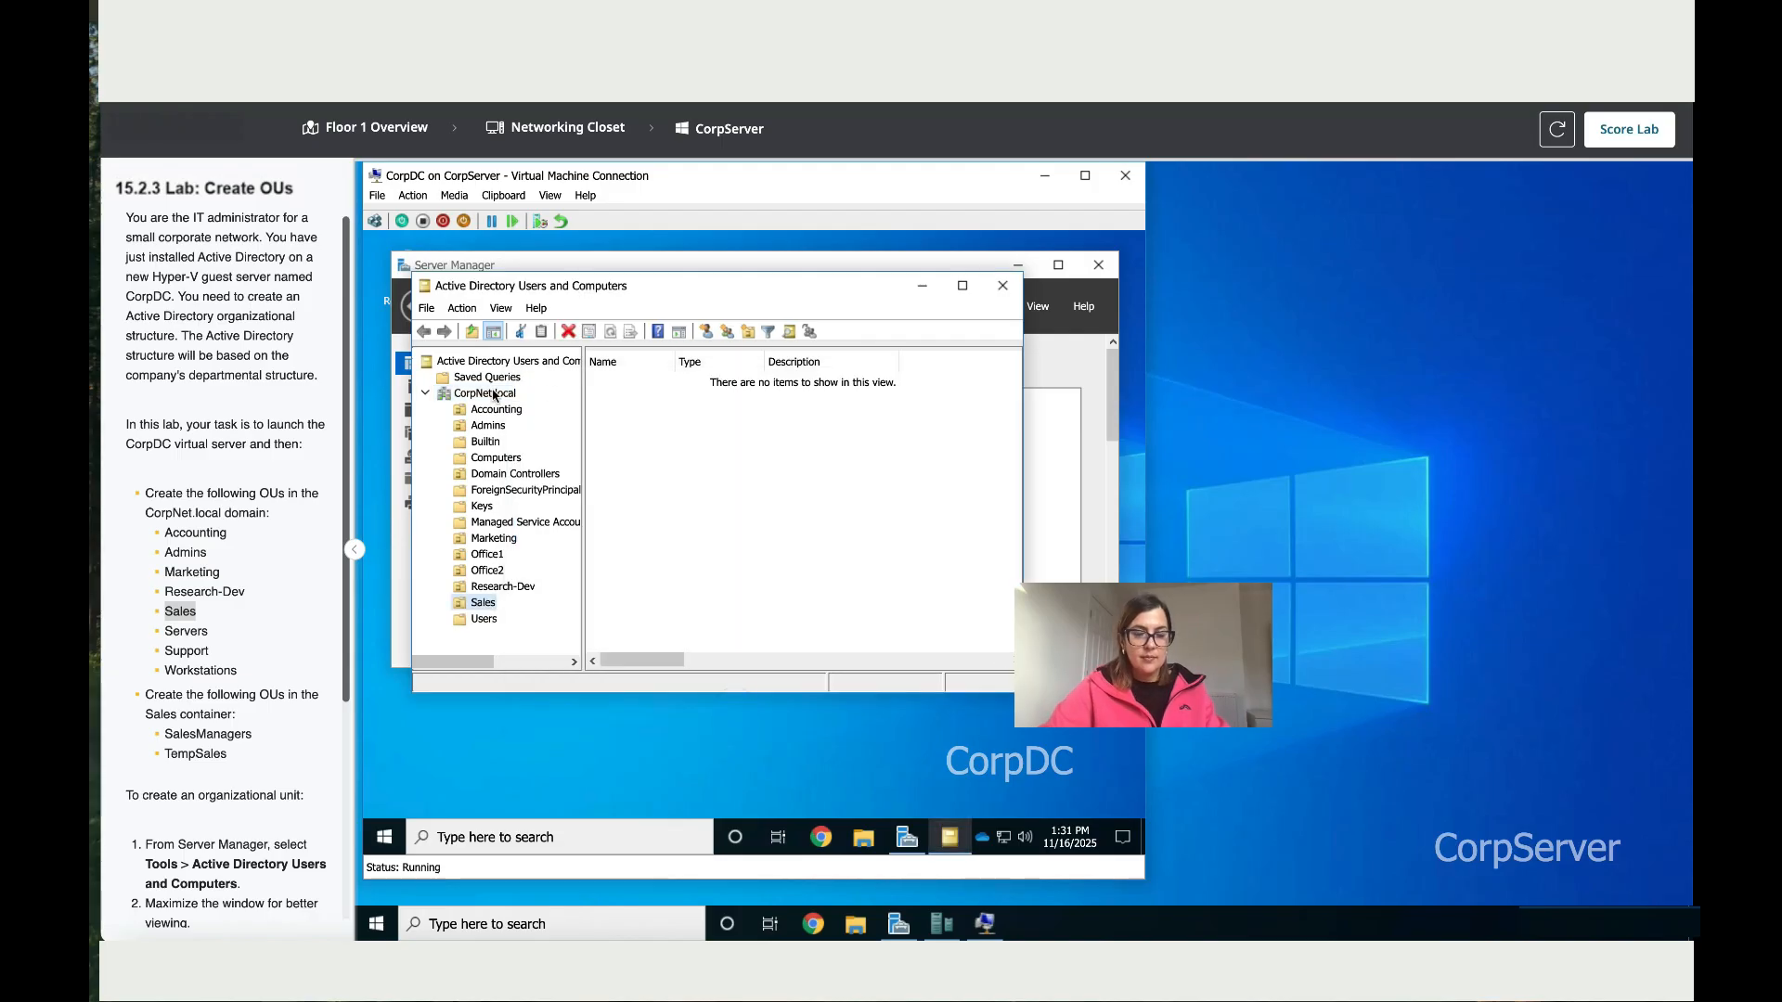
pyautogui.rightClick(475, 392)
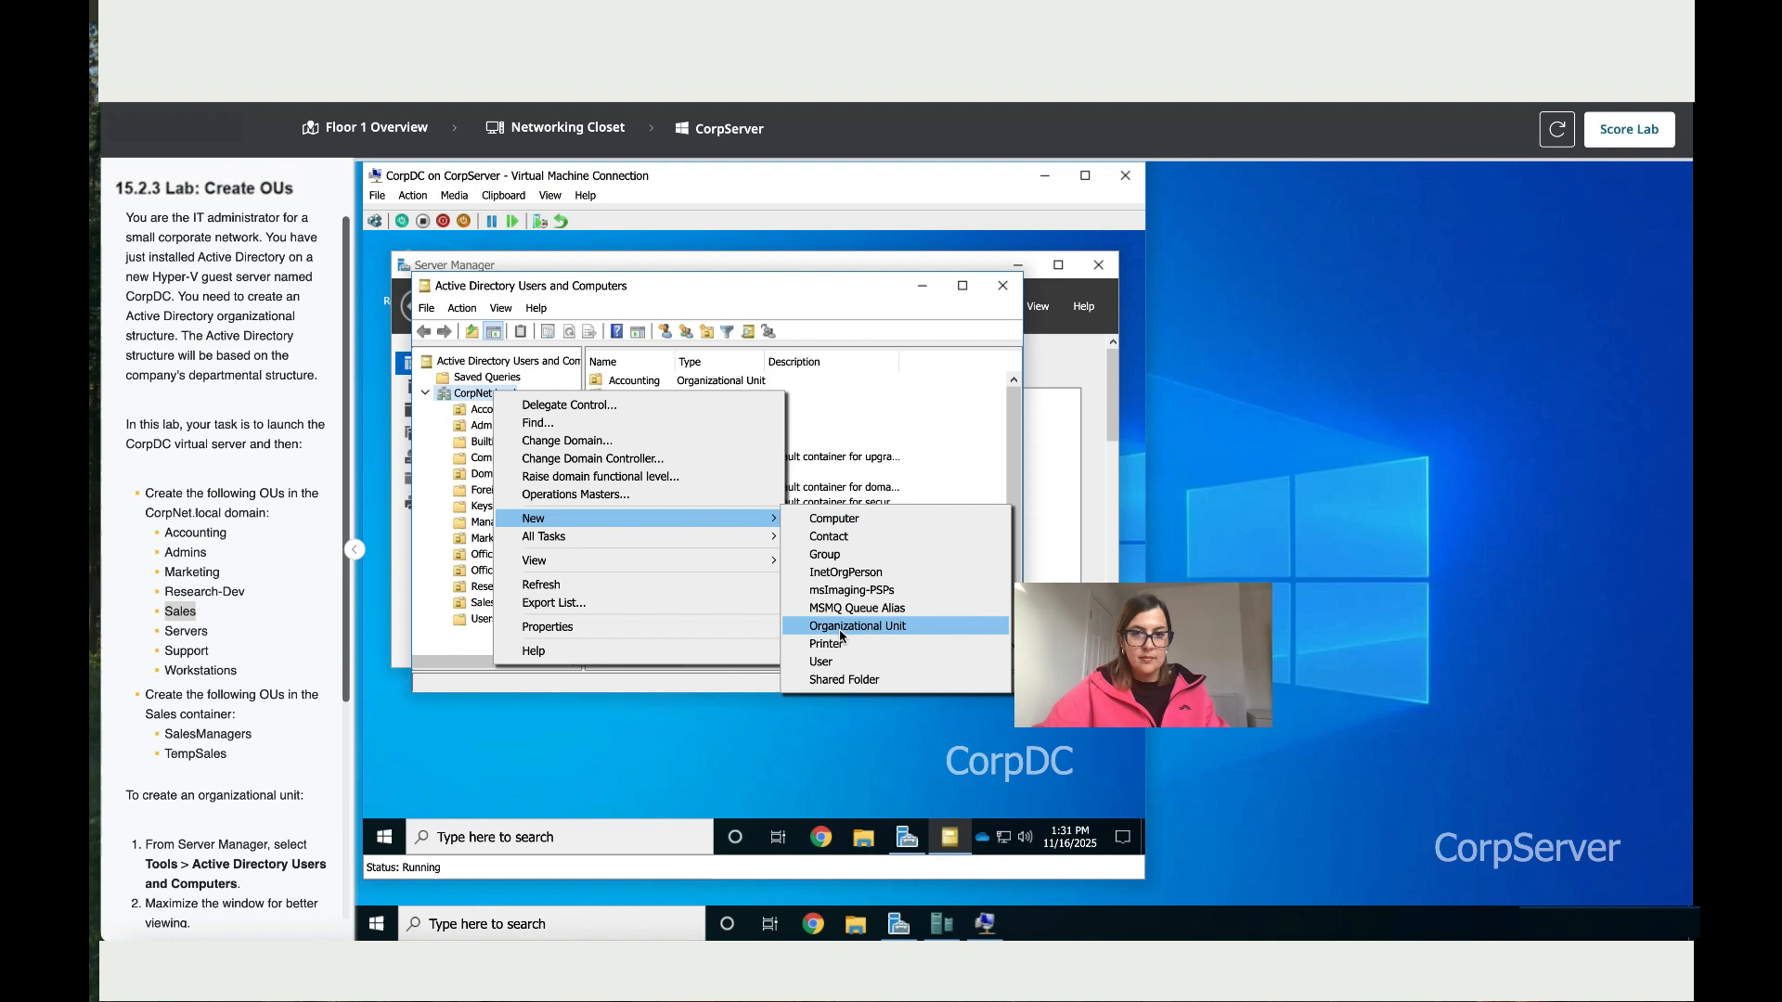
pyautogui.click(858, 625)
pyautogui.write('Servers')
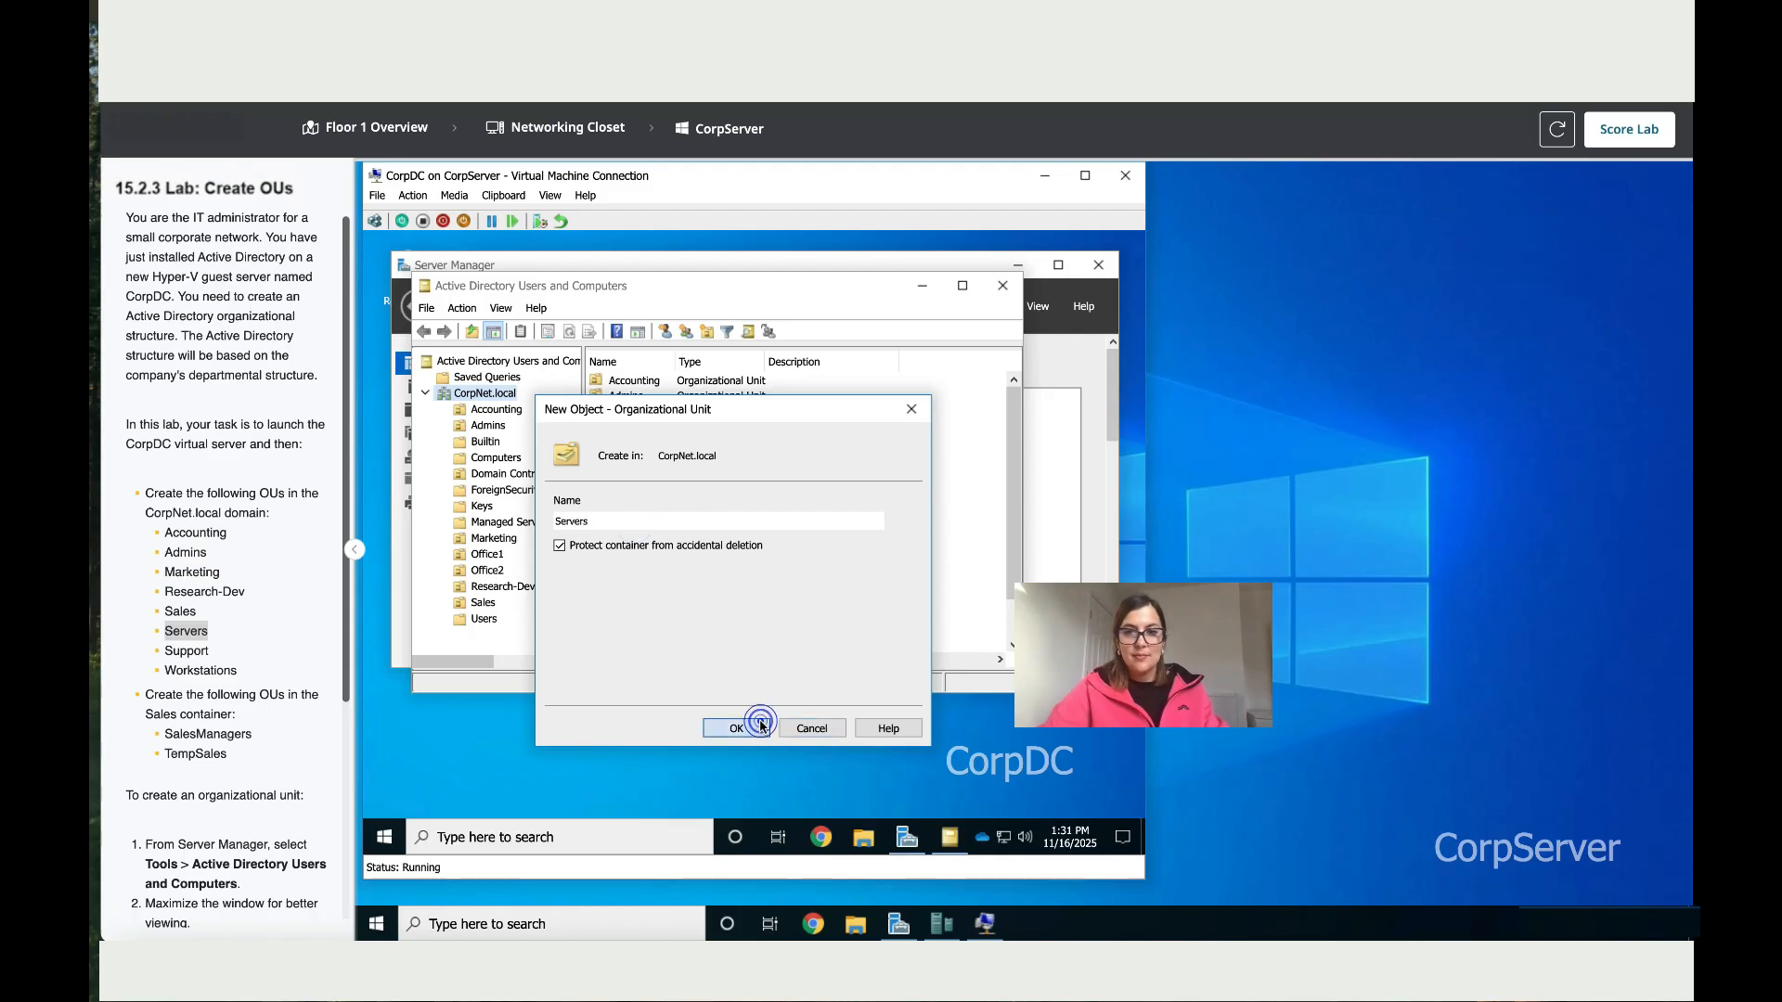
pyautogui.click(737, 727)
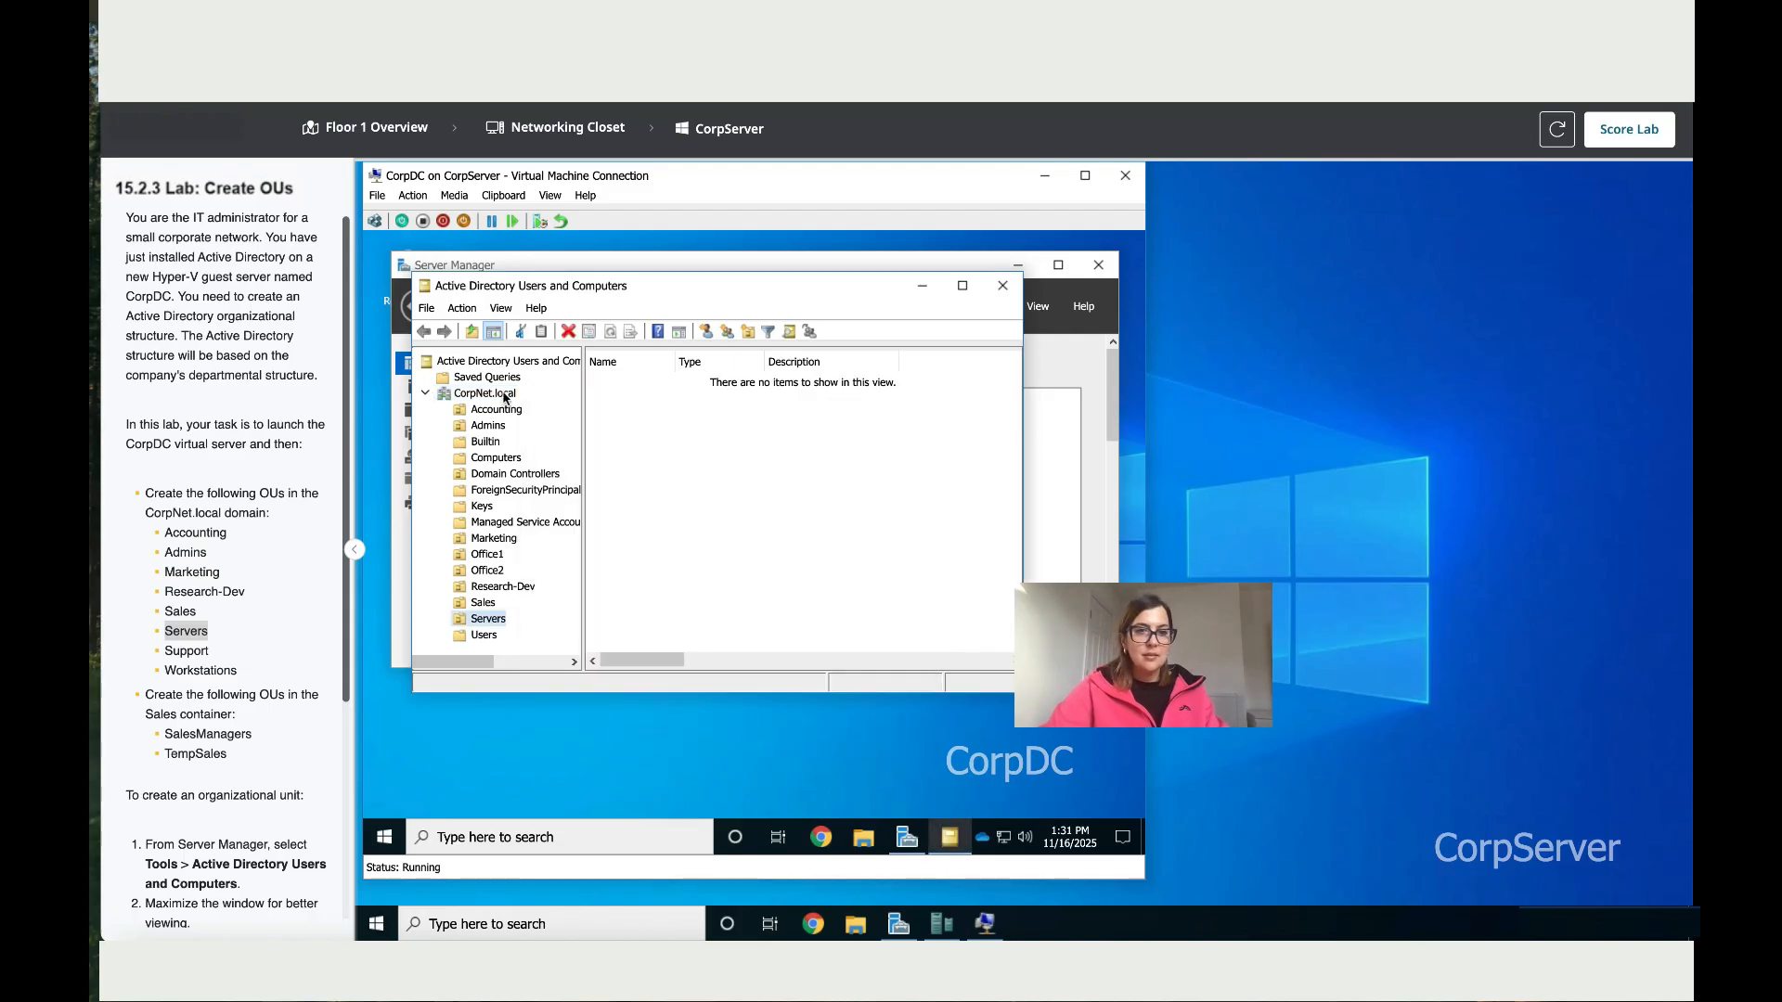
# - Create the Support organizational unit under CorpNet.local
pyautogui.rightClick(482, 393)
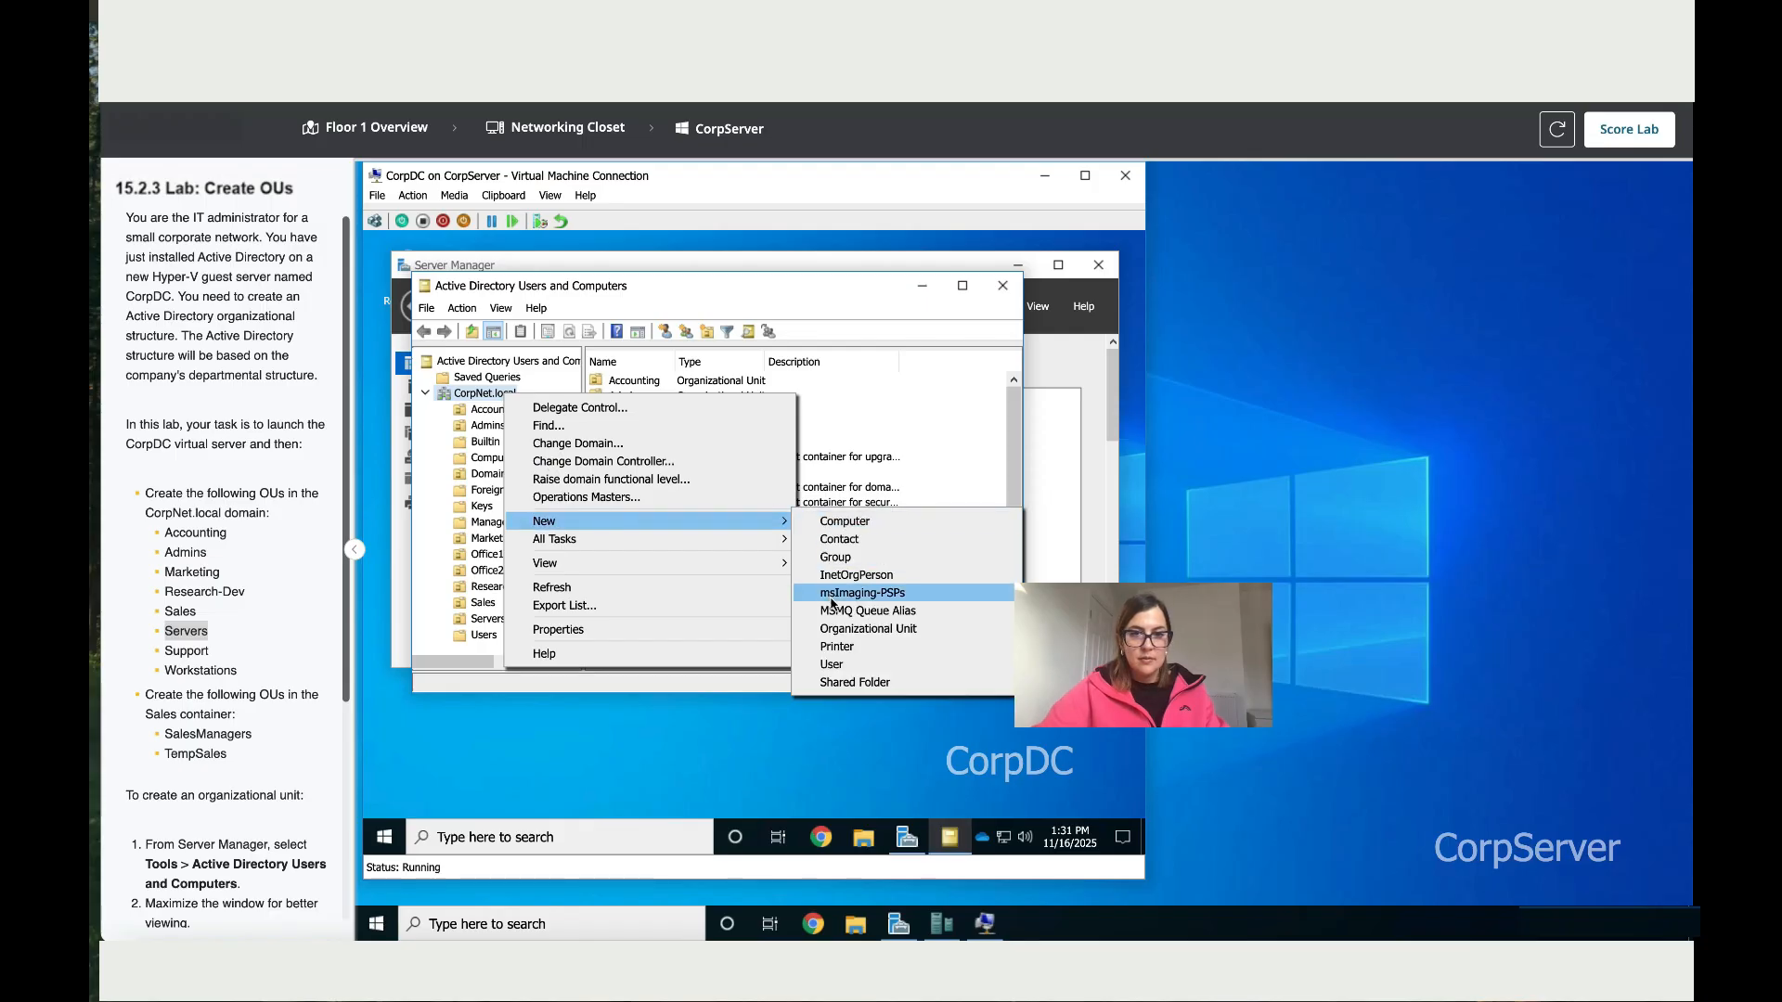
pyautogui.moveTo(866, 630)
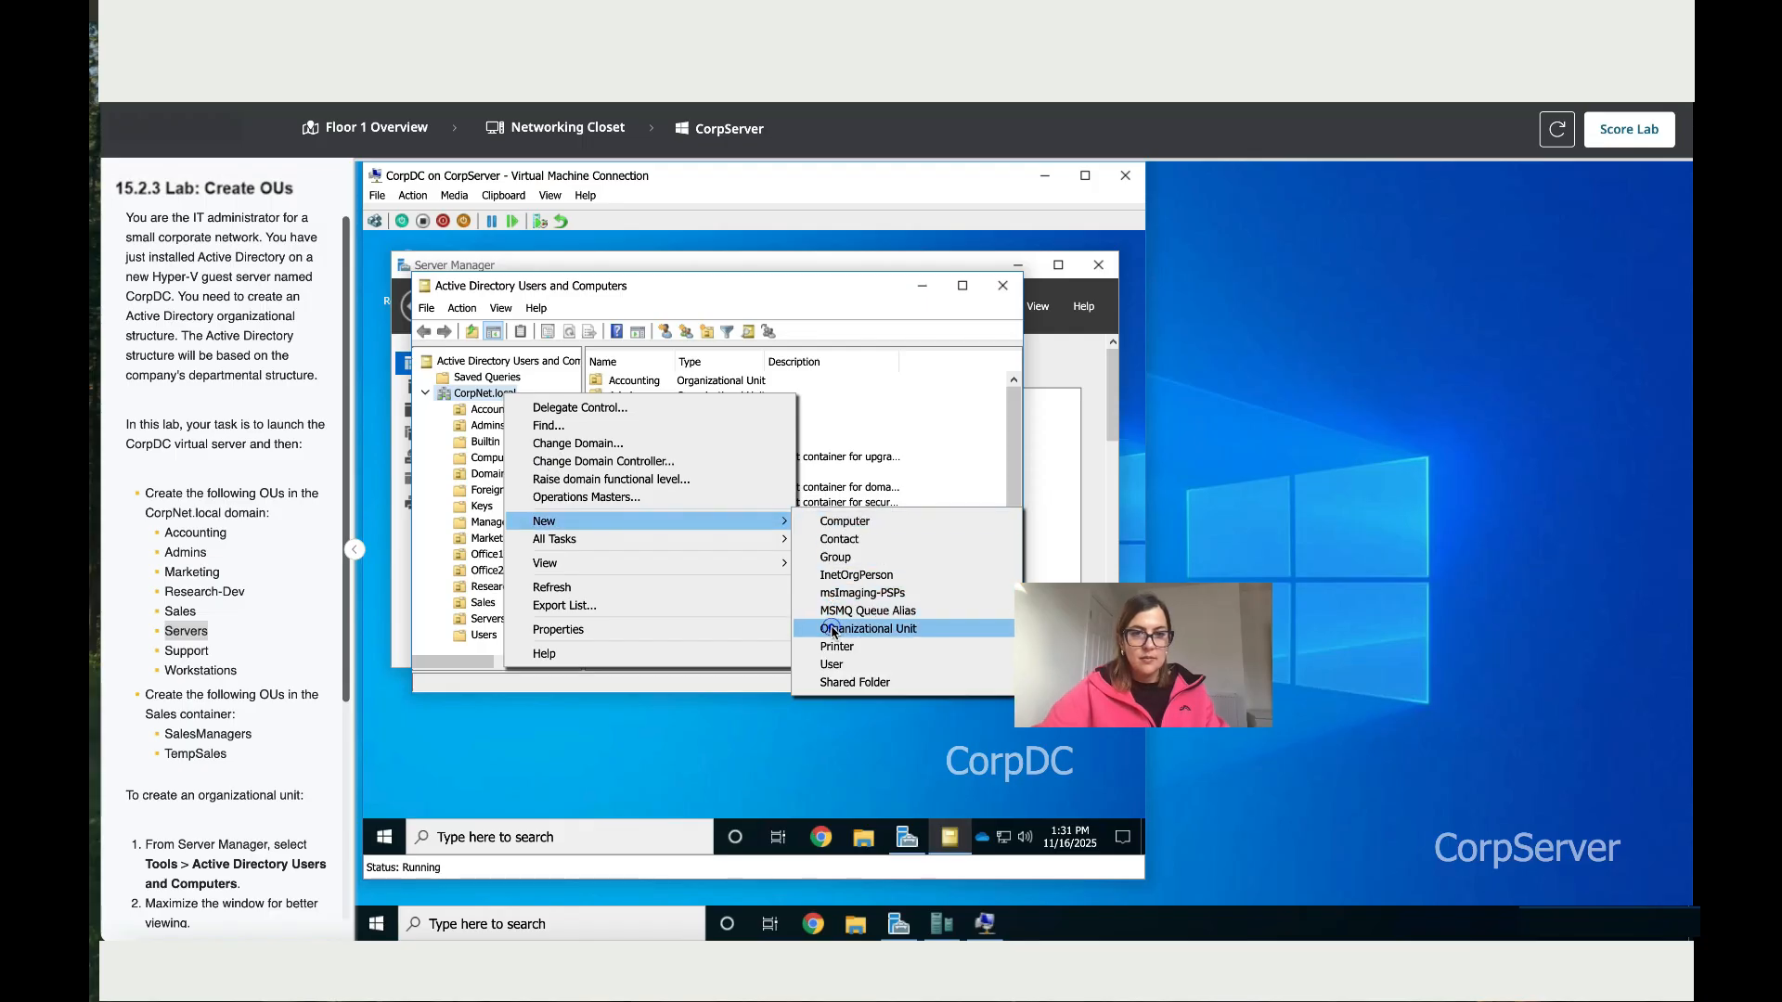
pyautogui.click(869, 629)
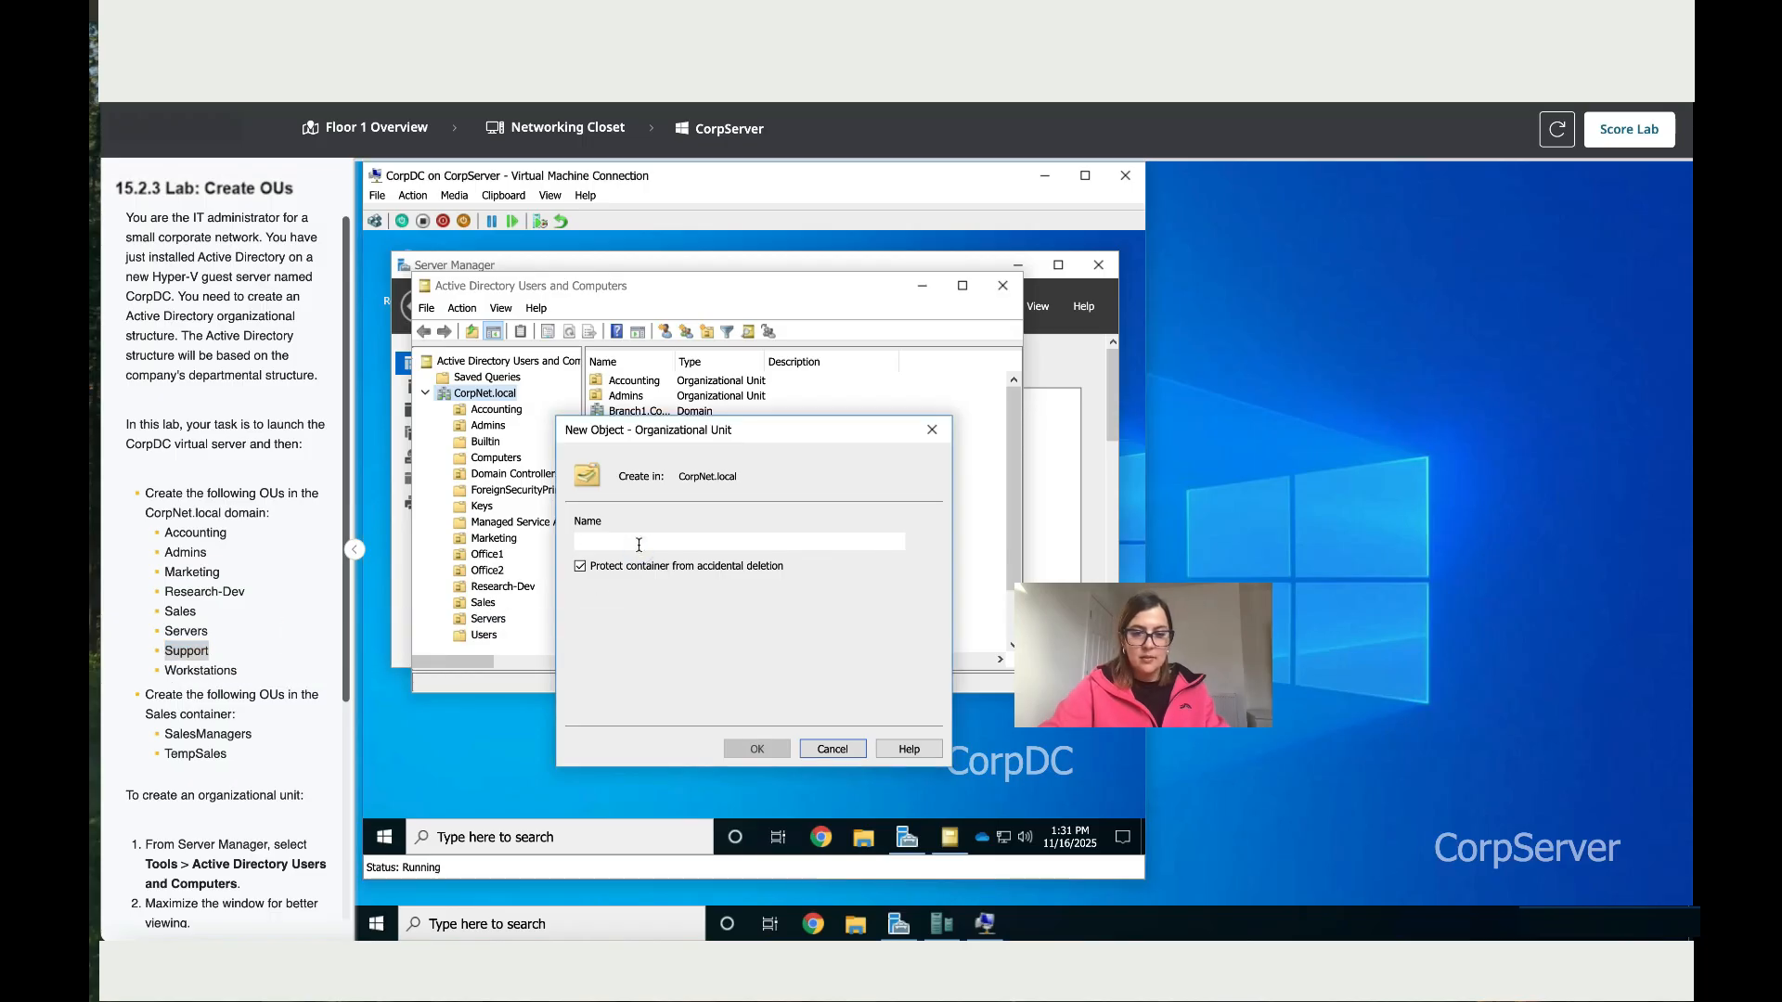
pyautogui.click(755, 748)
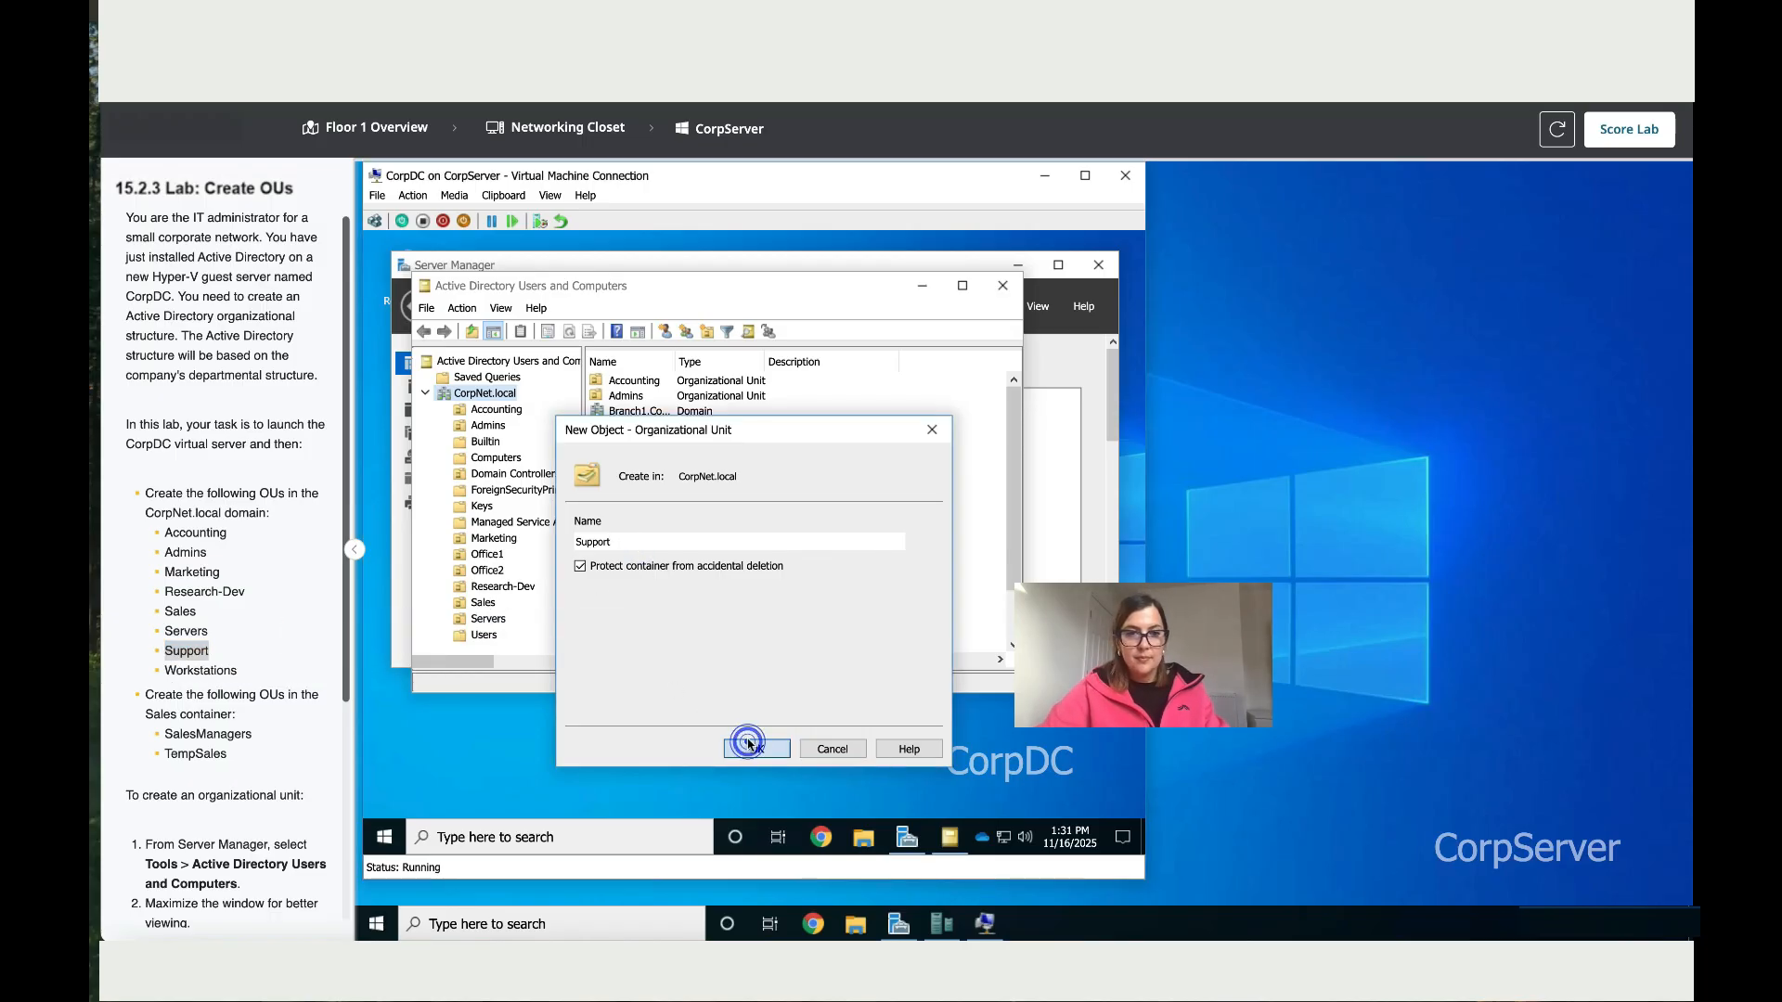
pyautogui.click(753, 748)
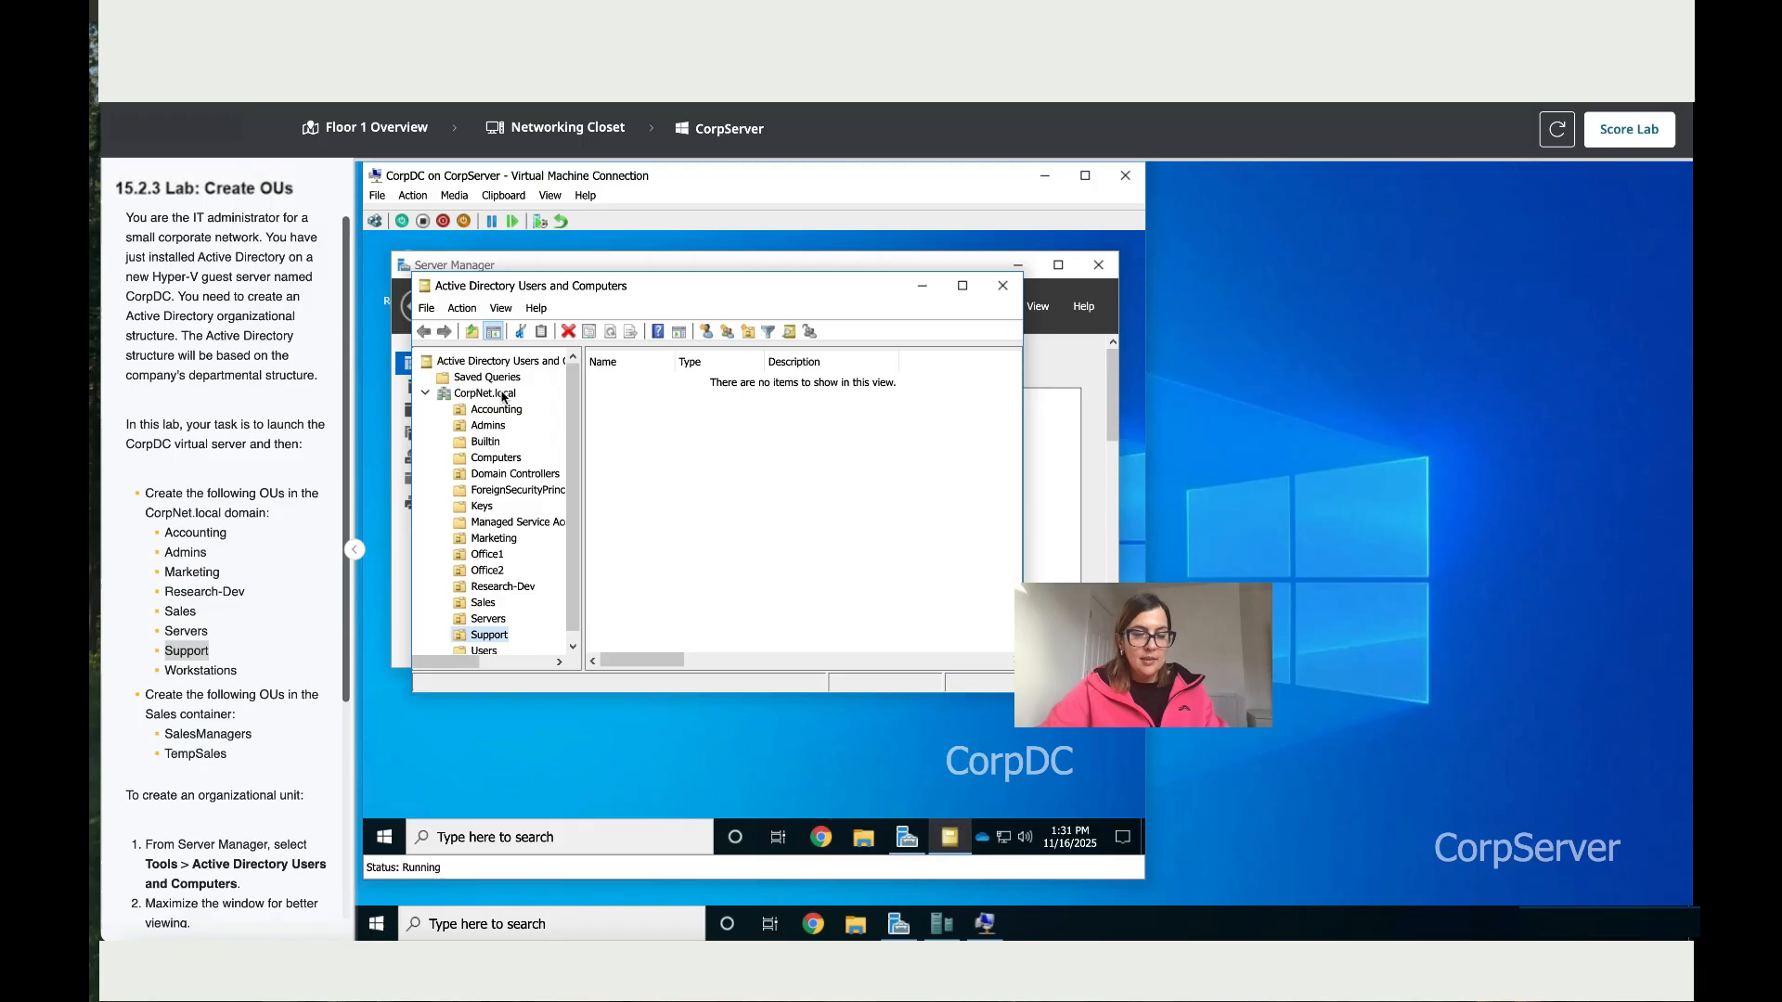
# - Create the Workstations organizational unit under CorpNet.local
pyautogui.click(482, 391)
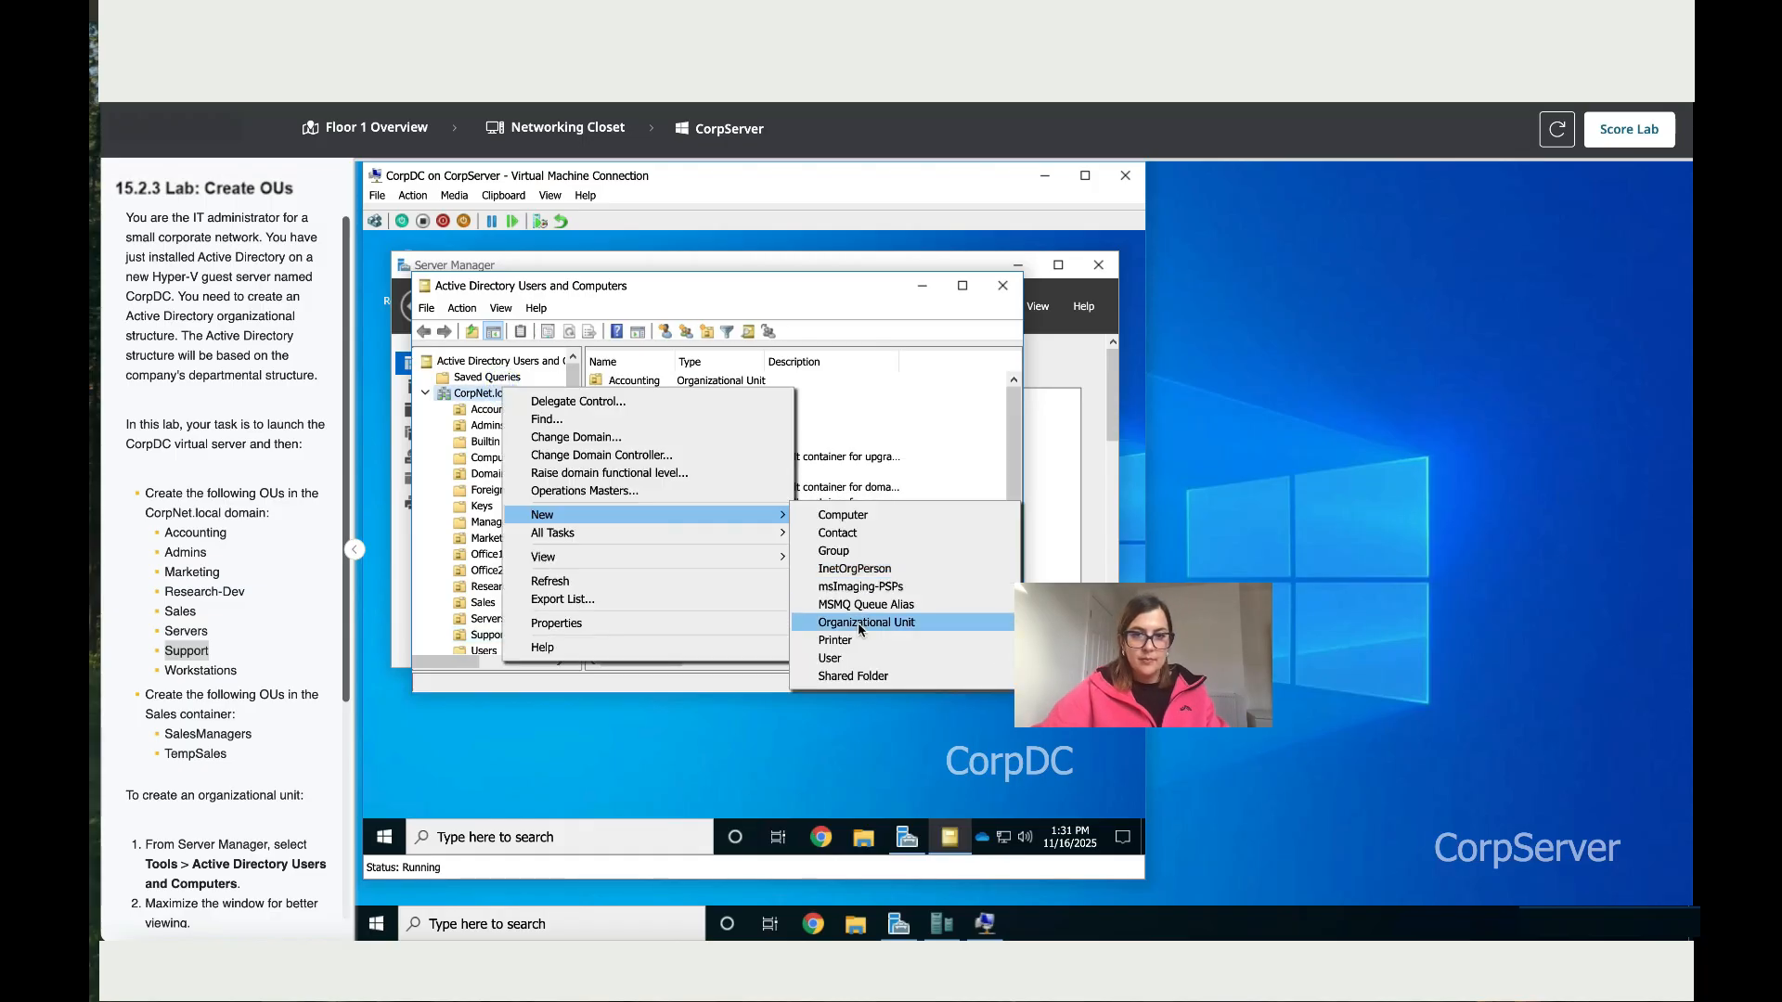
pyautogui.click(867, 622)
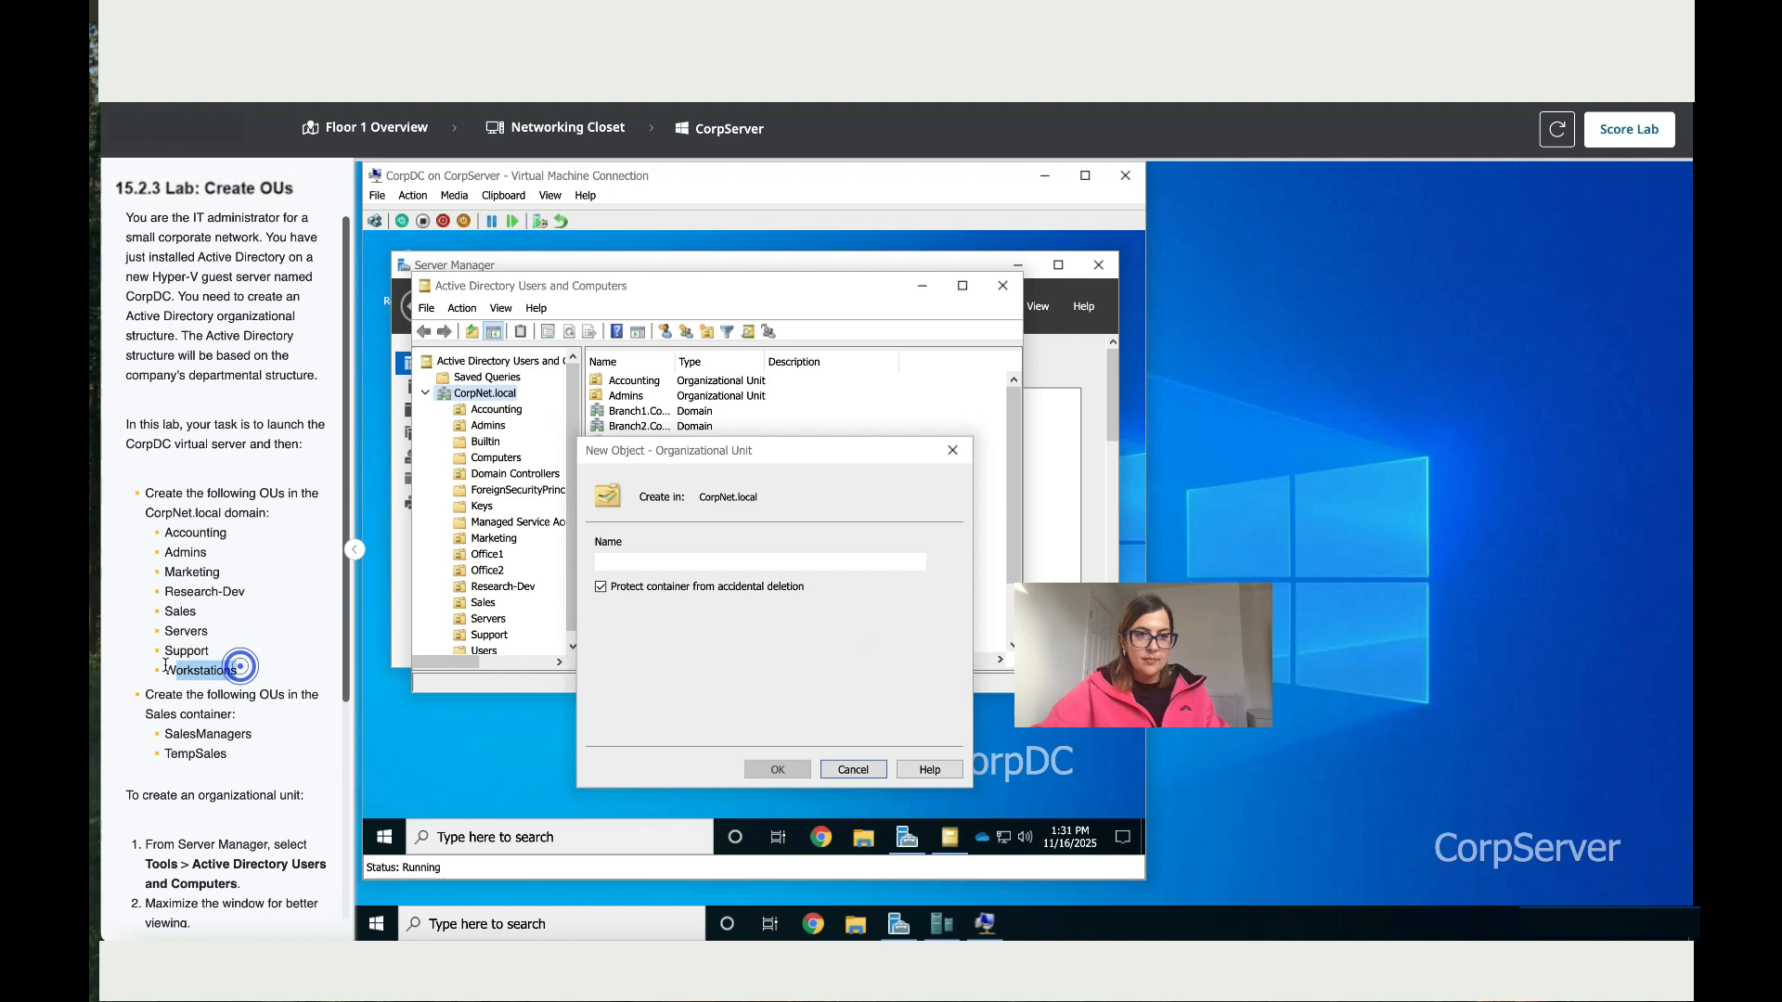
pyautogui.write('Workstations')
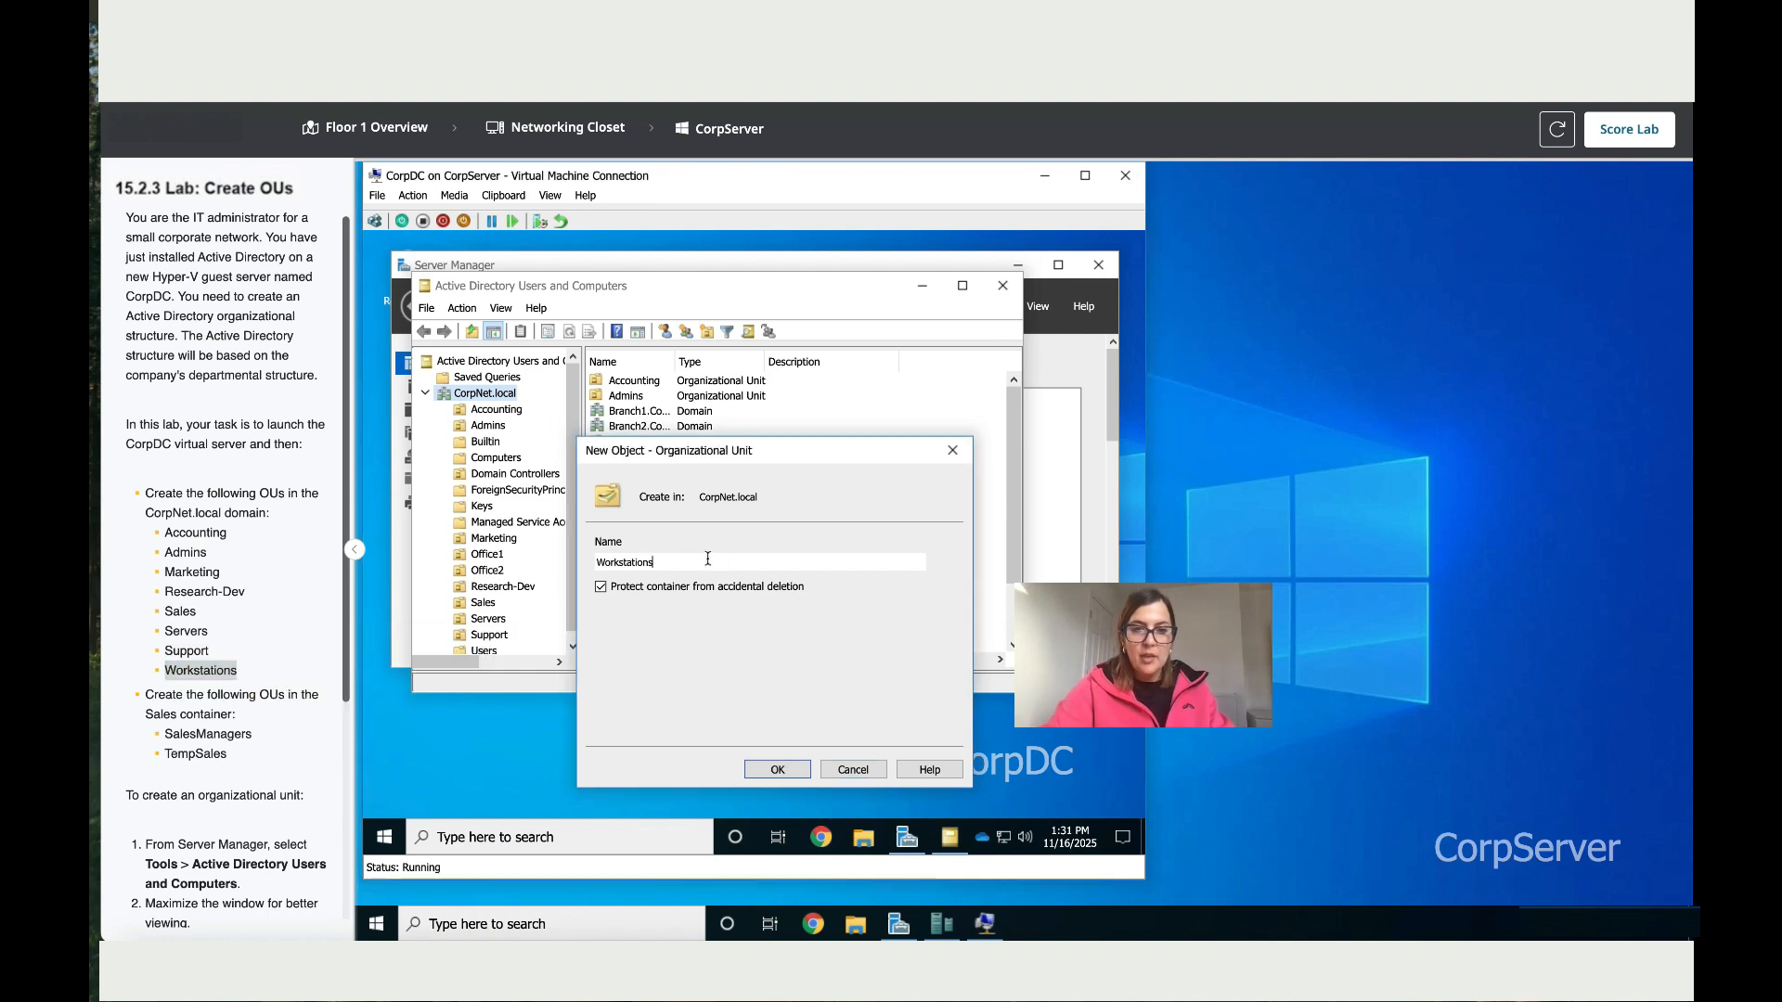
pyautogui.click(776, 769)
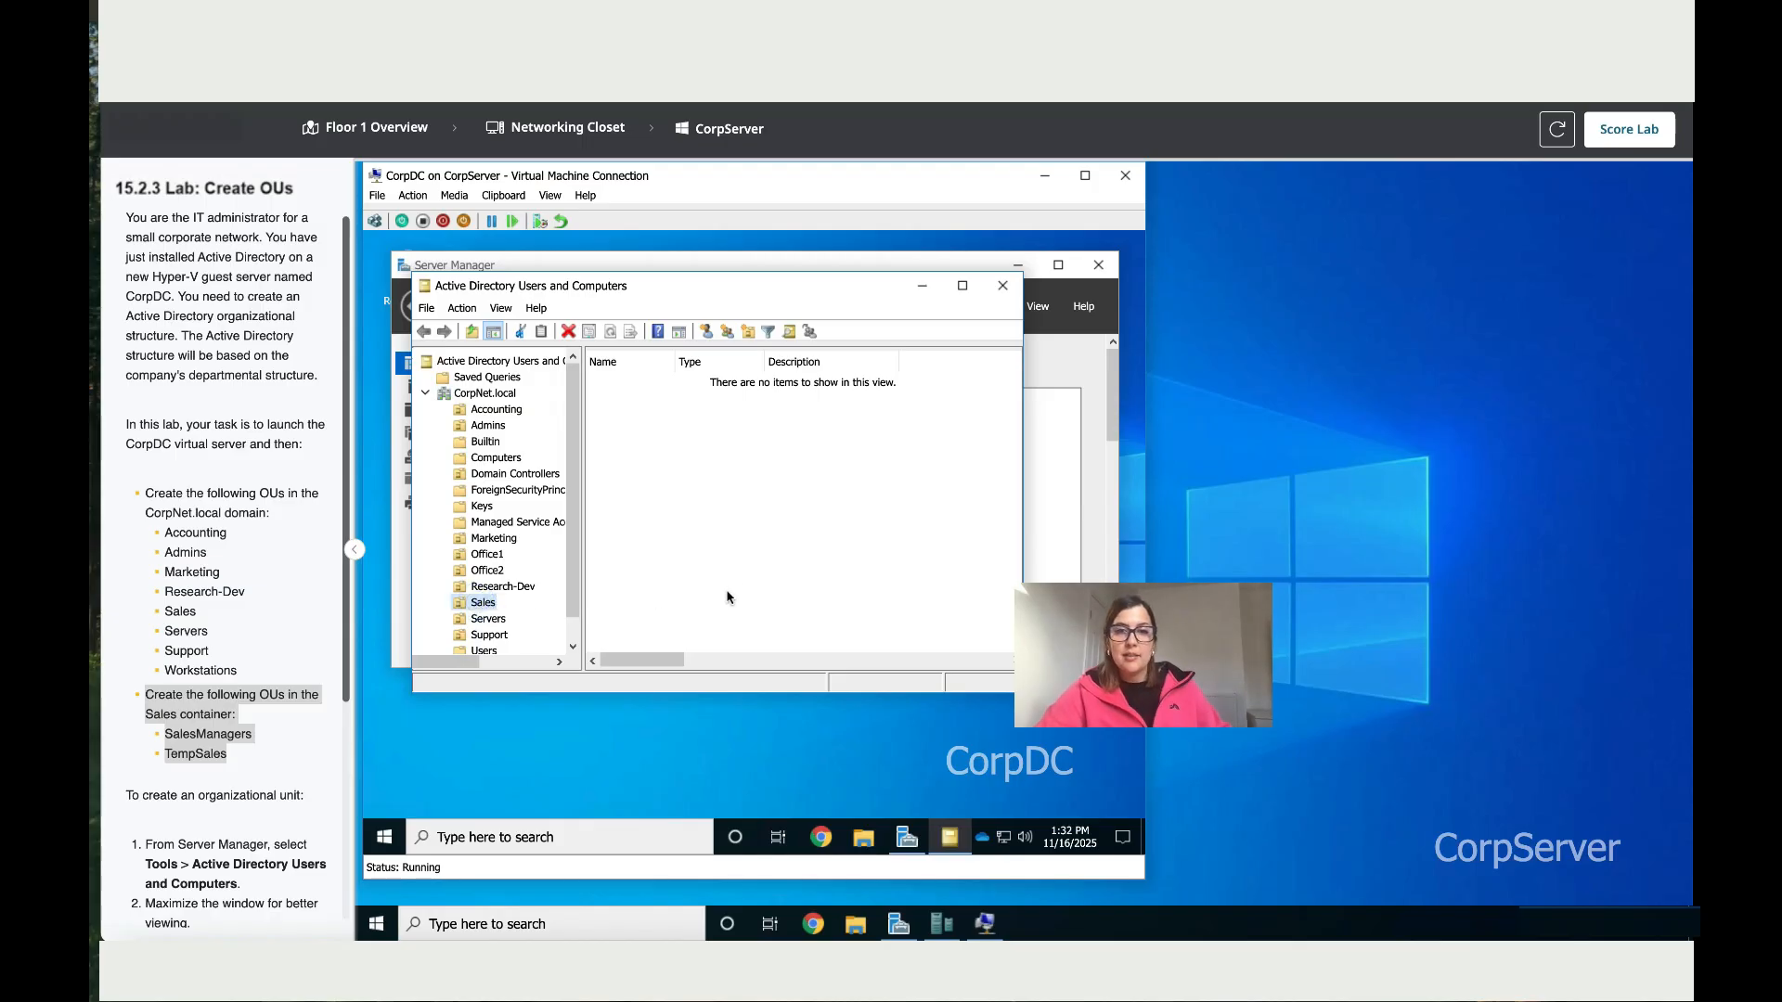
# - Create the SalesManagers organizational unit inside the Sales OU
pyautogui.rightClick(739, 563)
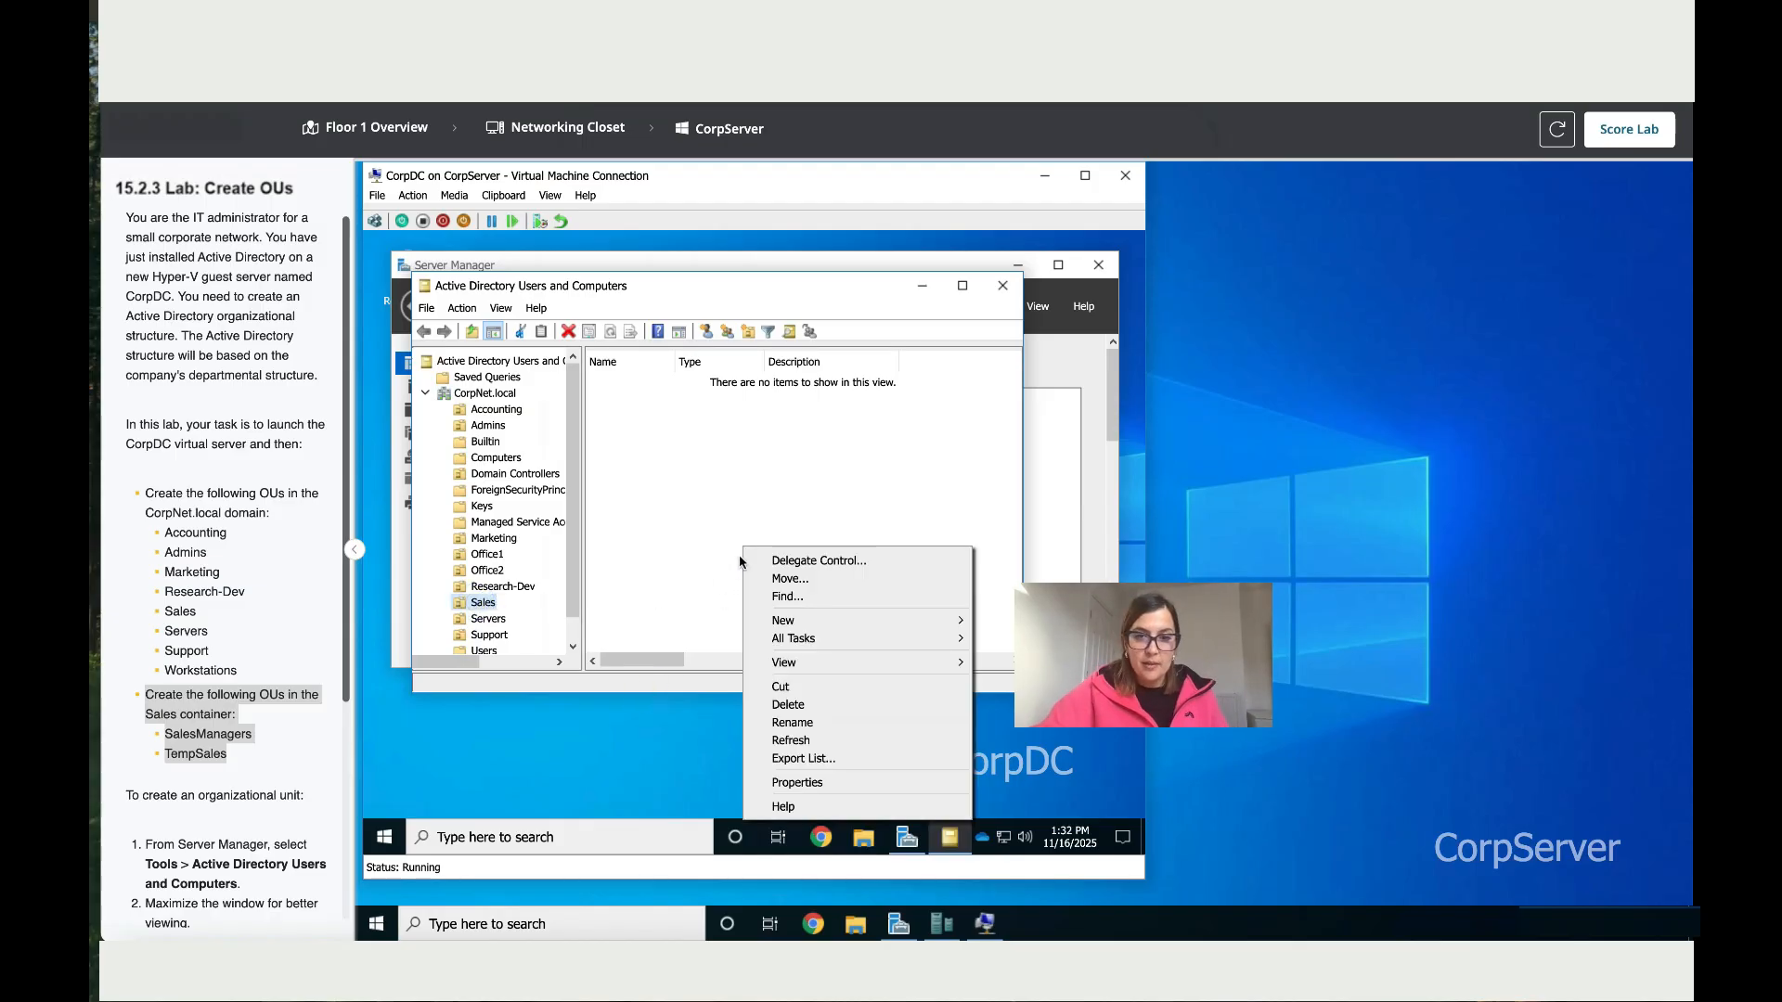
pyautogui.moveTo(813, 759)
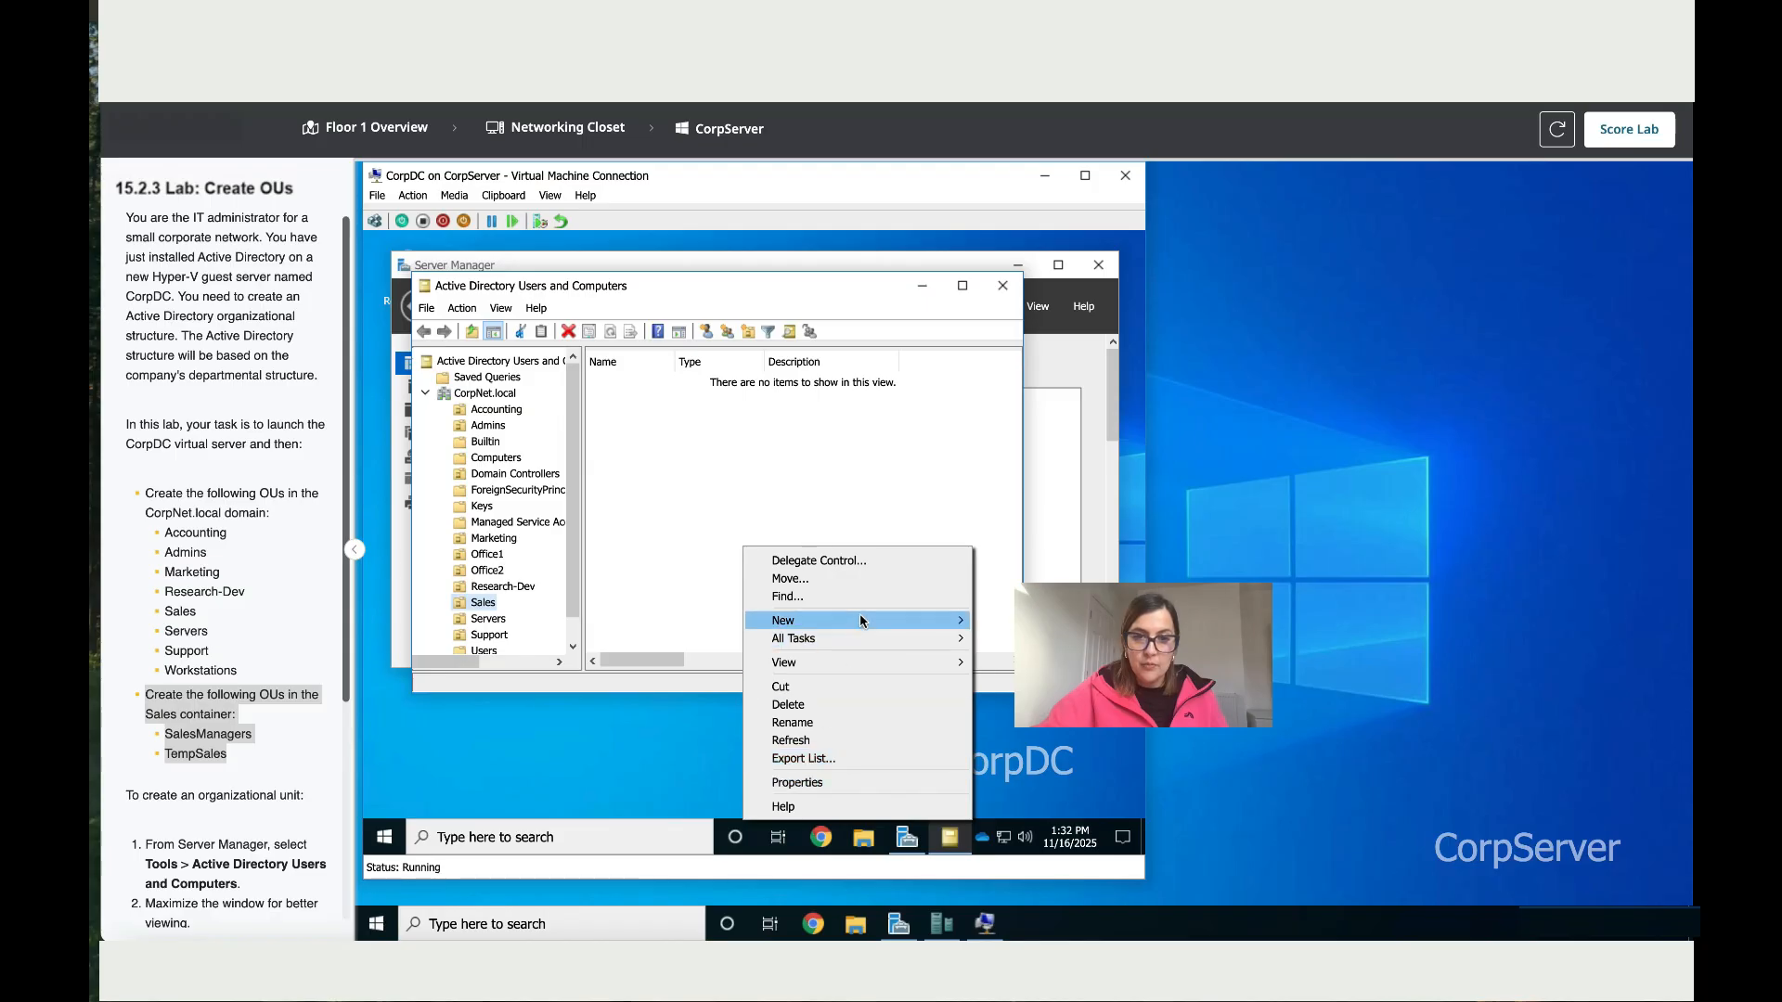
pyautogui.click(781, 620)
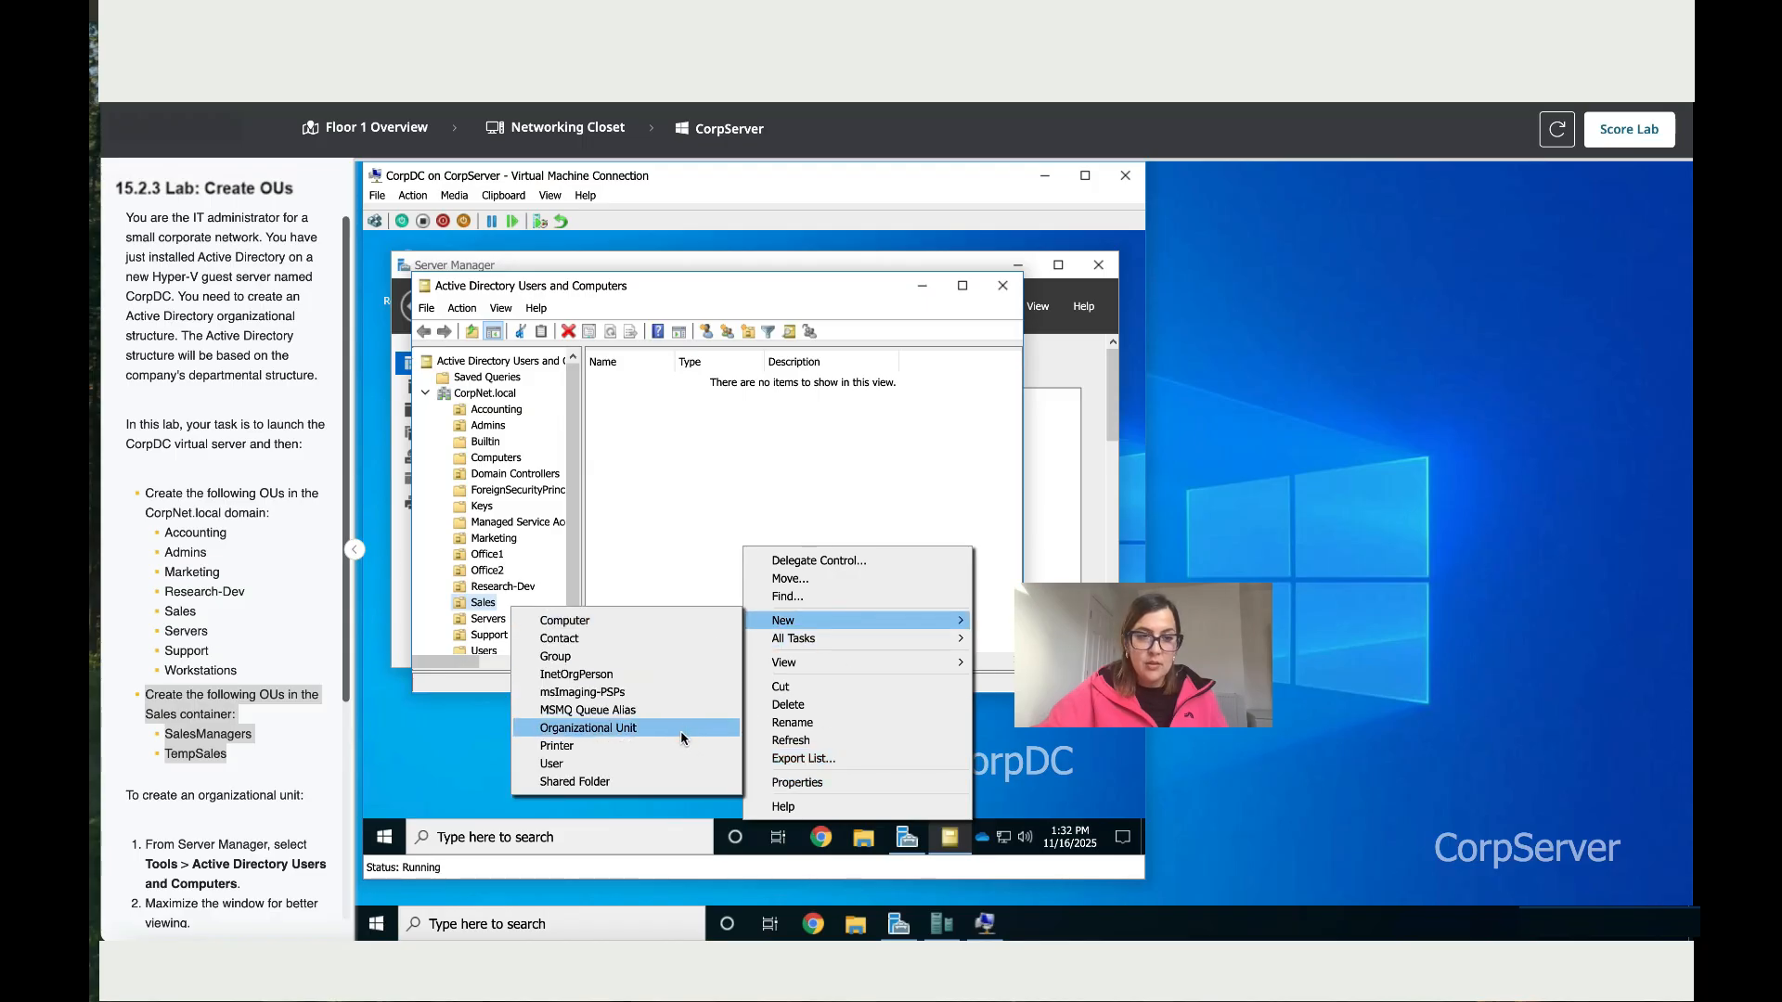
pyautogui.click(588, 728)
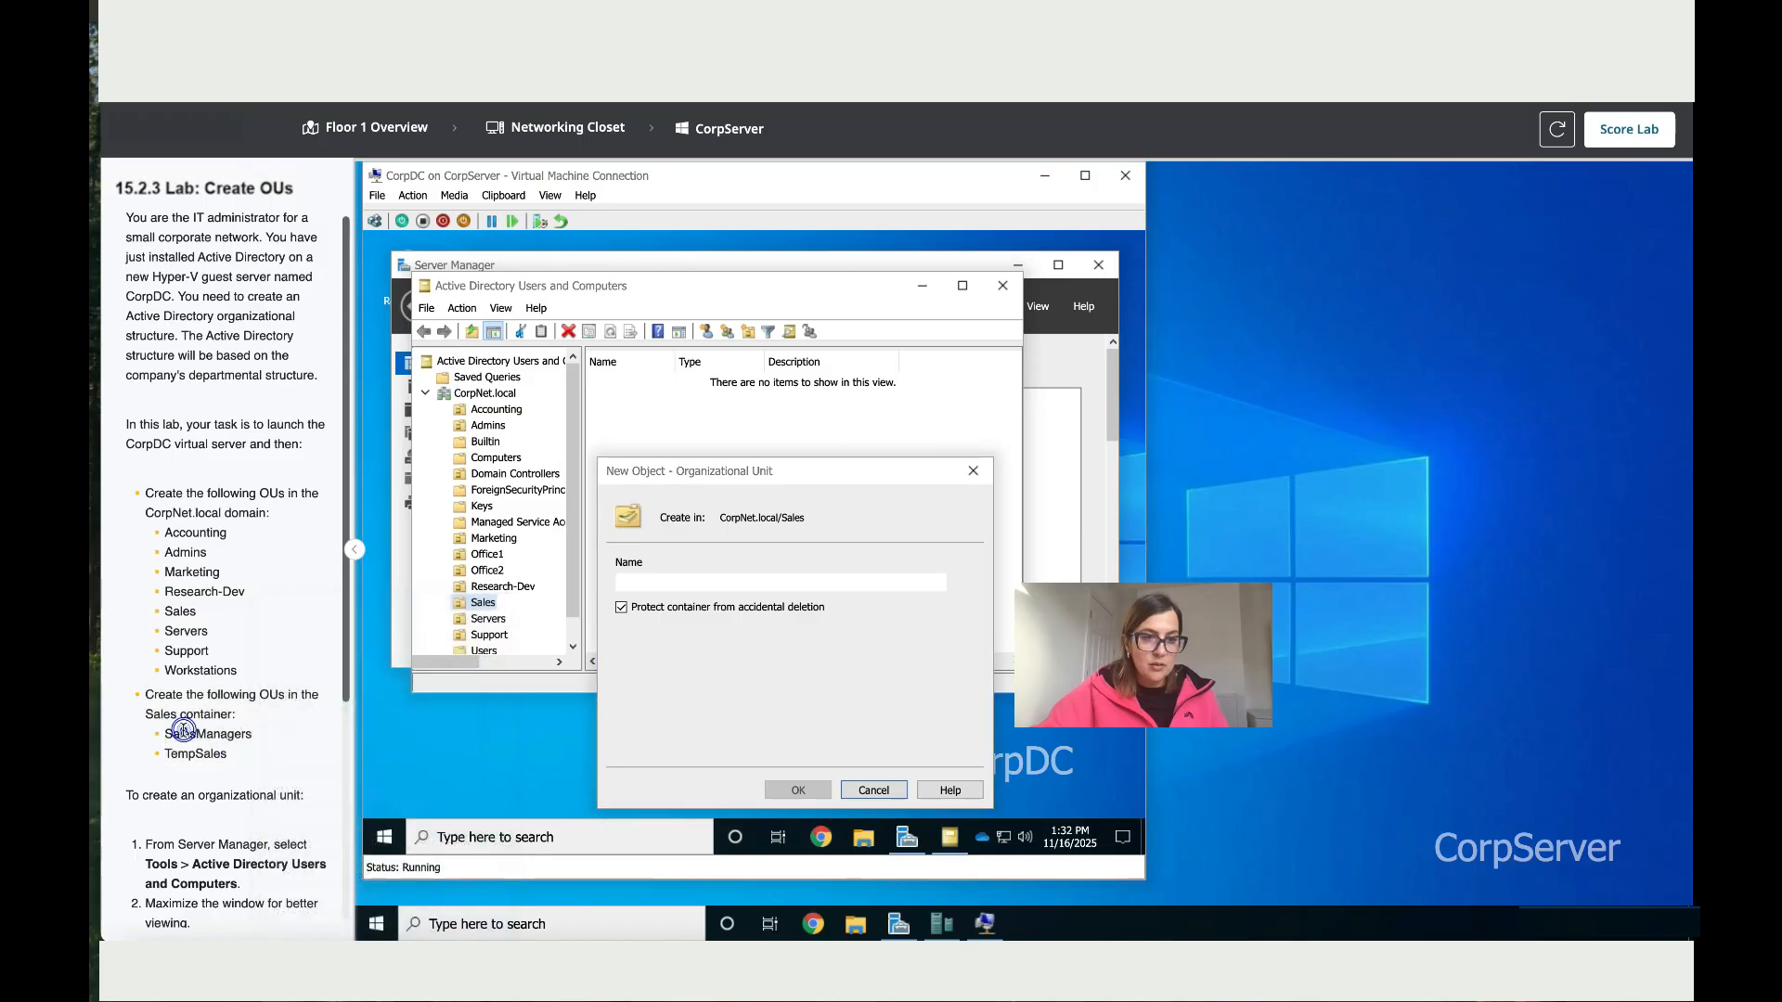
pyautogui.doubleClick(208, 733)
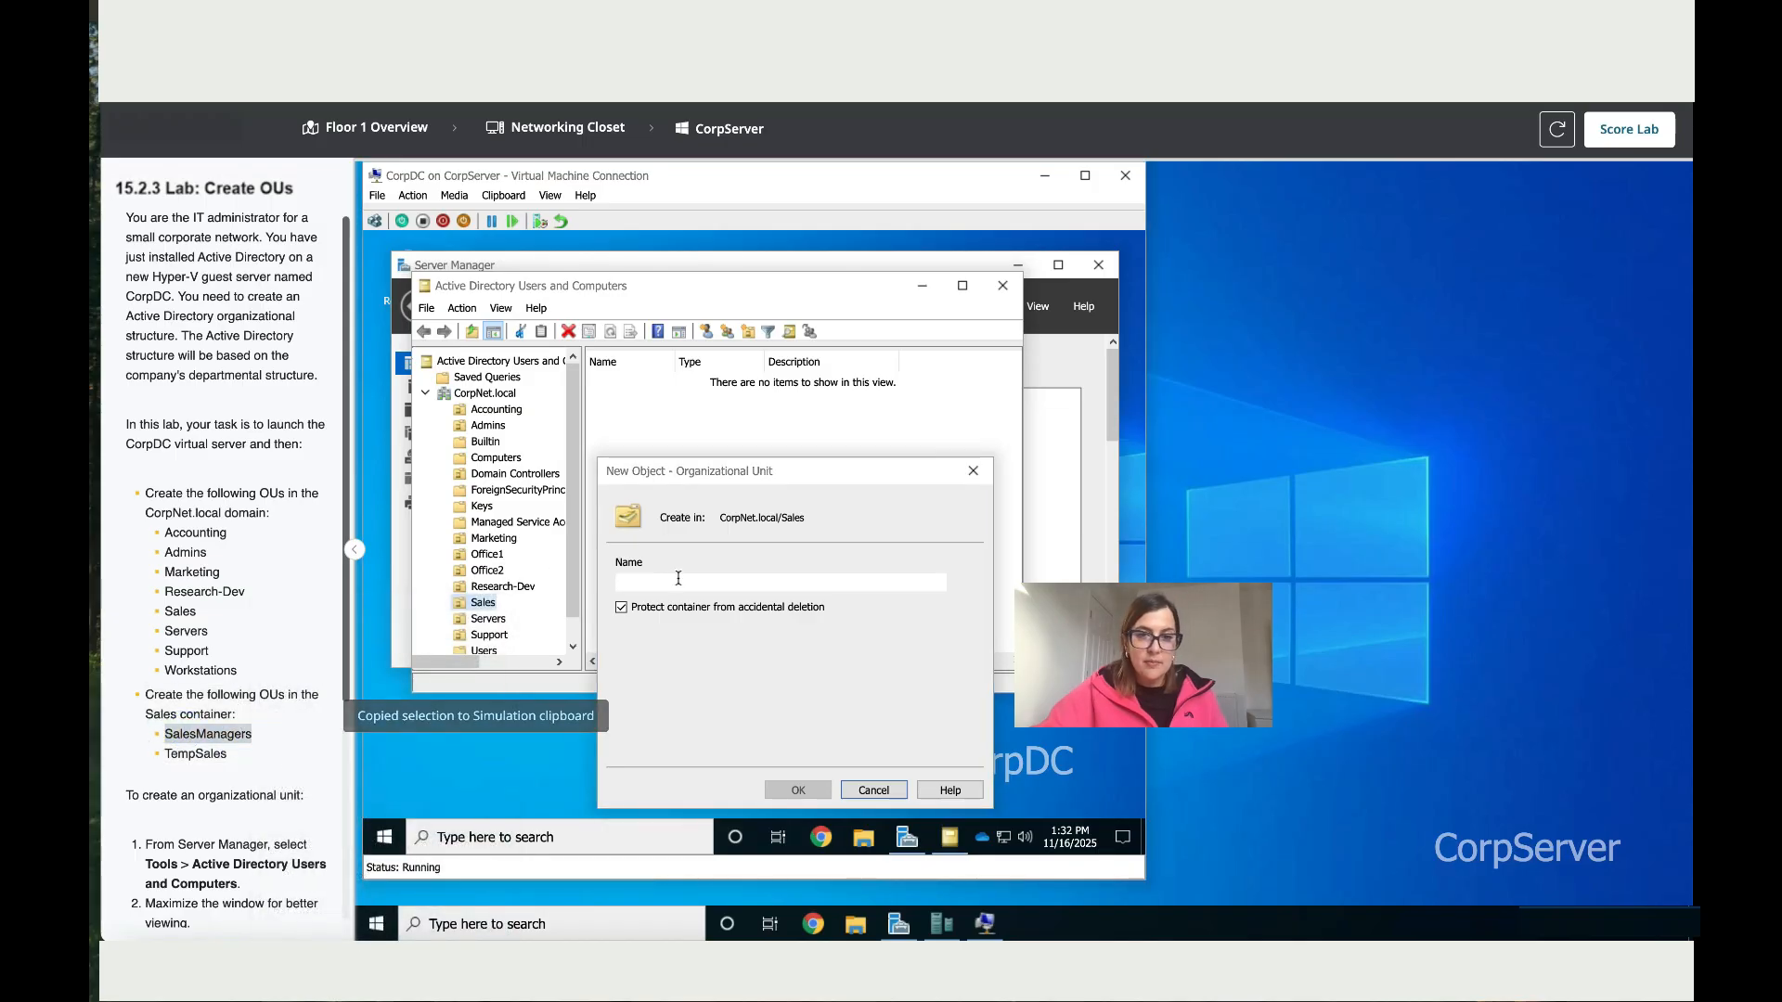
pyautogui.write('SalesManagers')
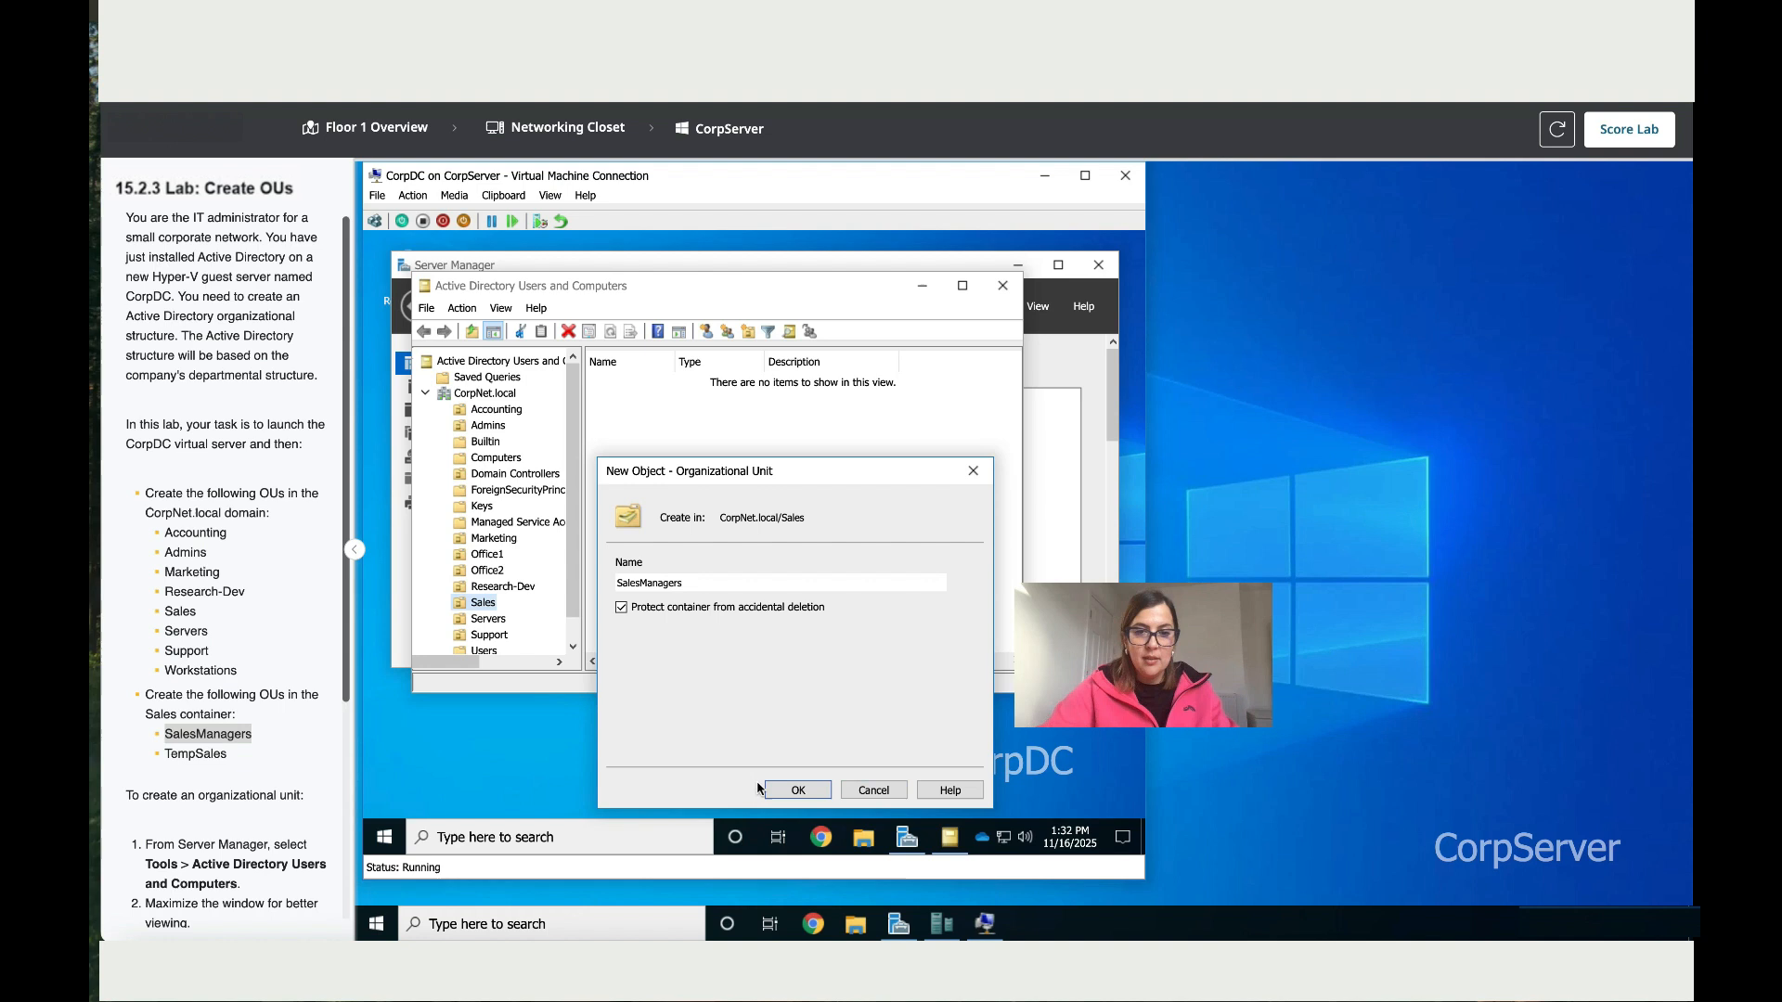
pyautogui.click(796, 791)
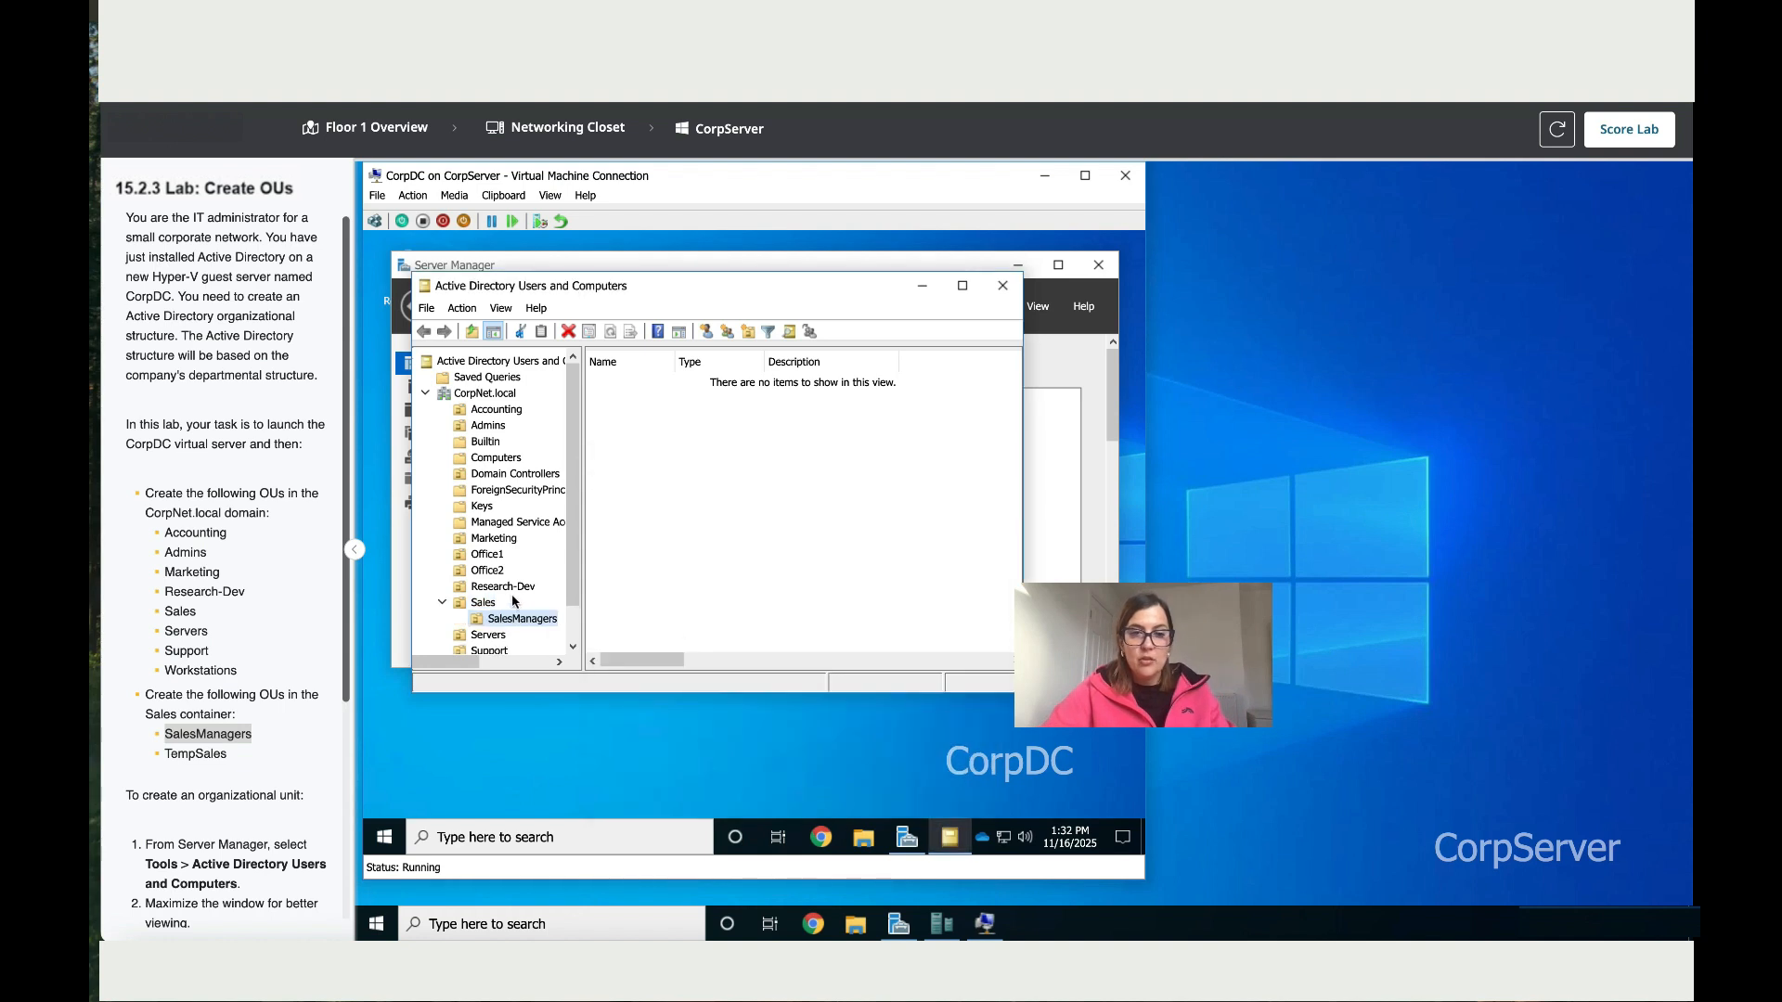
# - Create the TempSales organizational unit inside the Sales OU
pyautogui.click(482, 602)
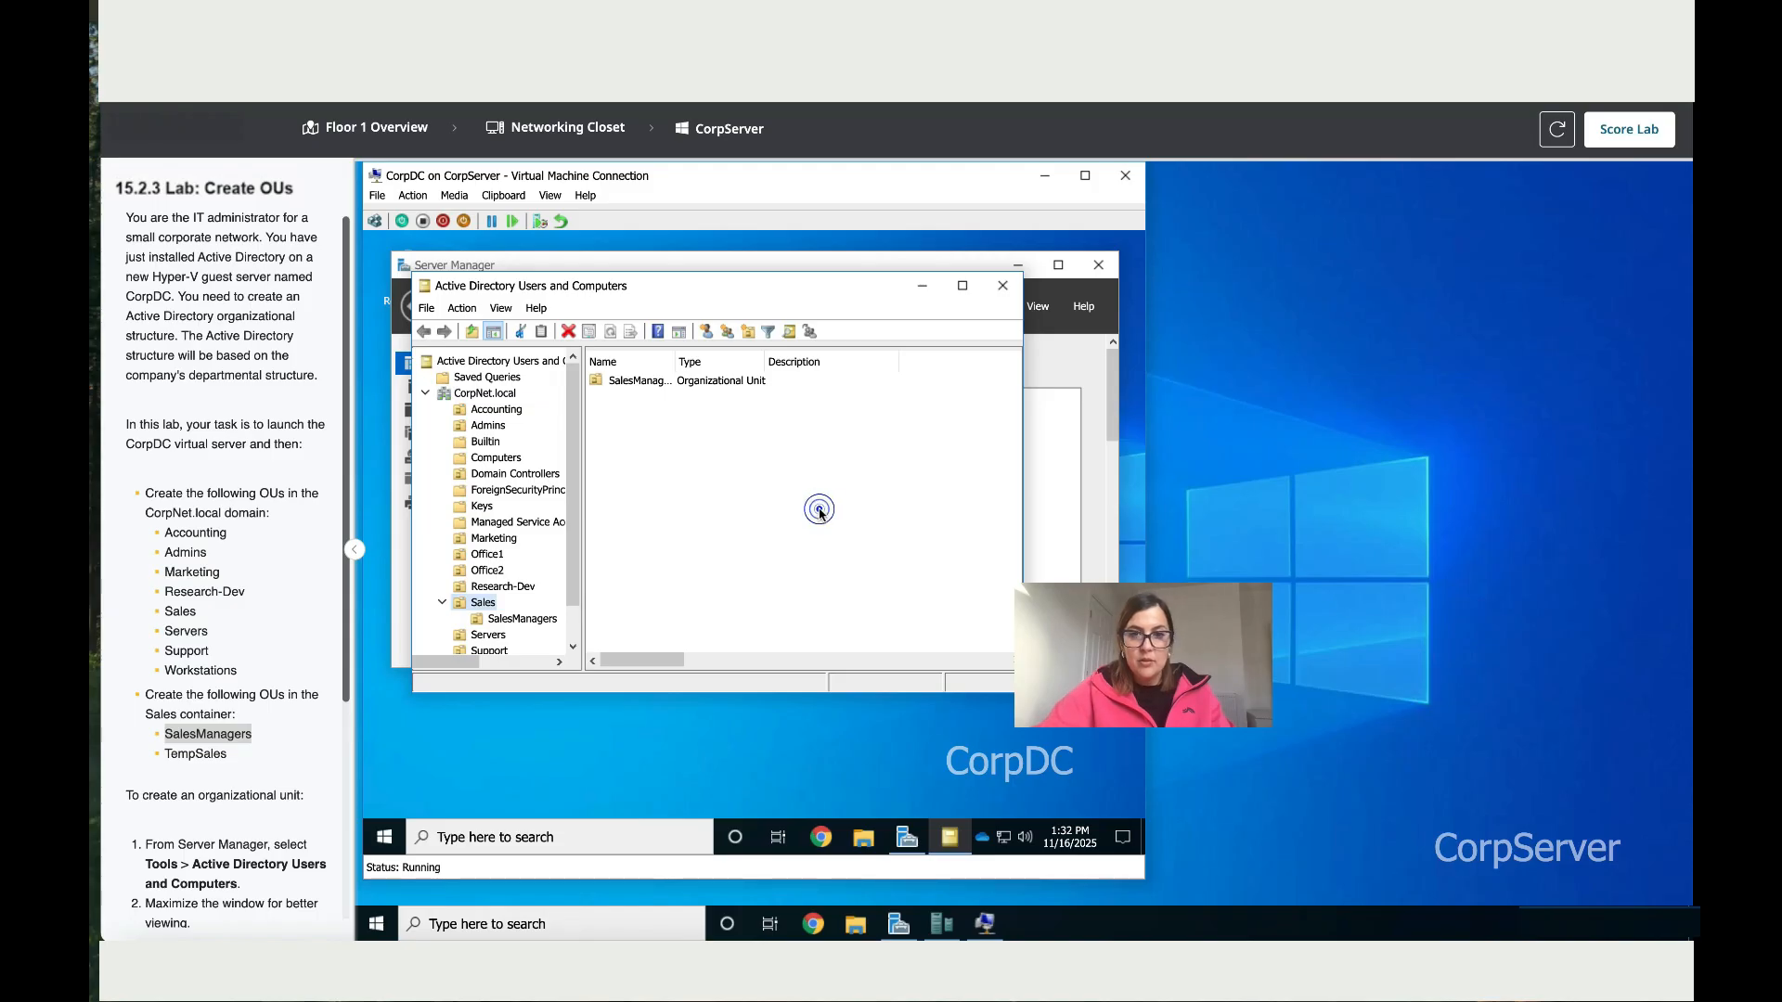
pyautogui.rightClick(816, 509)
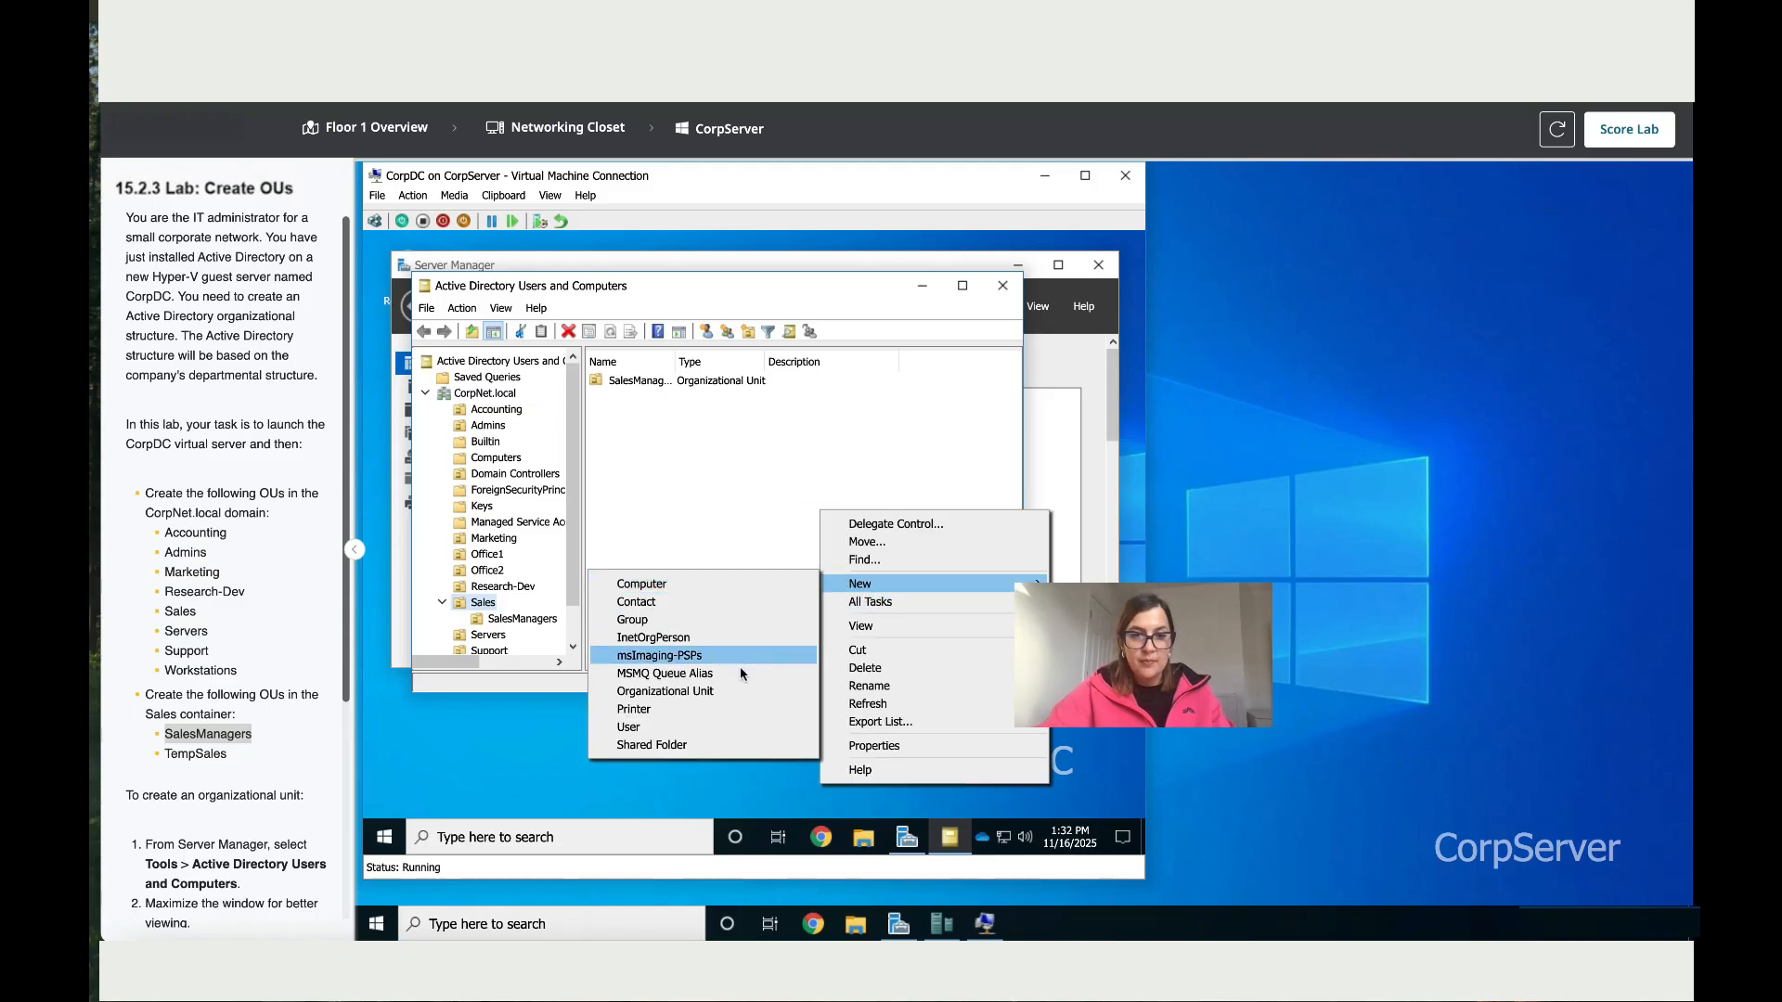
pyautogui.click(665, 690)
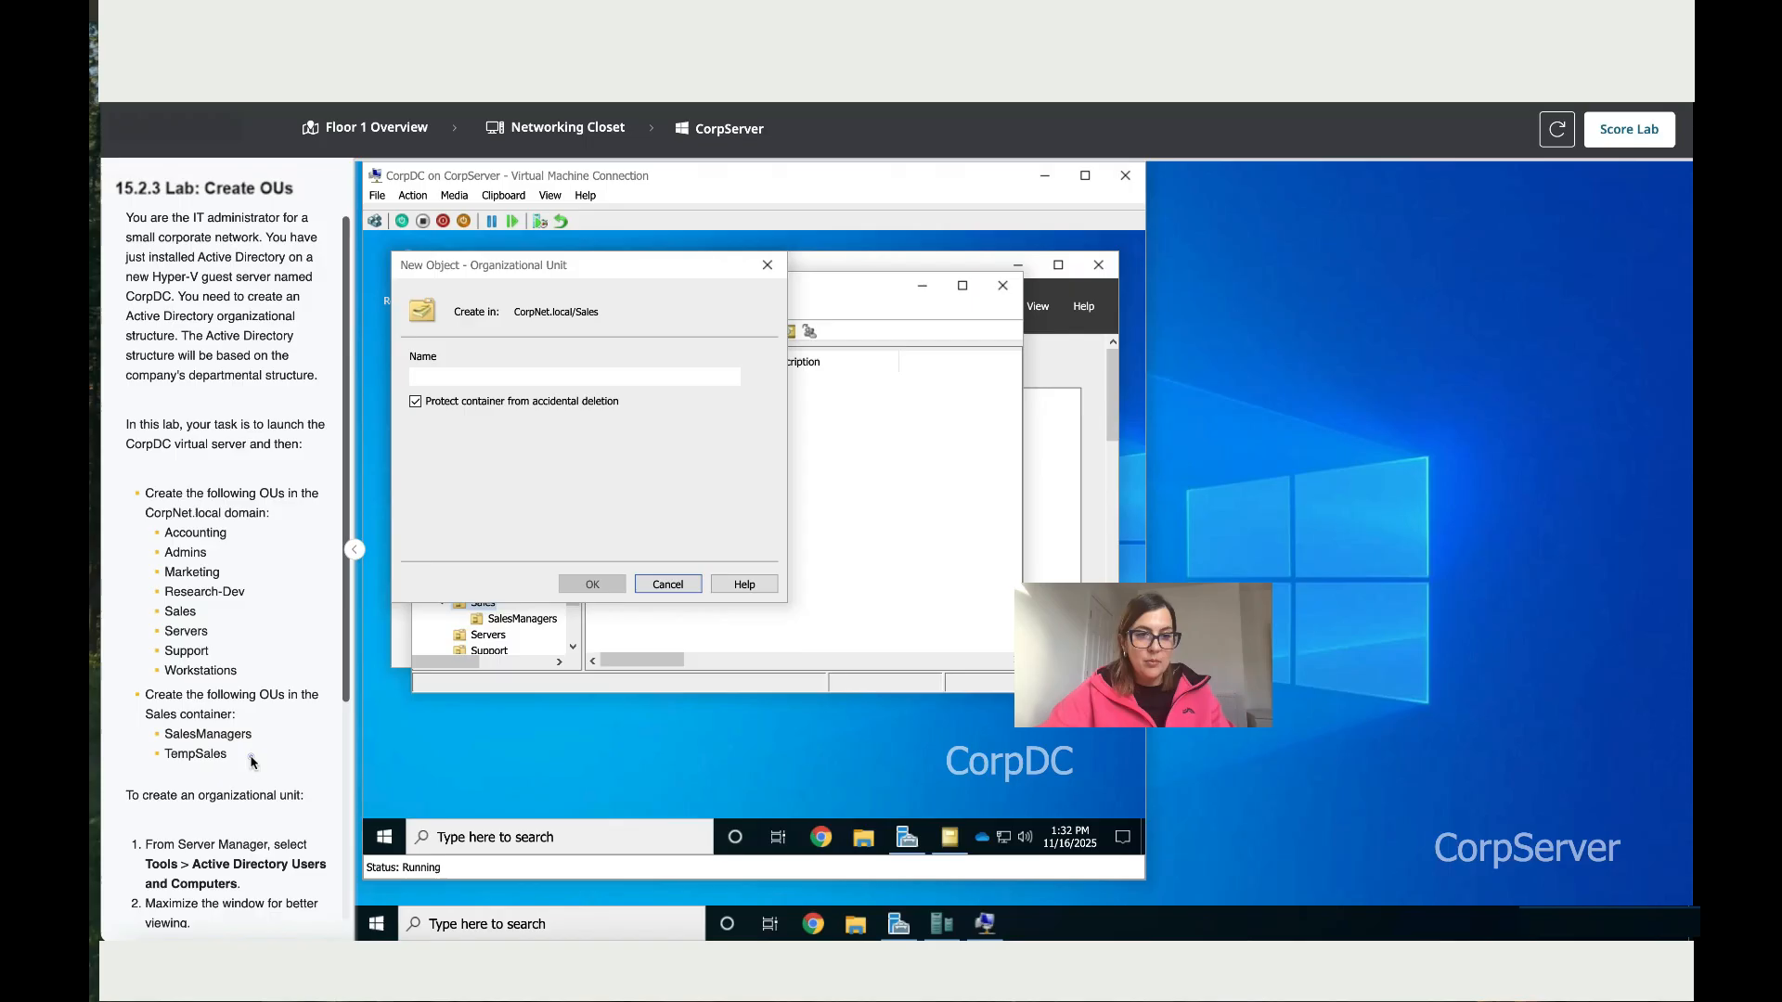
pyautogui.doubleClick(195, 753)
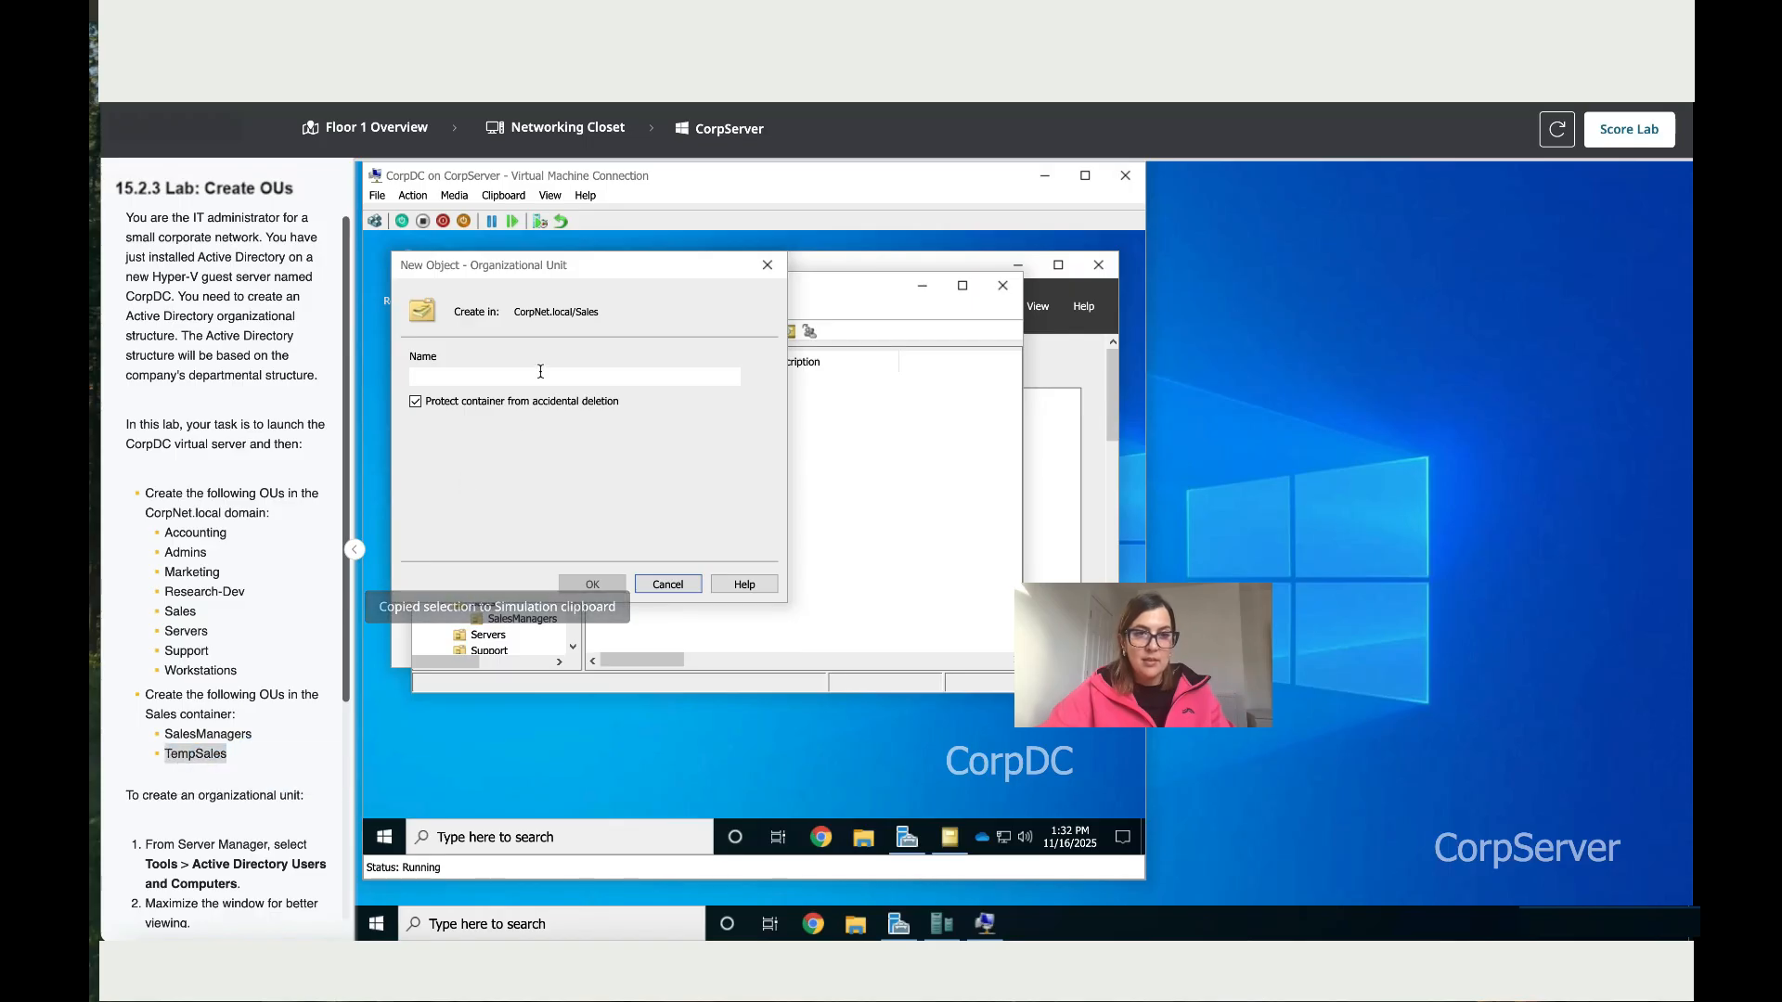
pyautogui.write('TempSales')
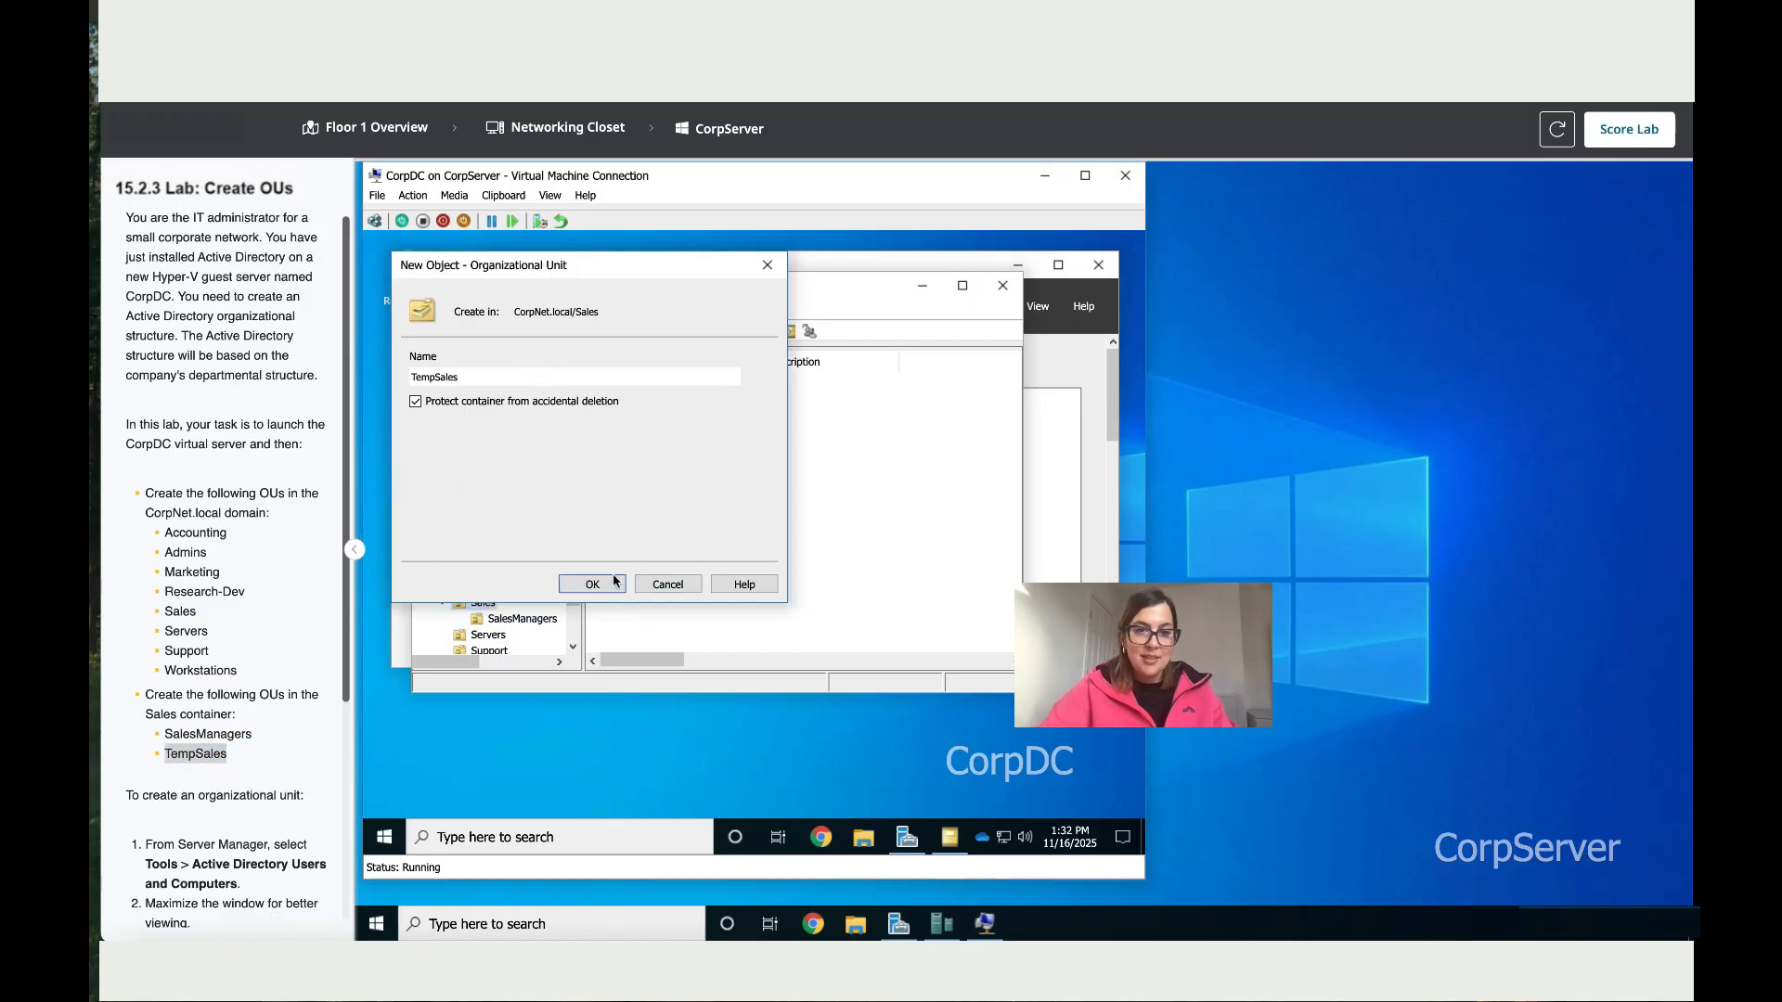
pyautogui.click(590, 583)
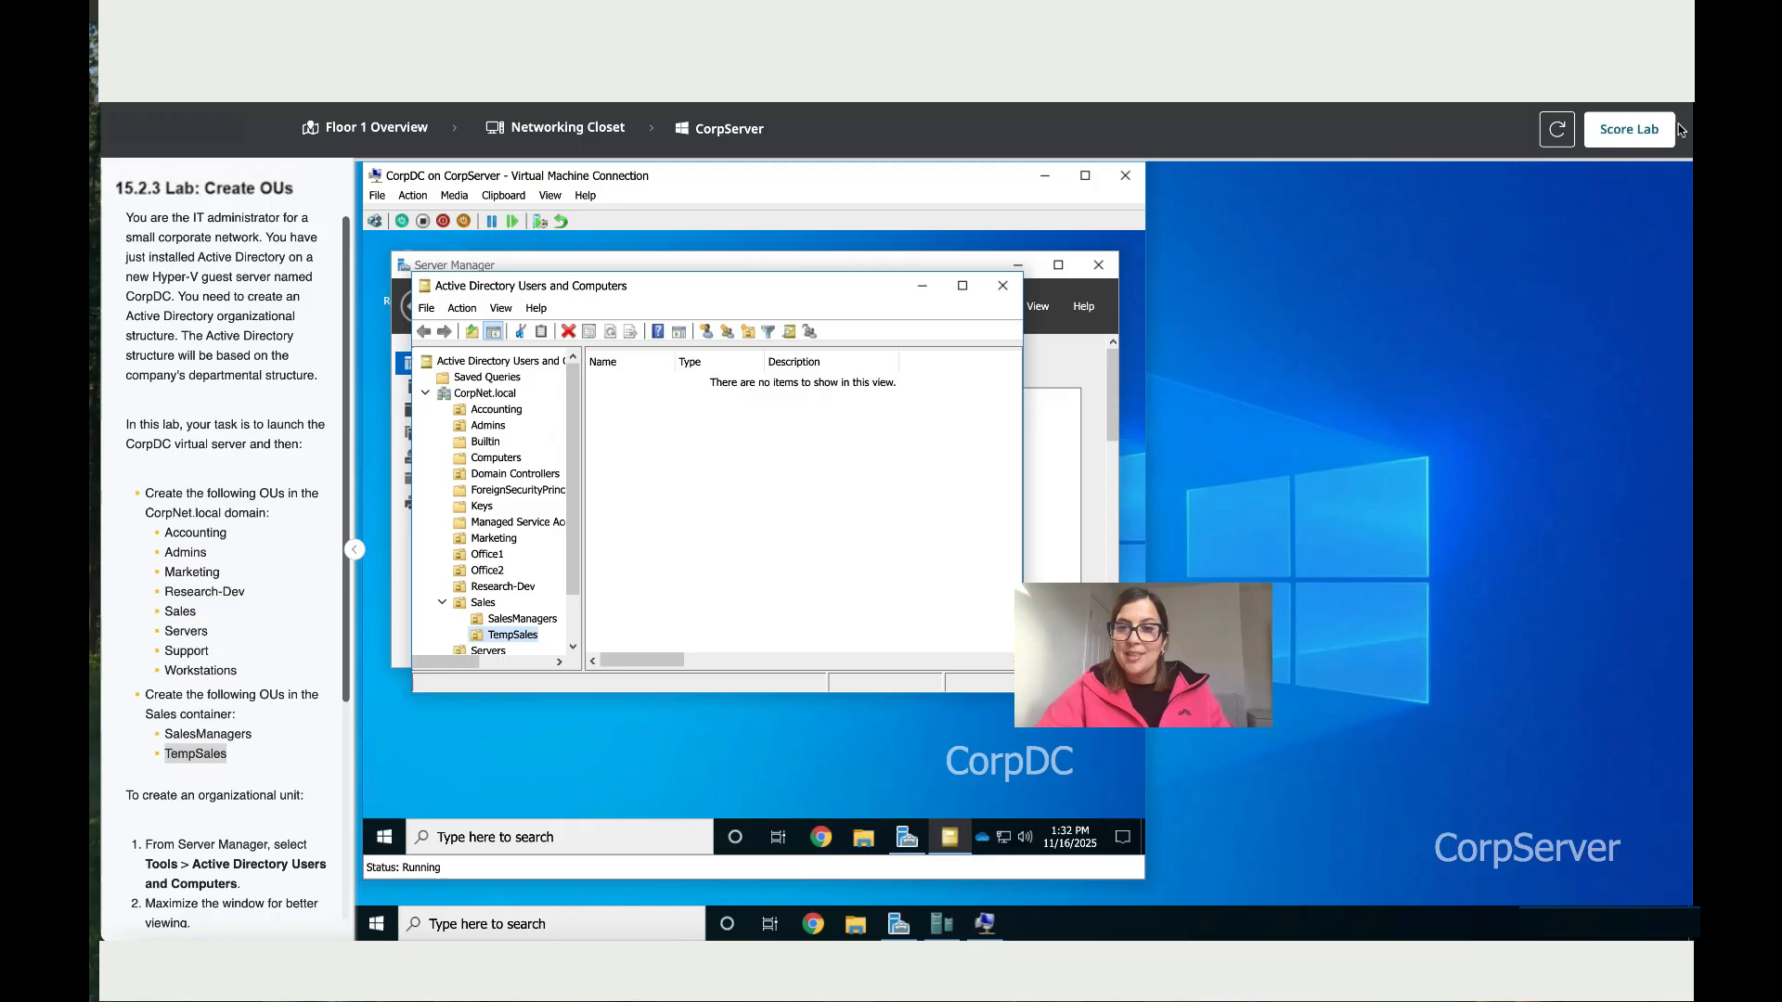
# - Submit the lab for scoring and view the 100% score report
pyautogui.click(1627, 128)
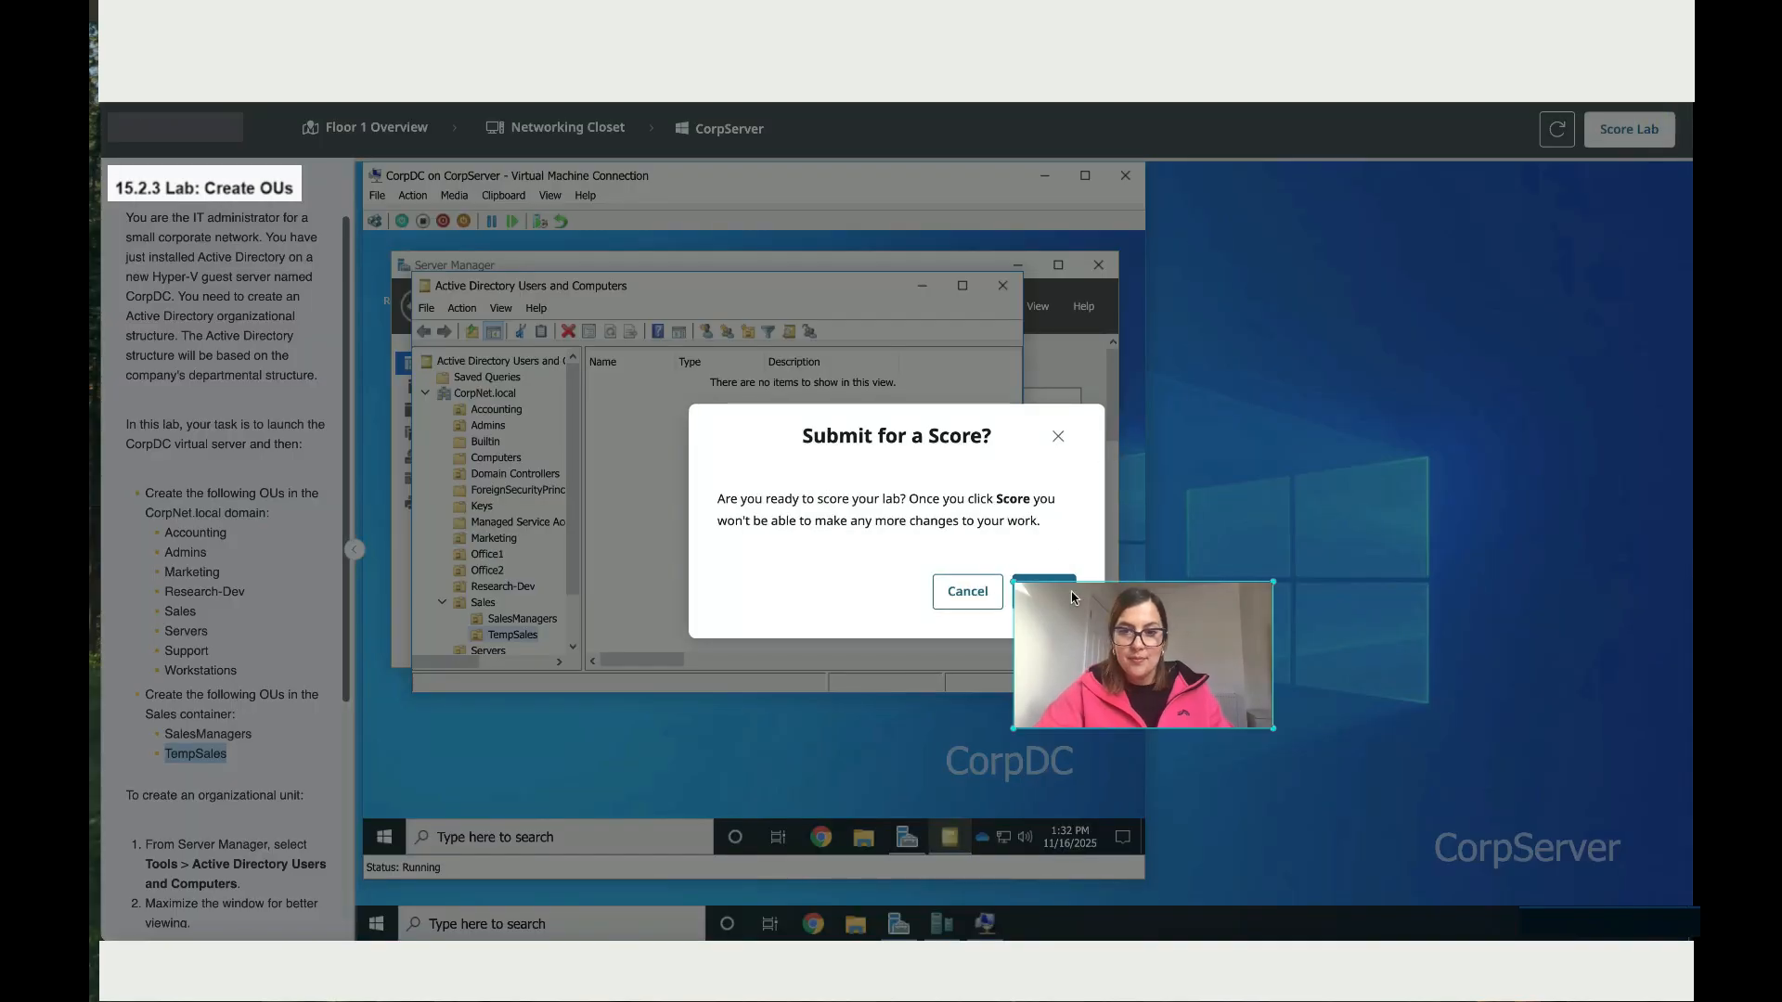
pyautogui.click(1041, 591)
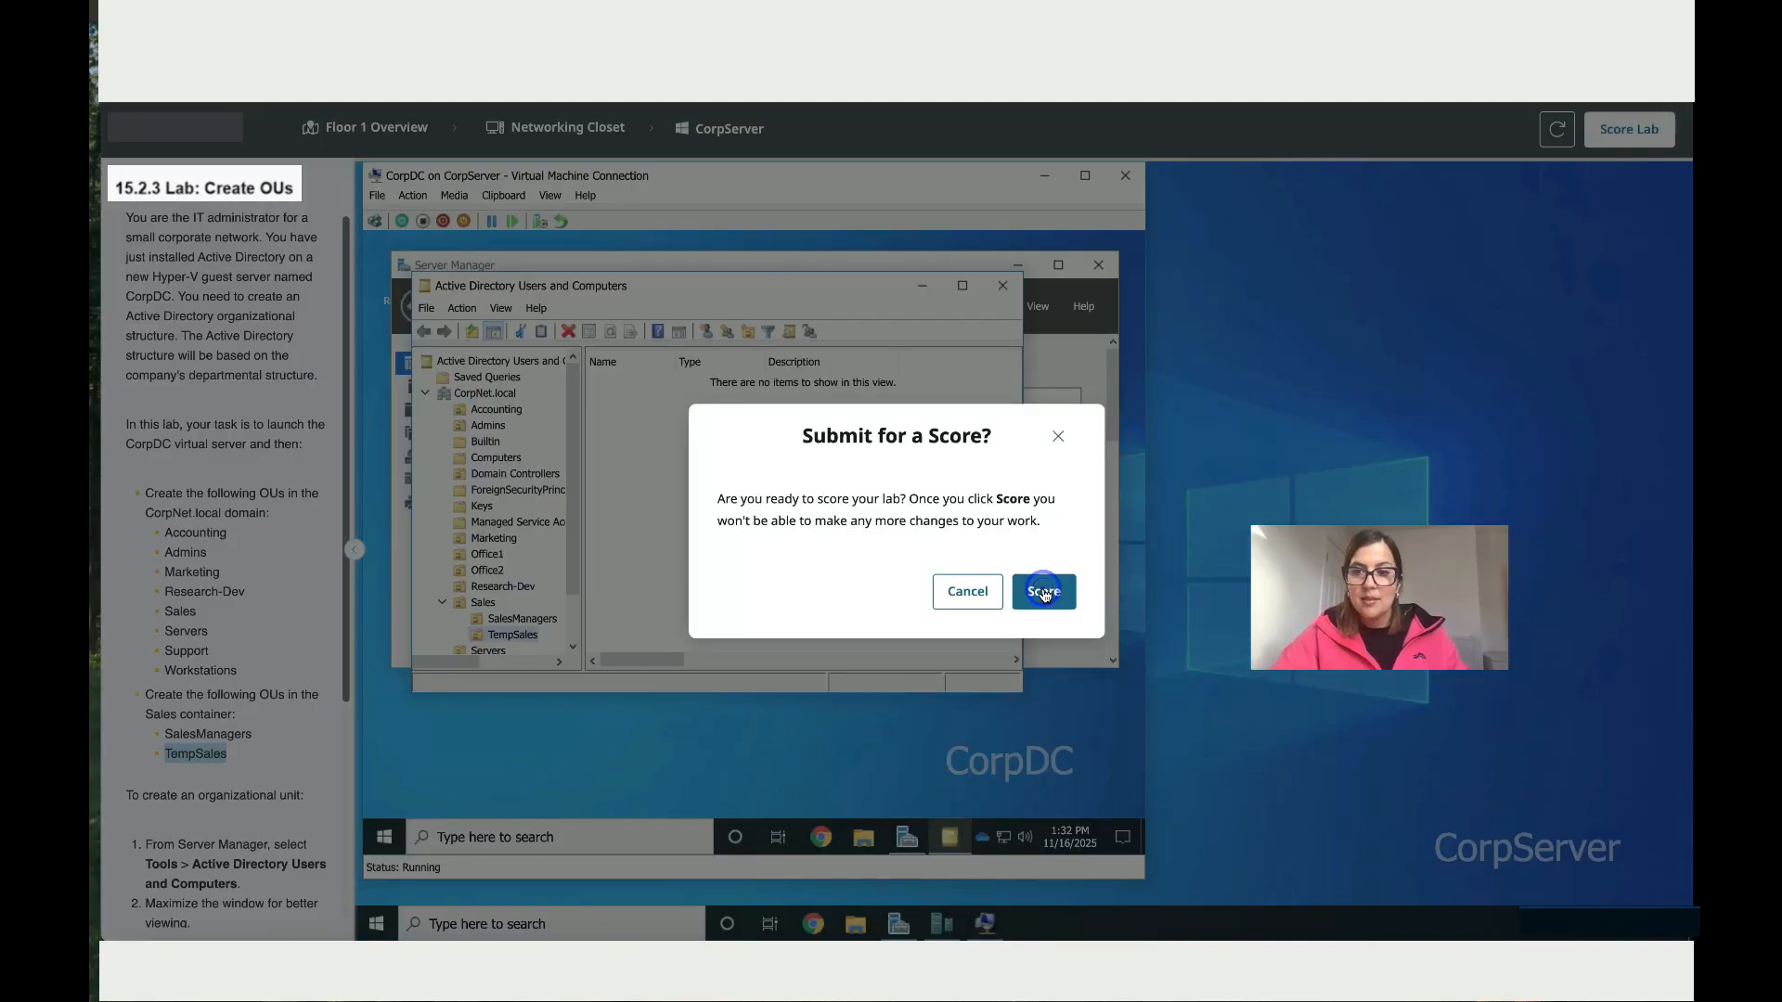
pyautogui.click(1039, 590)
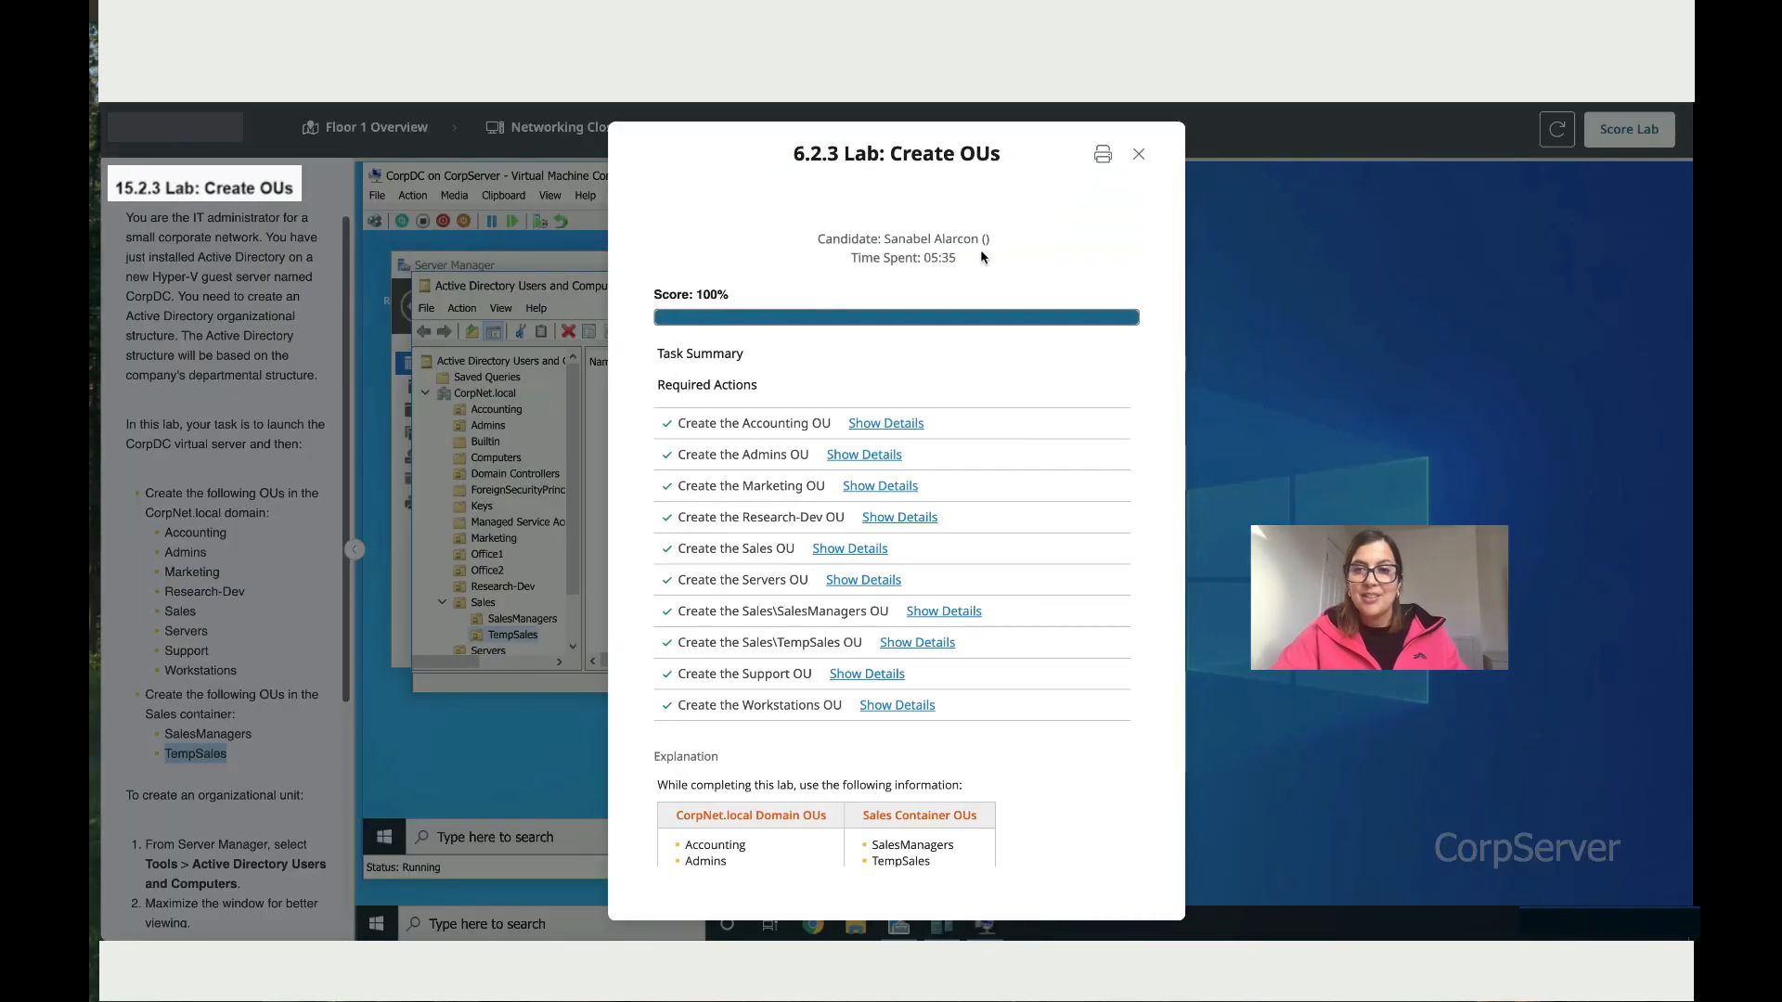